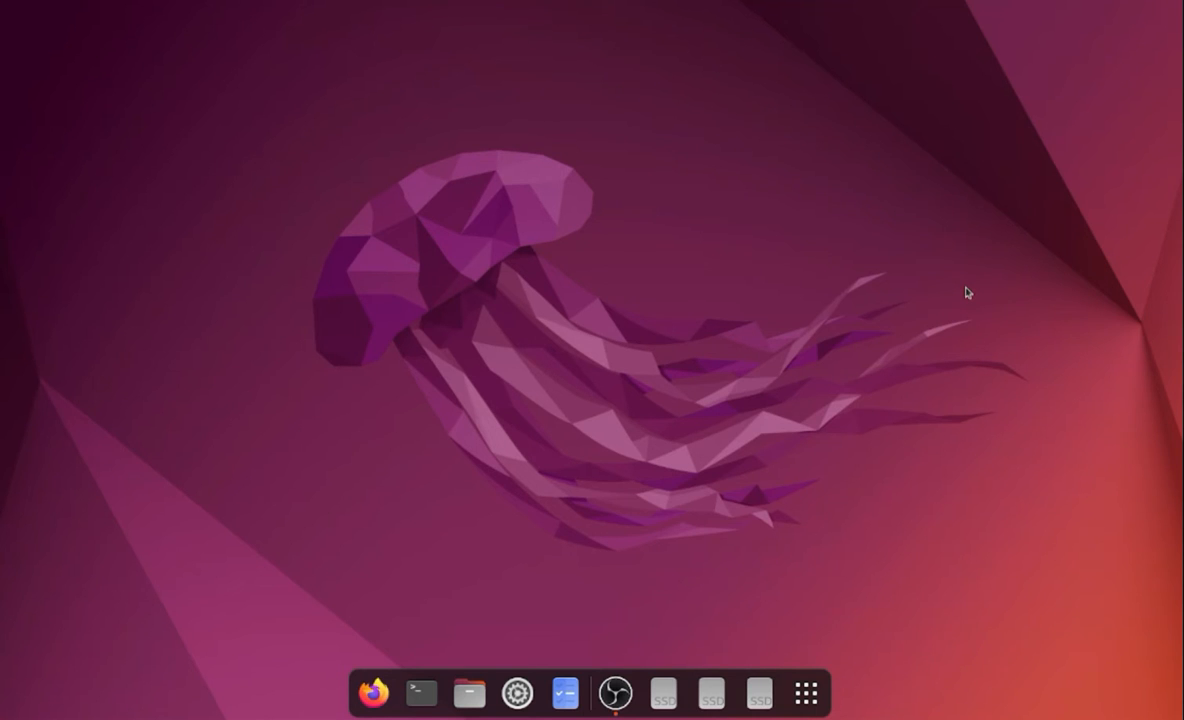
pyautogui.moveTo(872, 226)
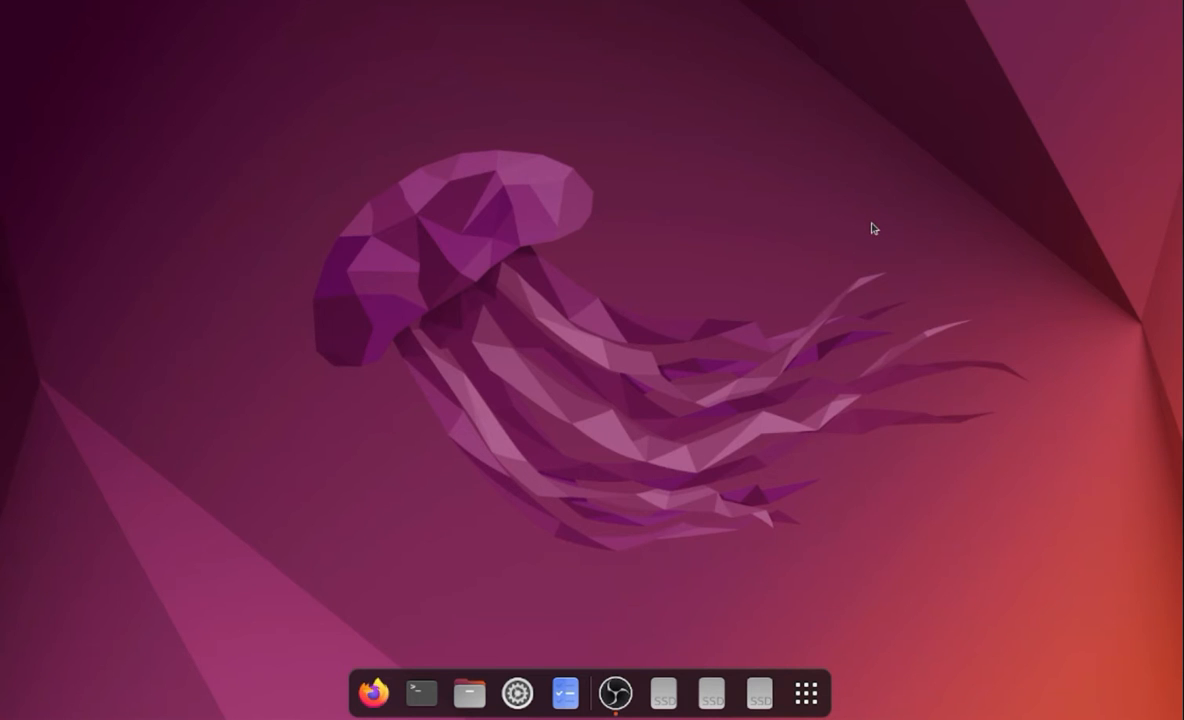
pyautogui.moveTo(729, 333)
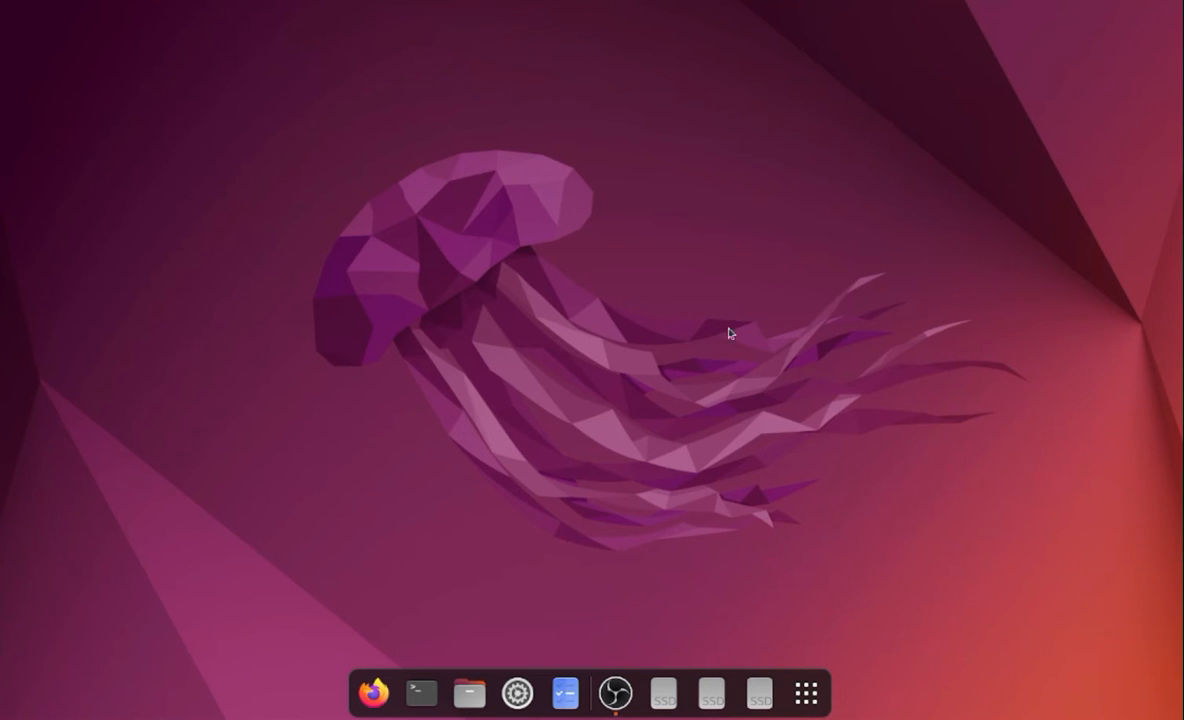
pyautogui.moveTo(803, 403)
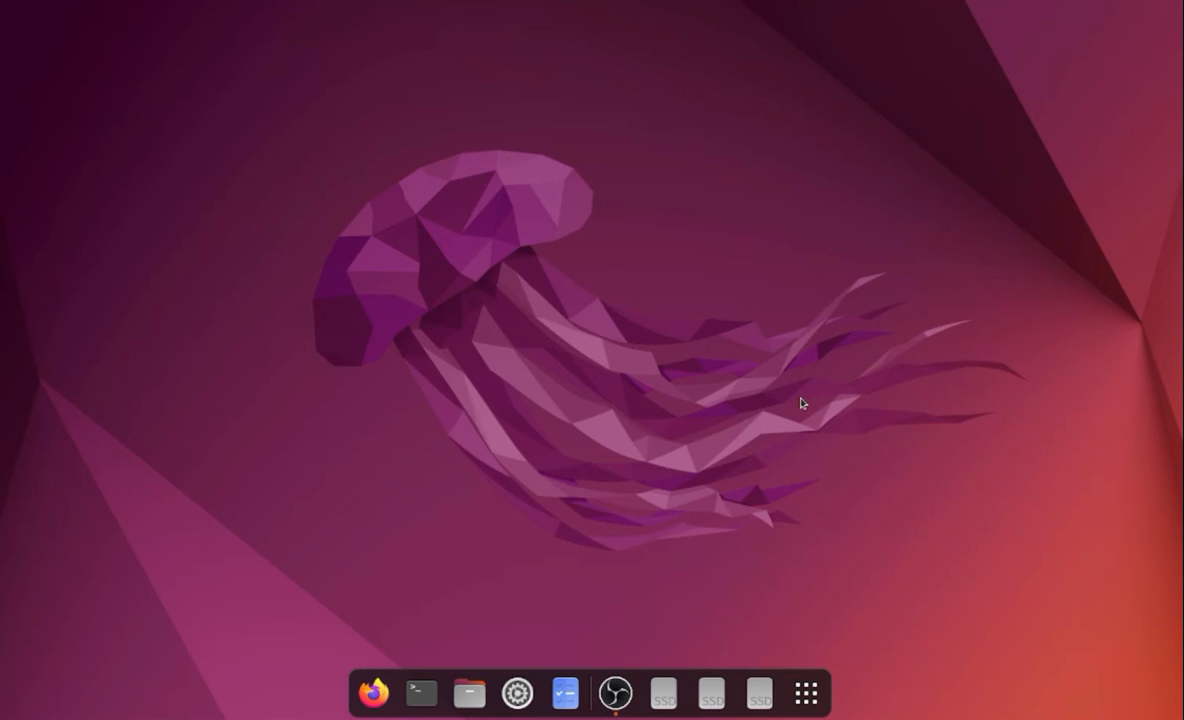
pyautogui.moveTo(808, 391)
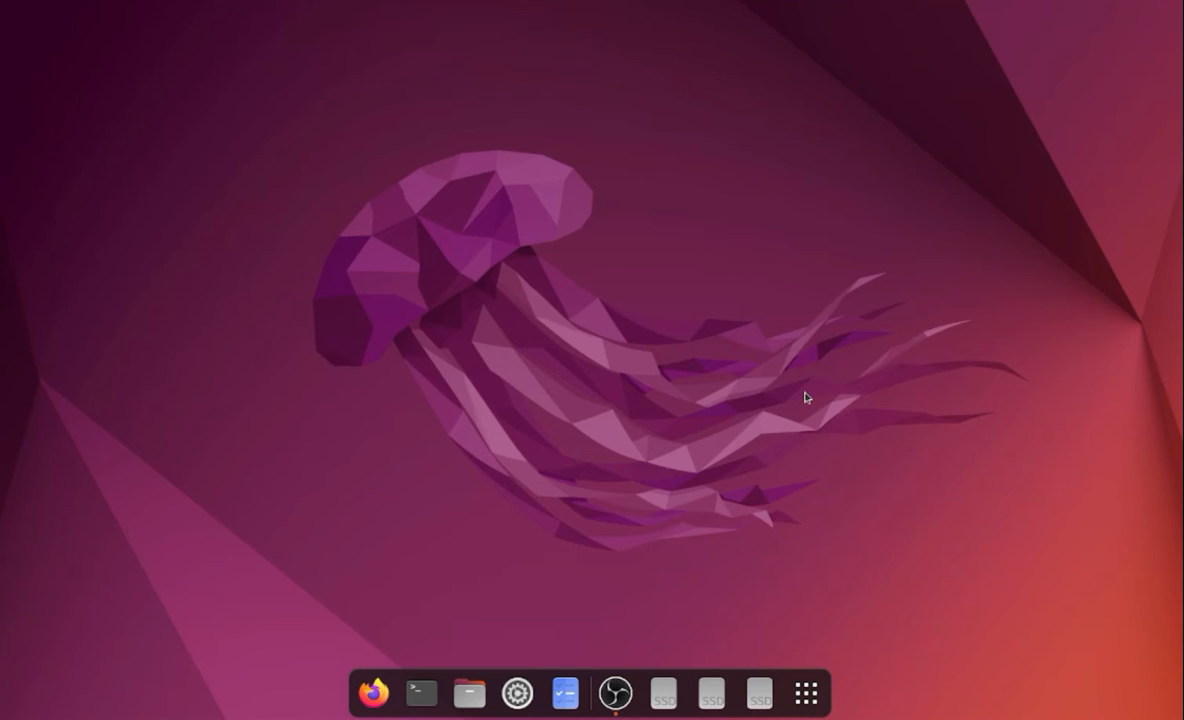
pyautogui.moveTo(795, 396)
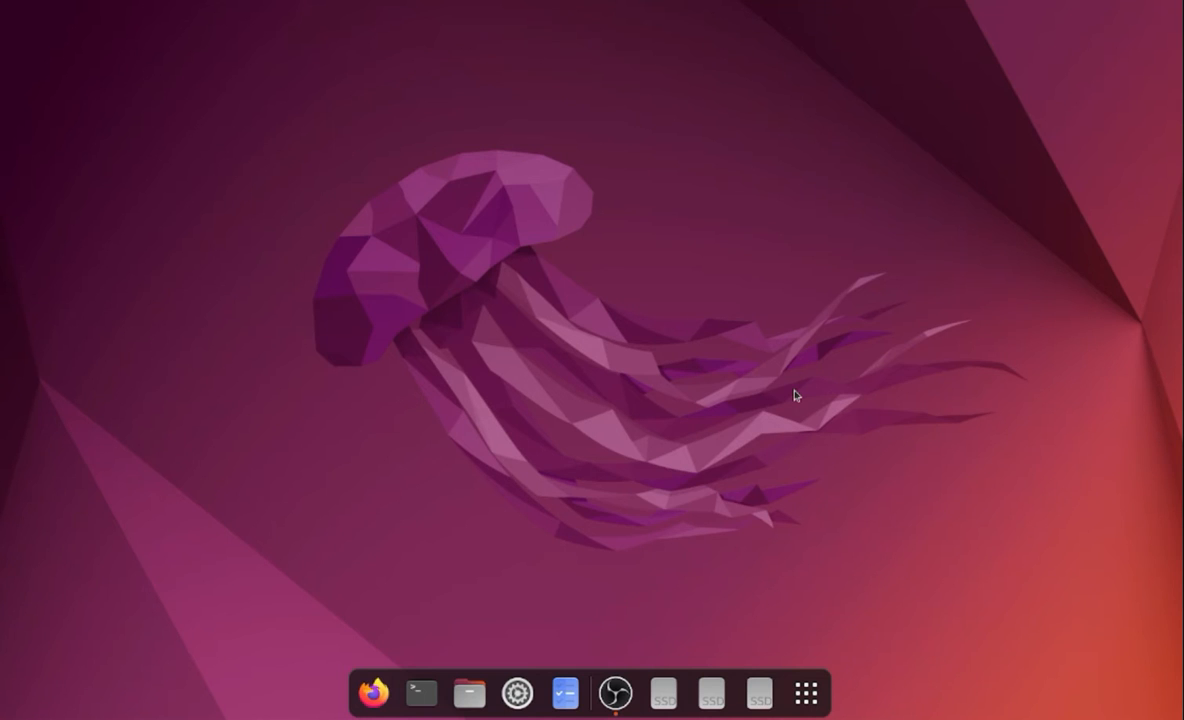
pyautogui.moveTo(525, 337)
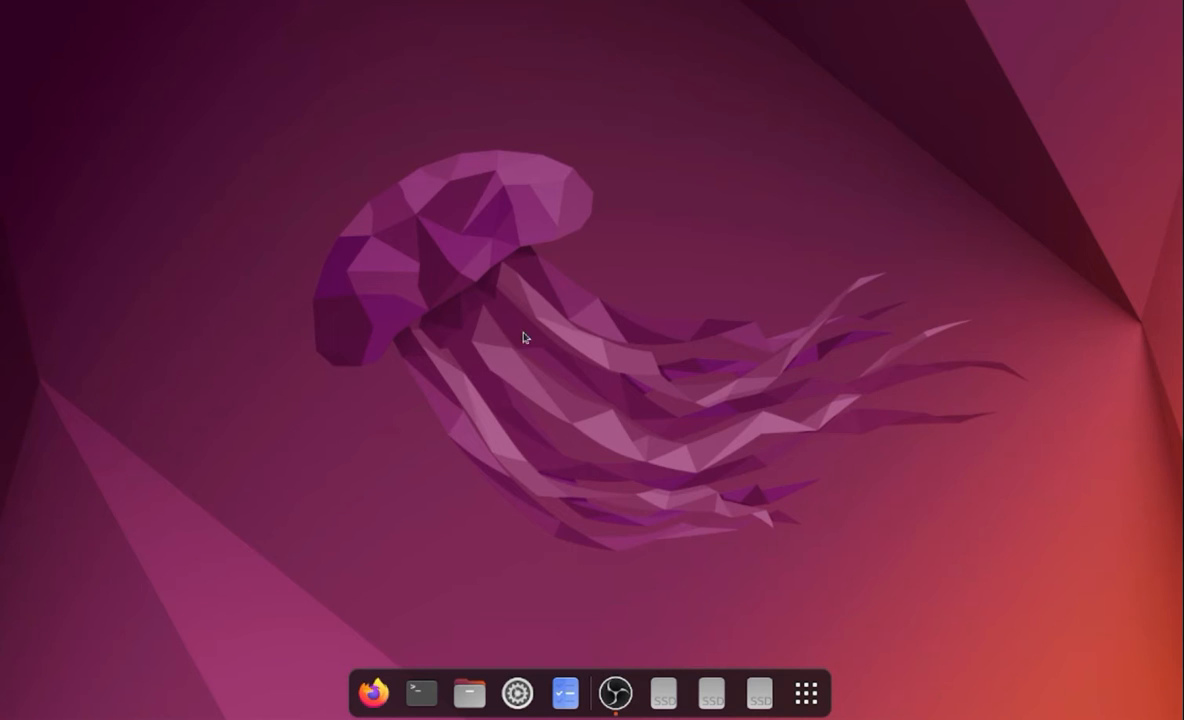
pyautogui.moveTo(512, 424)
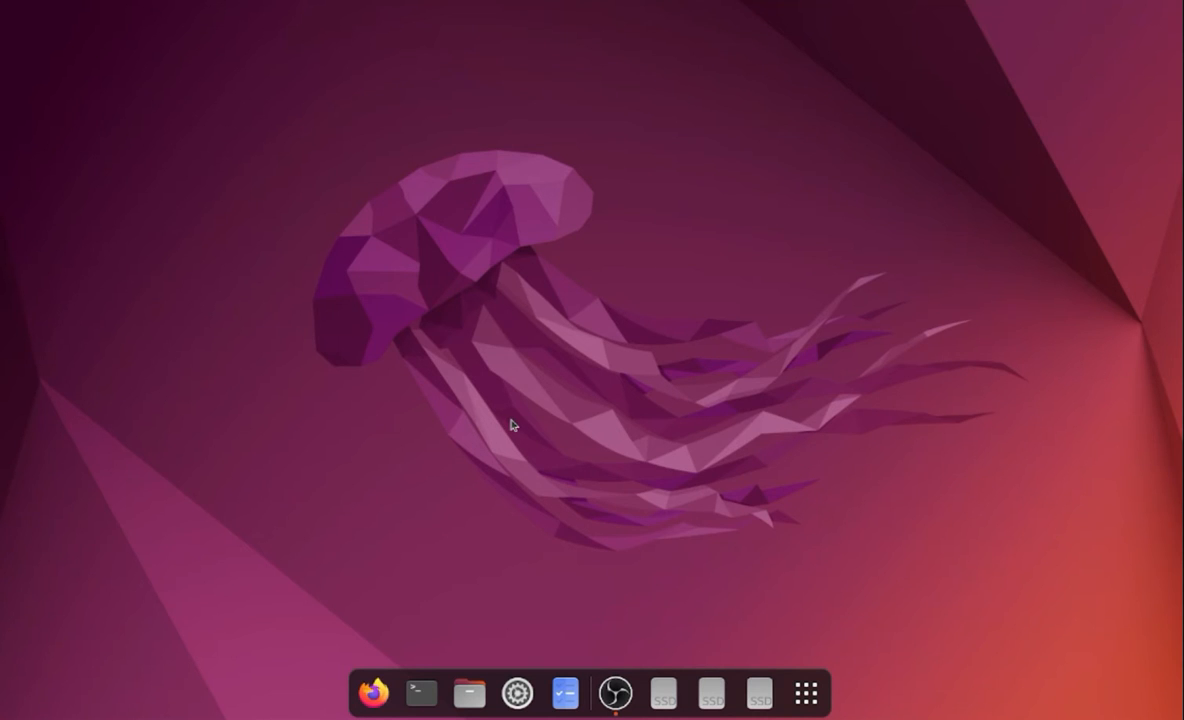
pyautogui.moveTo(514, 451)
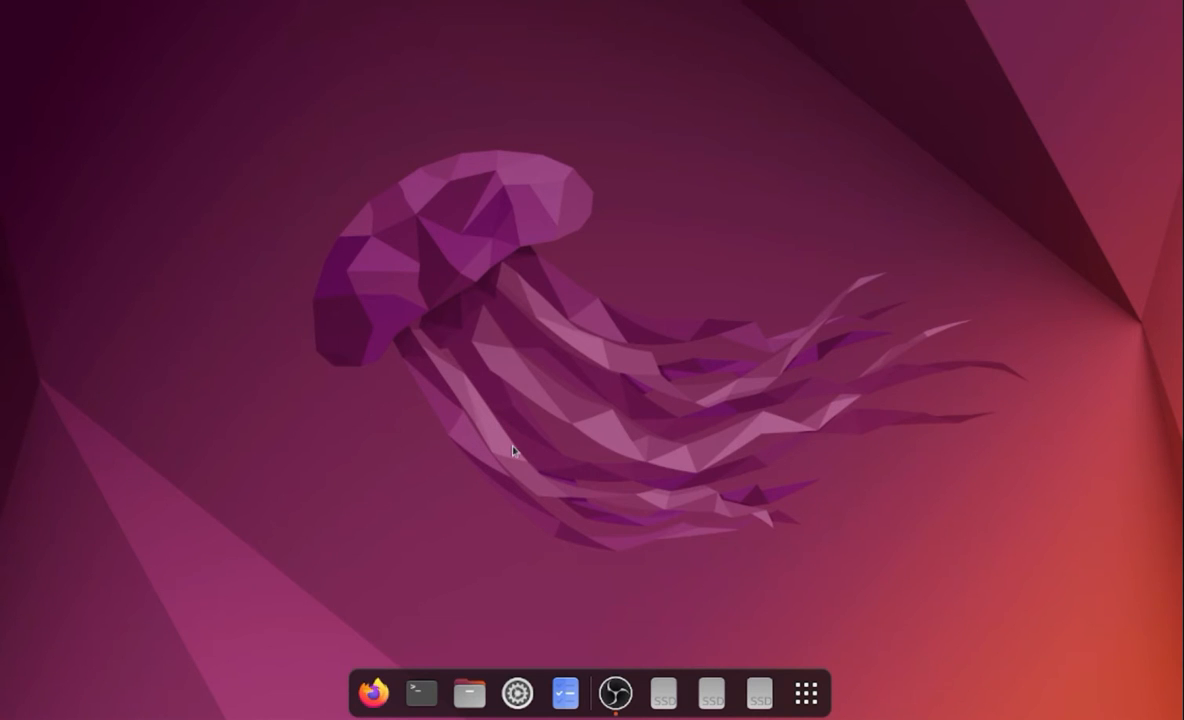
pyautogui.moveTo(508, 448)
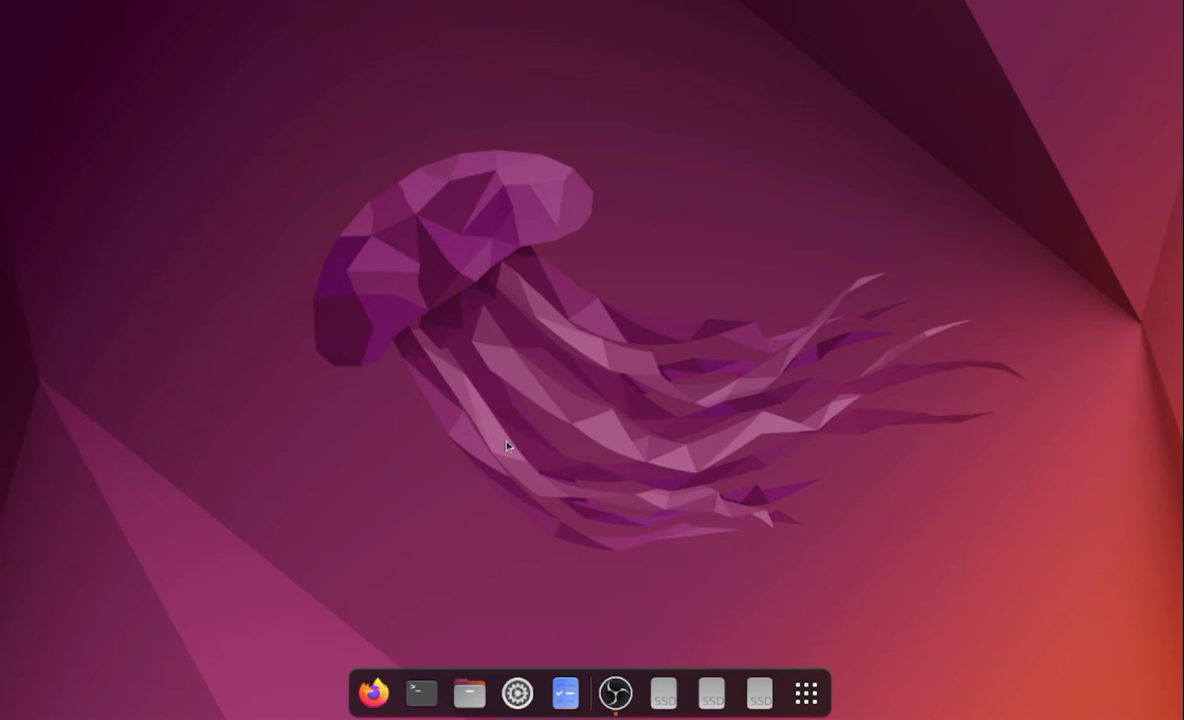
pyautogui.moveTo(455, 577)
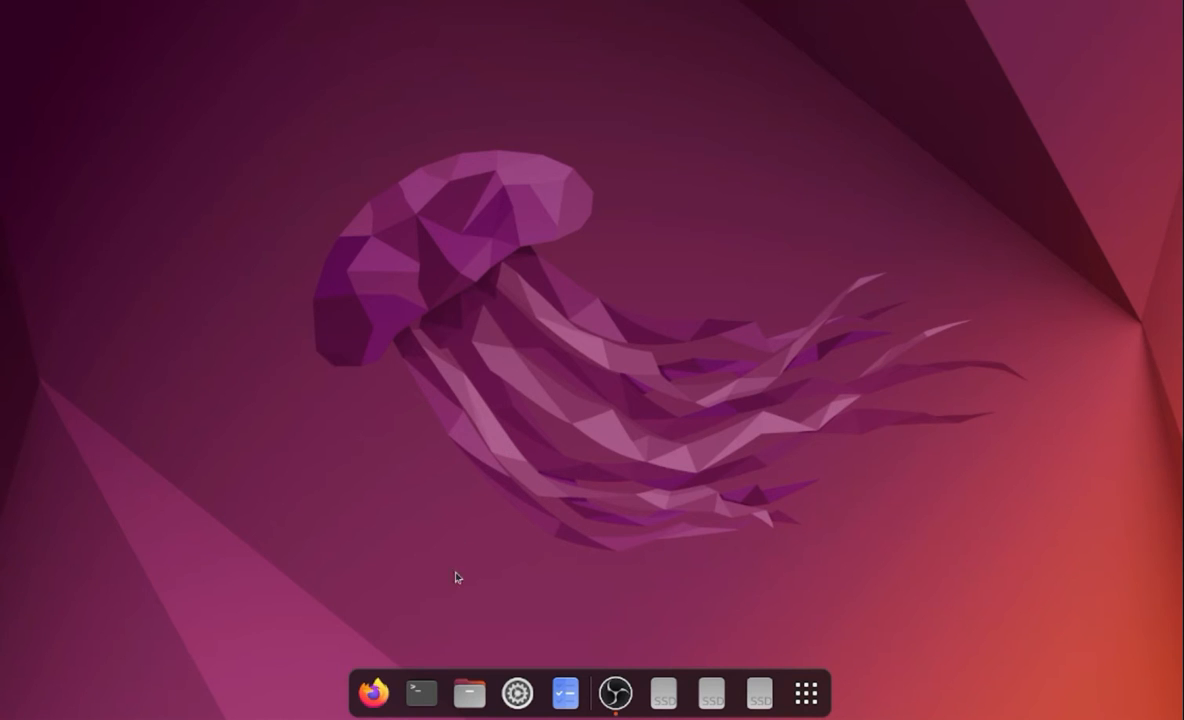
pyautogui.moveTo(648, 394)
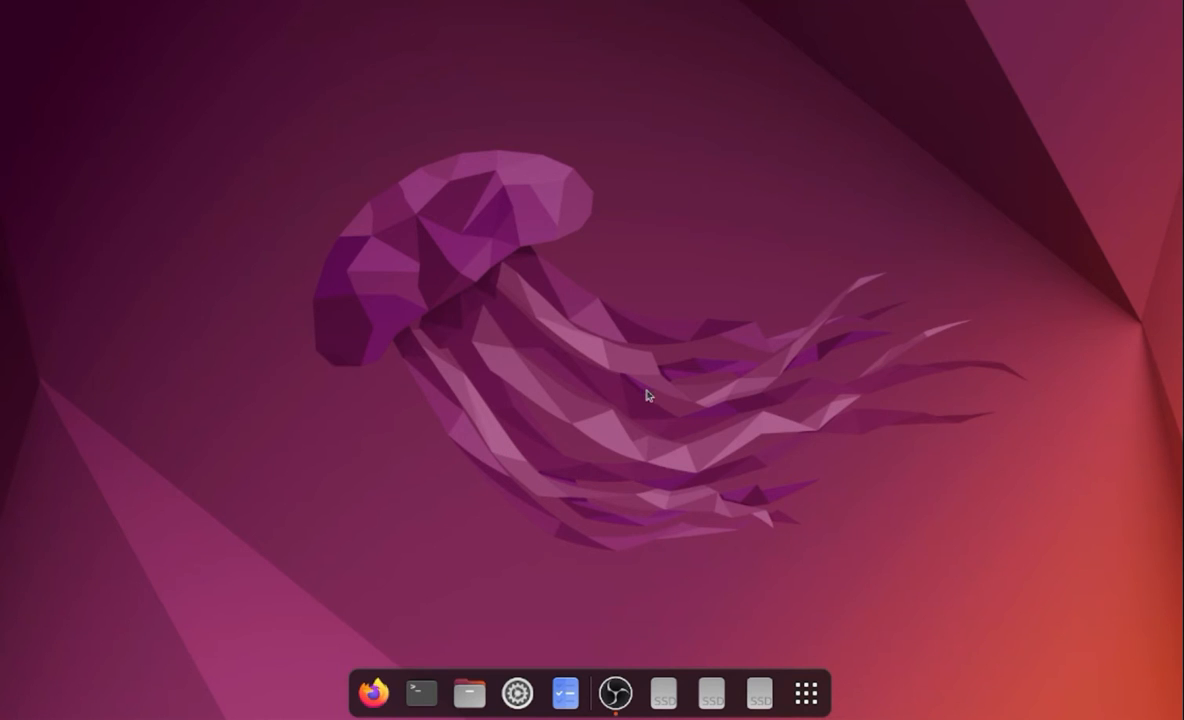
pyautogui.moveTo(573, 396)
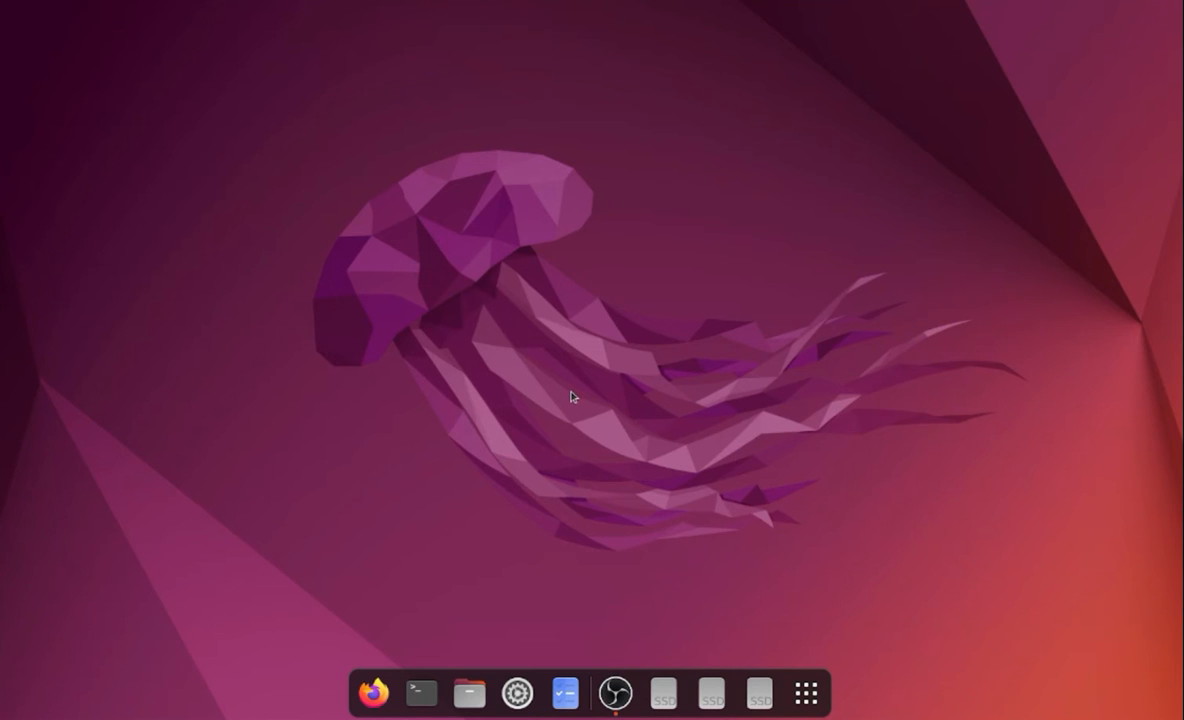
pyautogui.moveTo(786, 242)
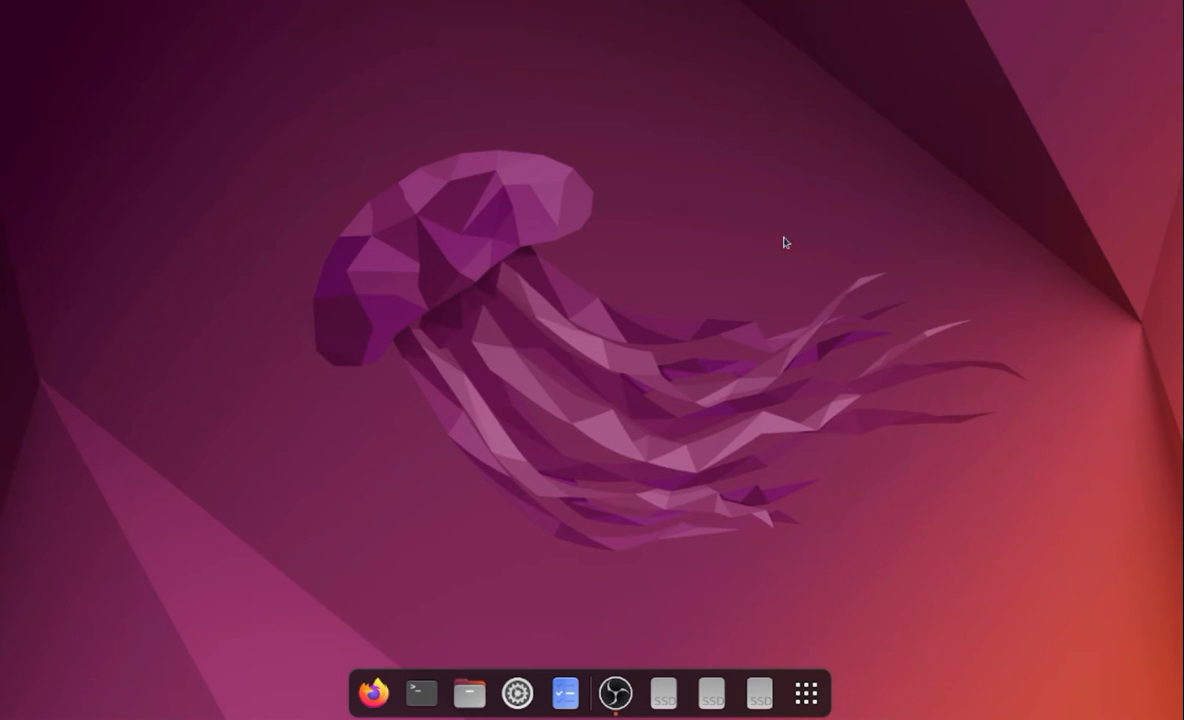
pyautogui.moveTo(727, 555)
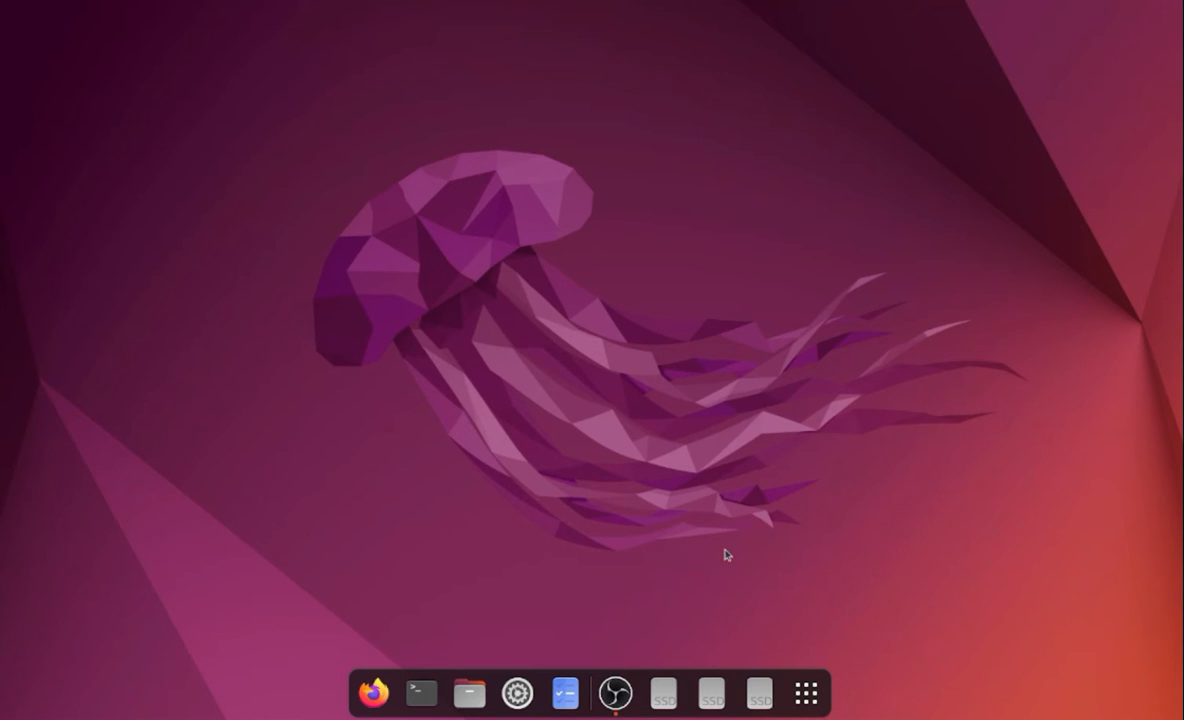
pyautogui.moveTo(697, 528)
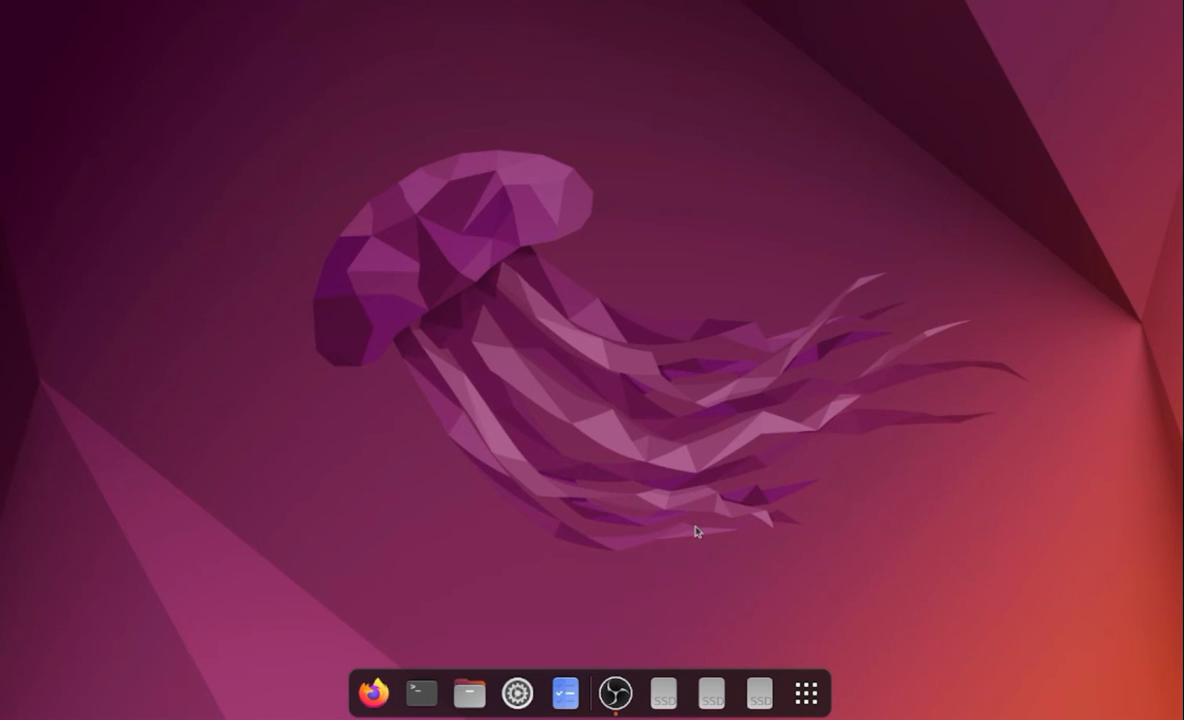
pyautogui.moveTo(707, 572)
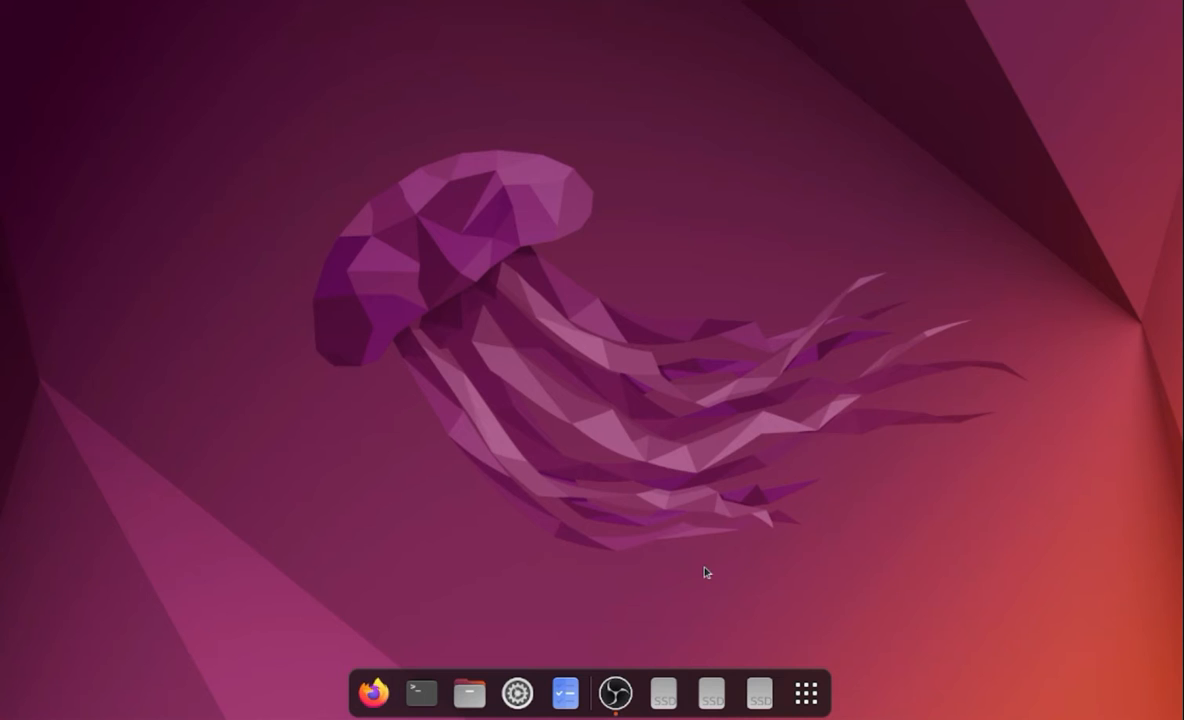
pyautogui.moveTo(849, 439)
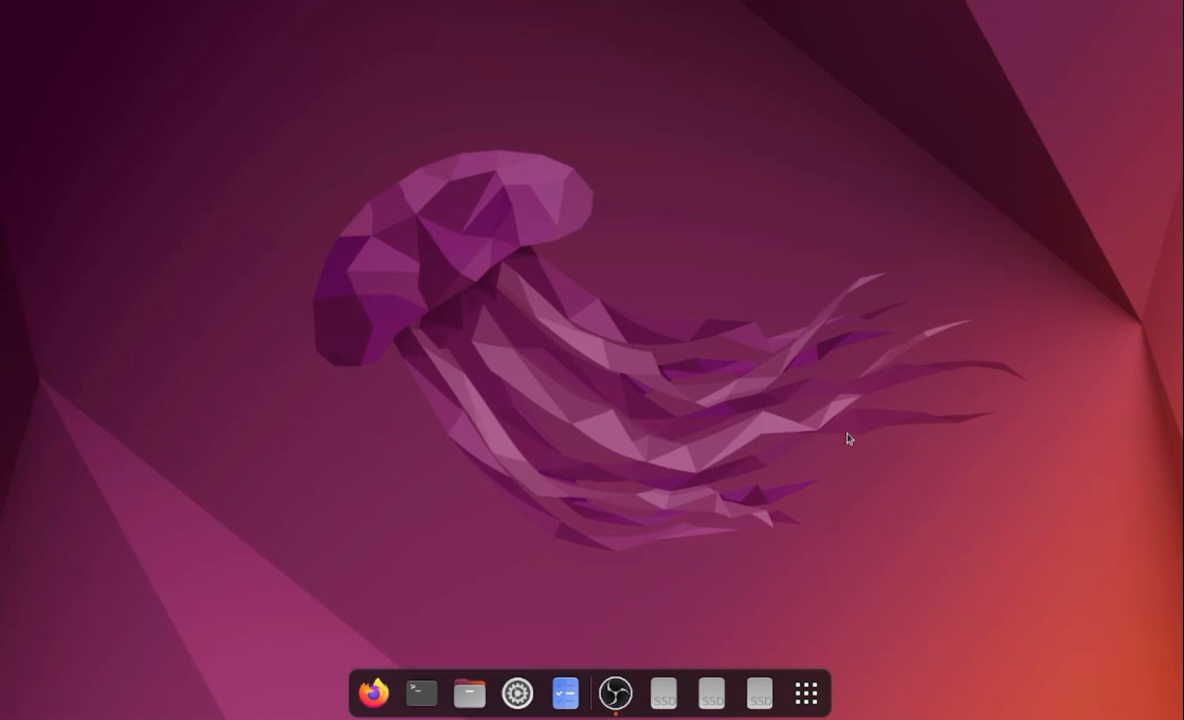
pyautogui.moveTo(847, 437)
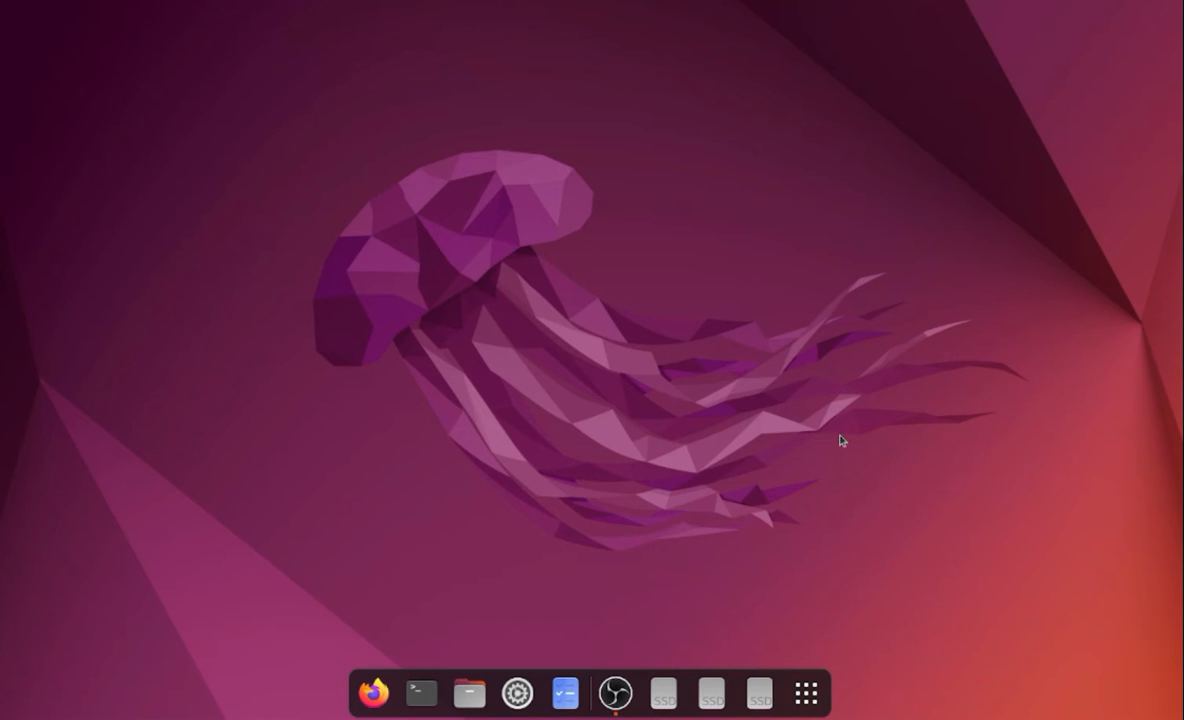
pyautogui.moveTo(849, 438)
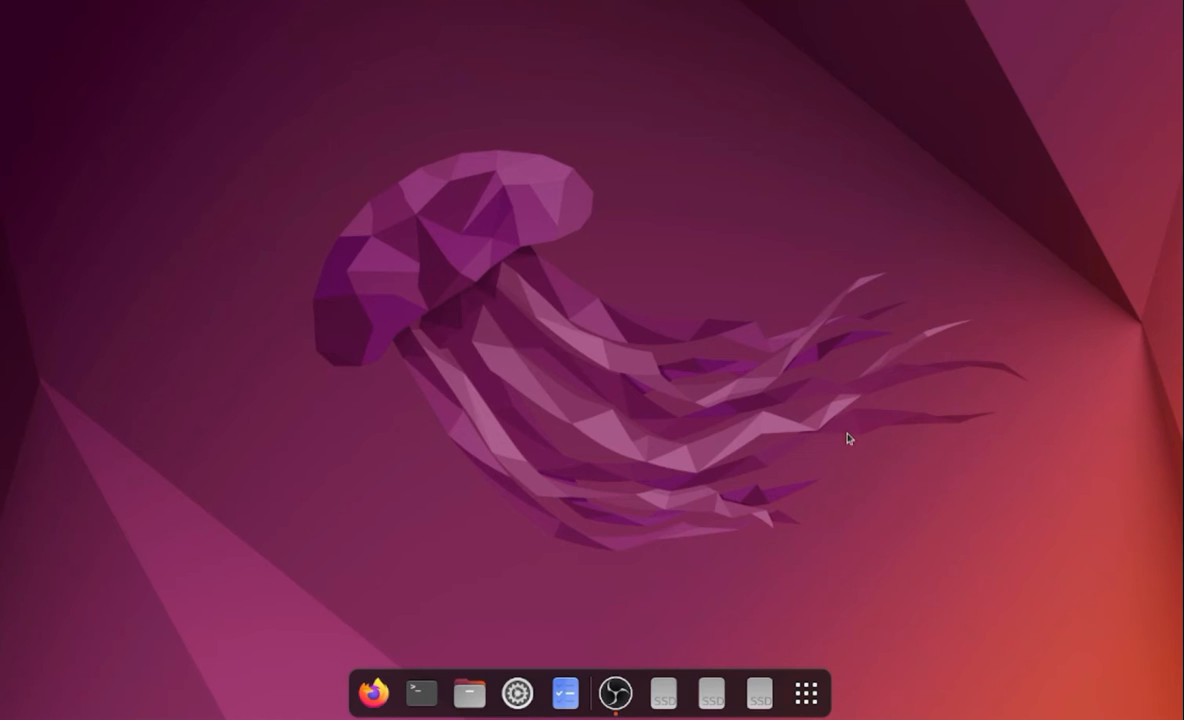
pyautogui.moveTo(572, 475)
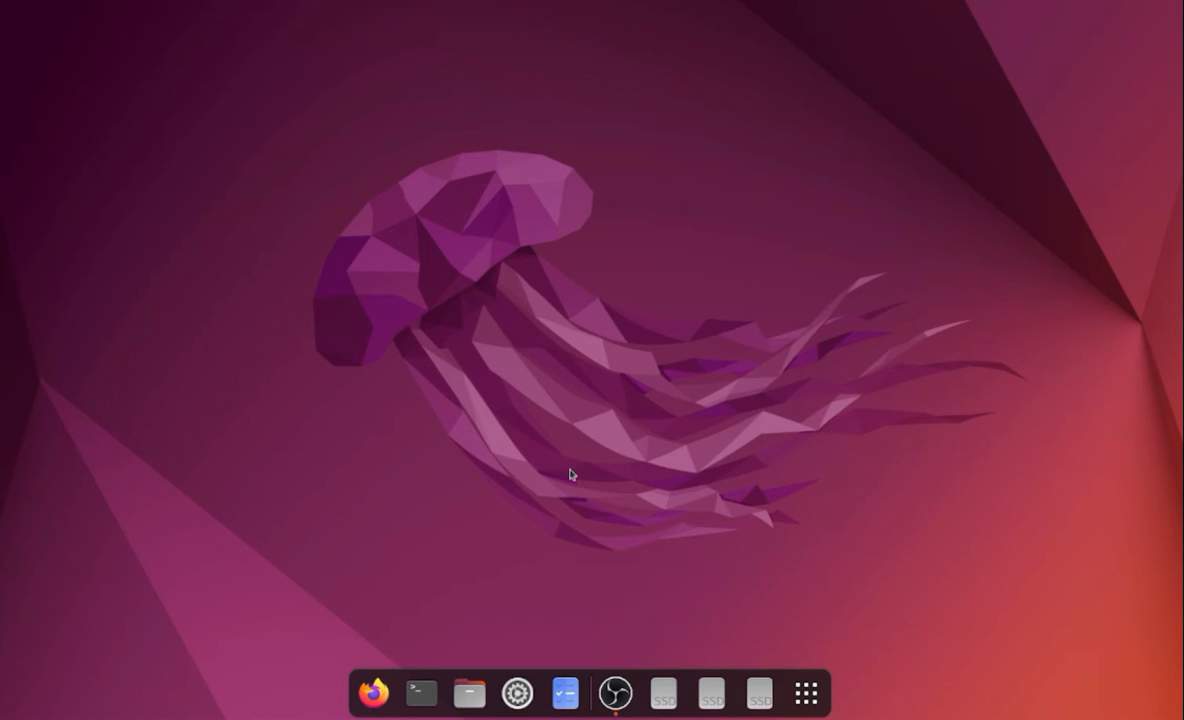
pyautogui.moveTo(567, 513)
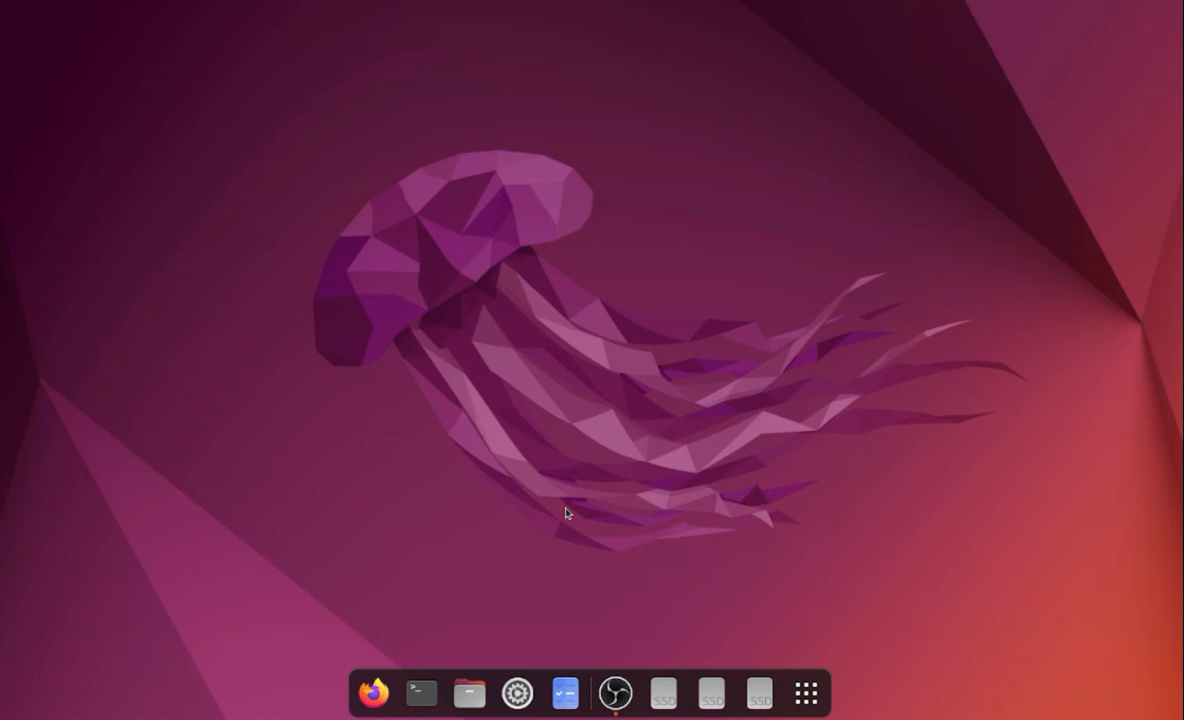
pyautogui.moveTo(393, 605)
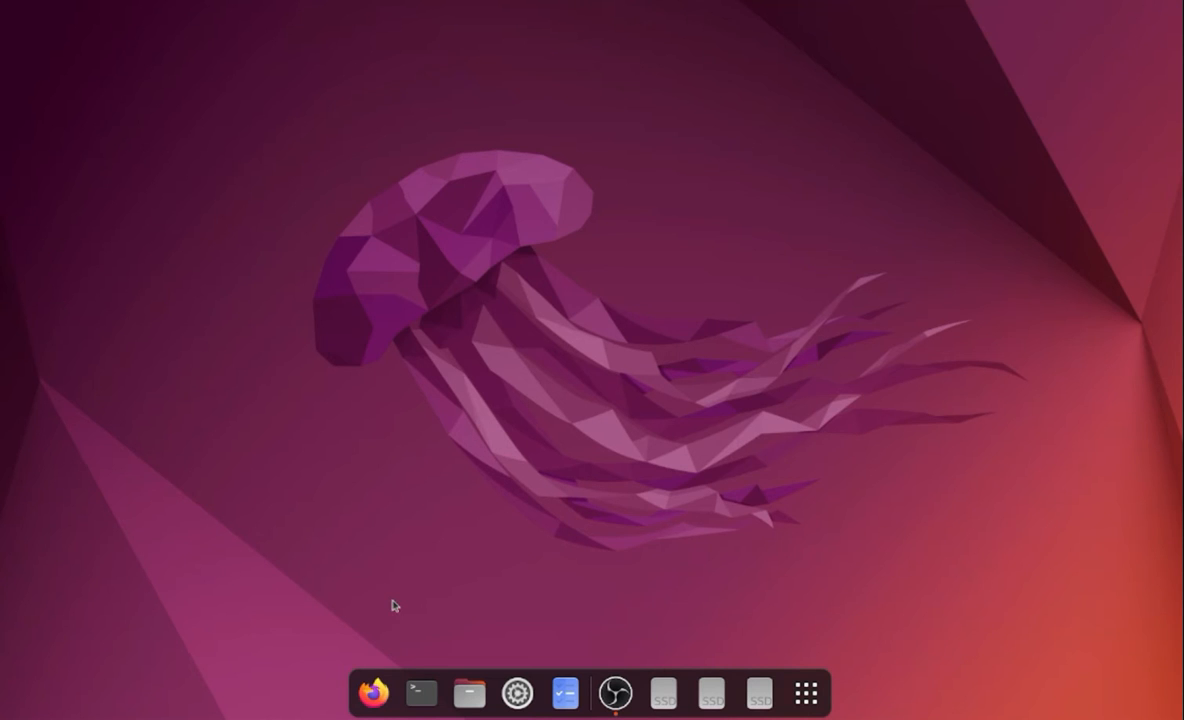
pyautogui.moveTo(471, 572)
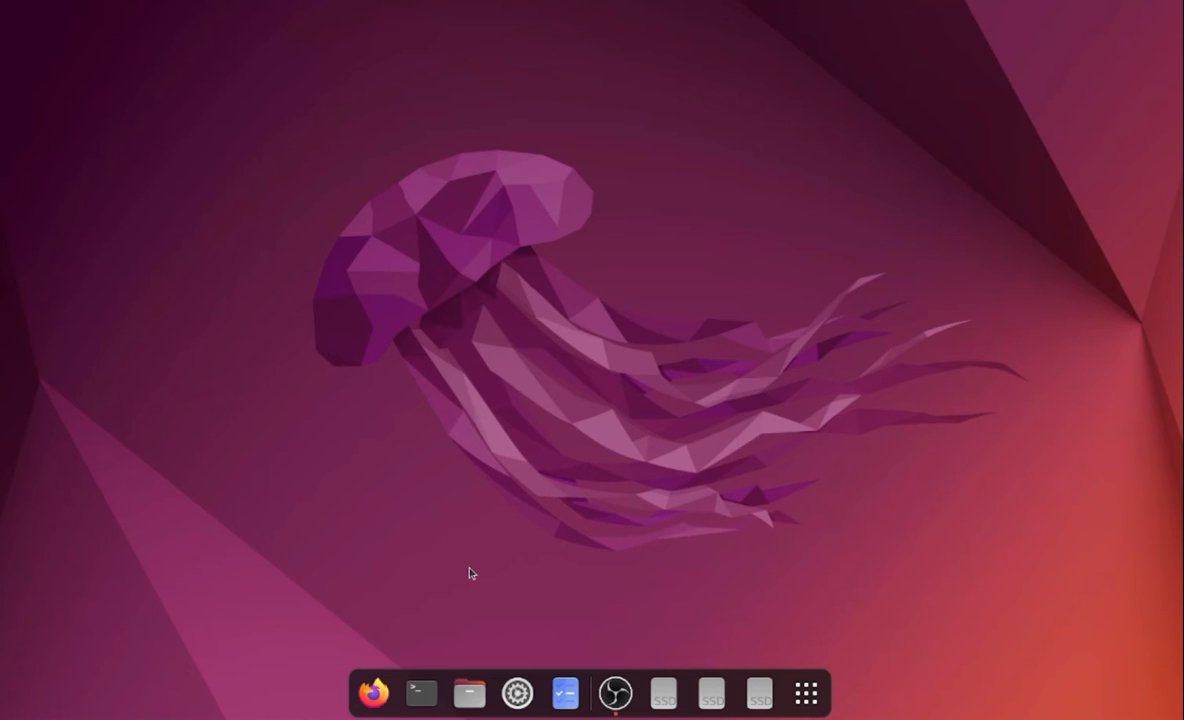
pyautogui.moveTo(473, 635)
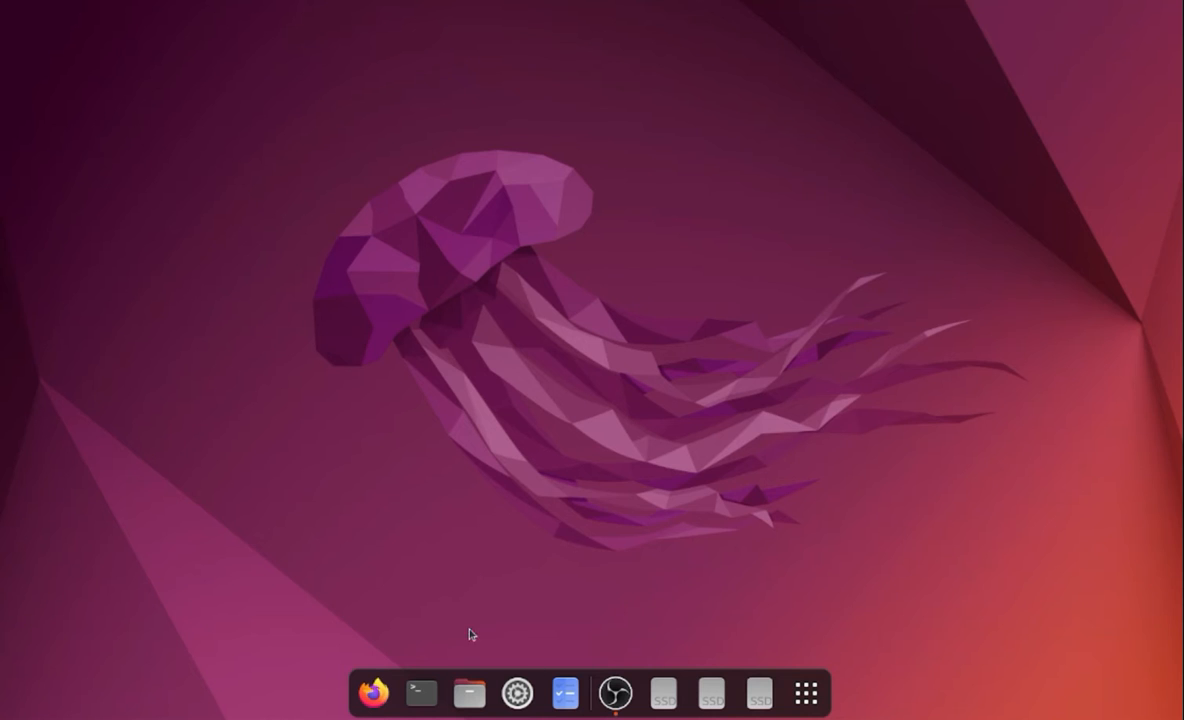
# Step: Run 'sudo apt install g++' in a new terminal, enter the password, then recall the command
pyautogui.click(420, 692)
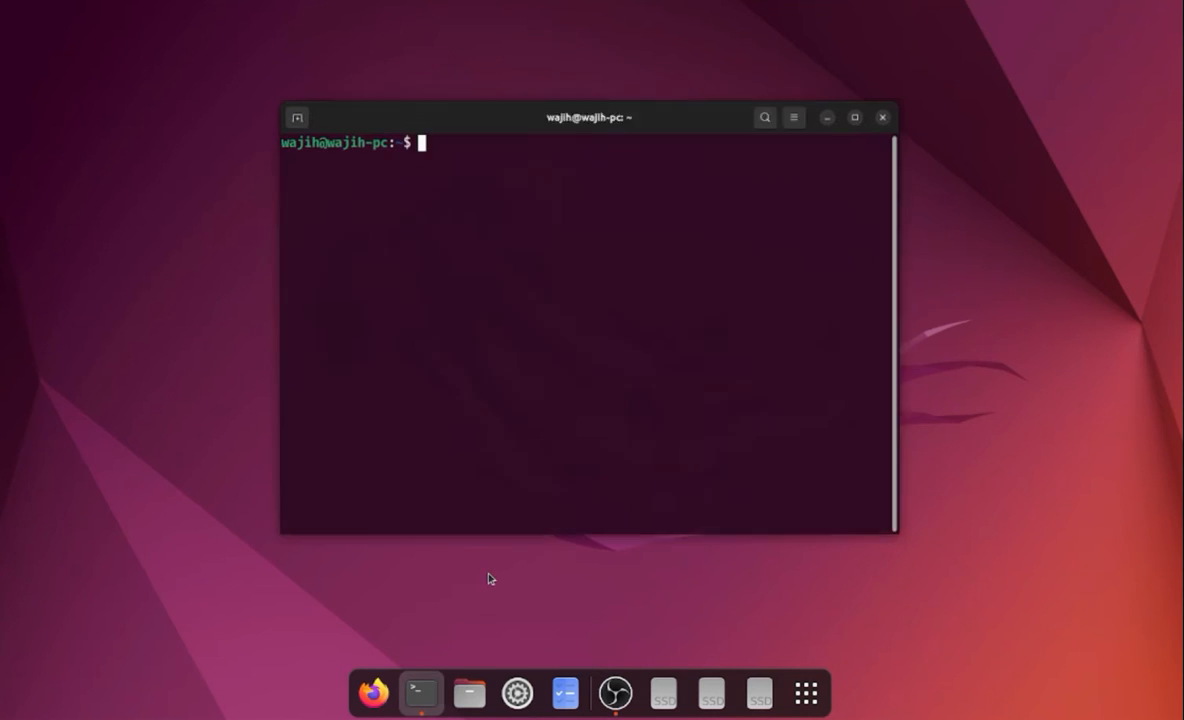
pyautogui.write('c')
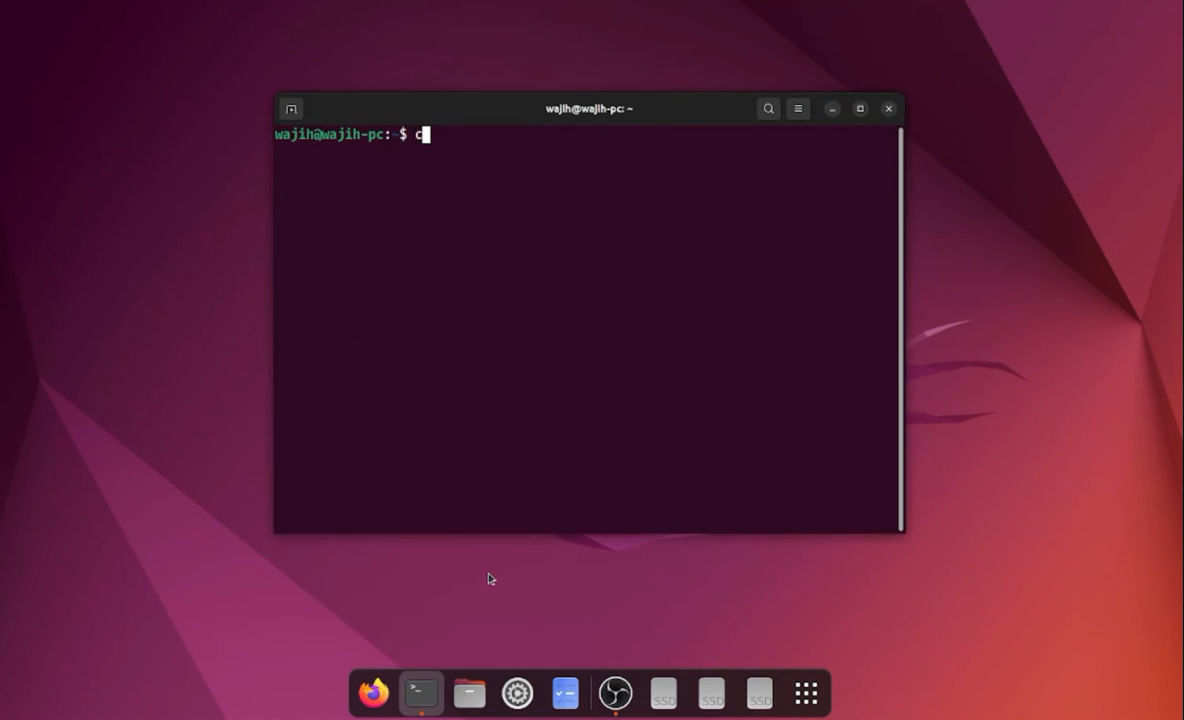
pyautogui.press('Backspace')
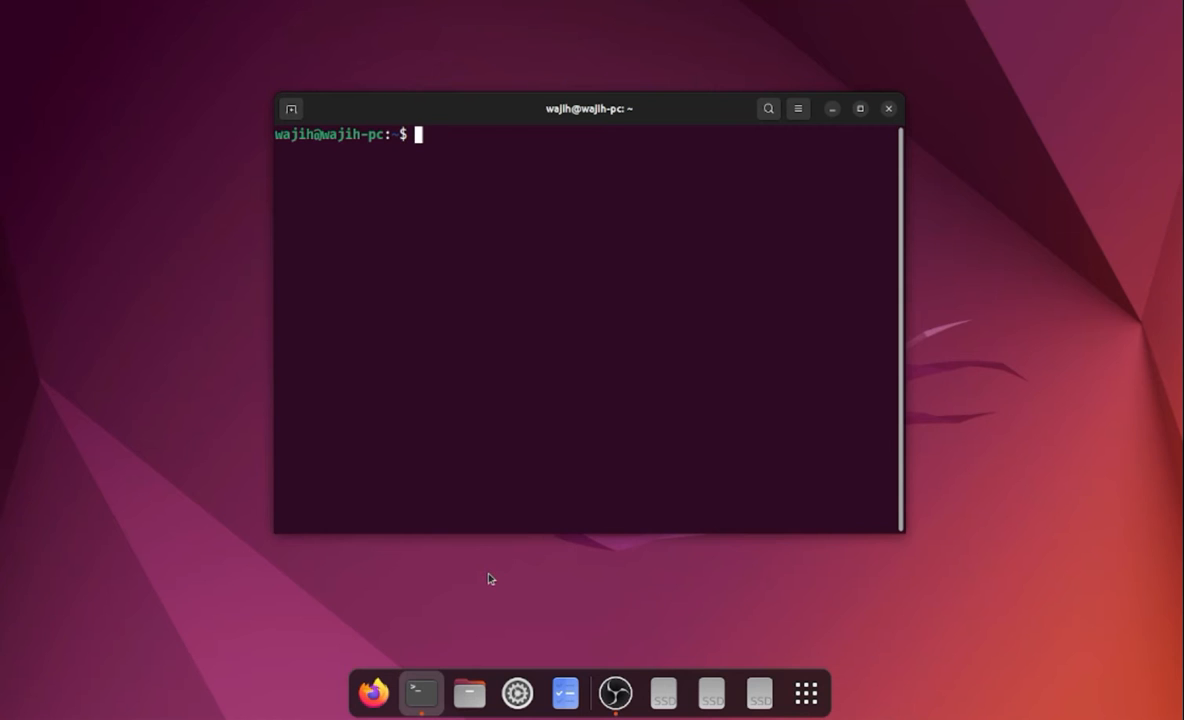
pyautogui.write('sudo apt ins')
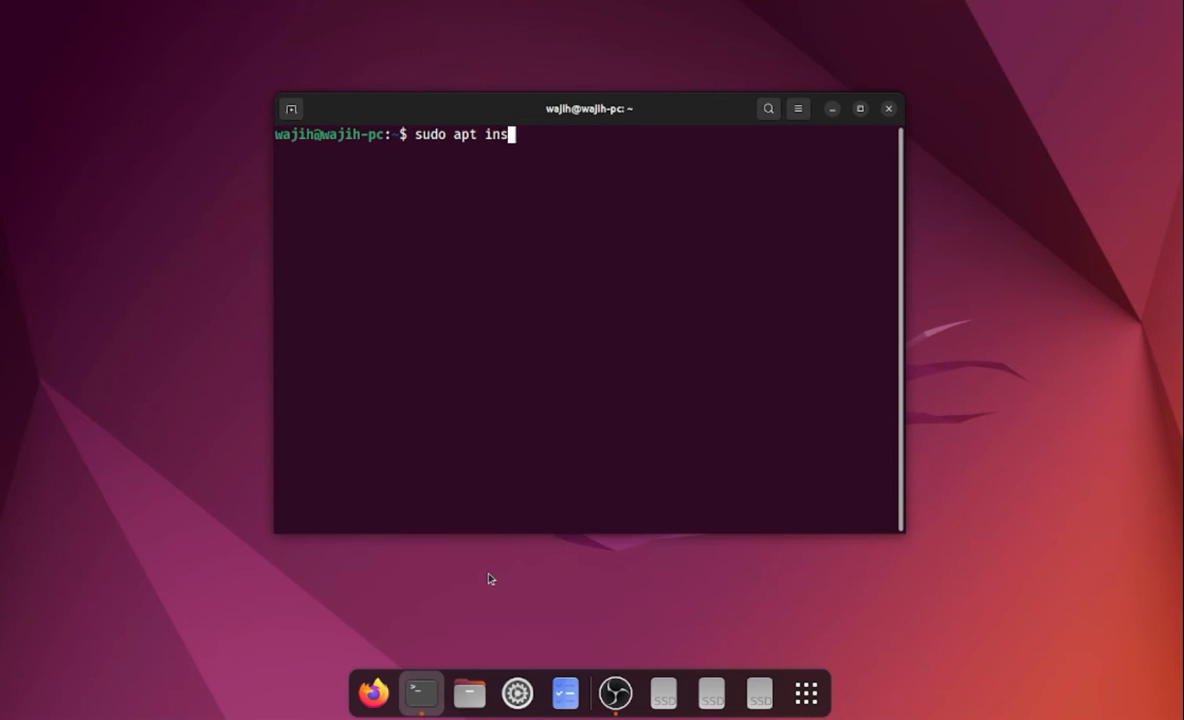
pyautogui.write('tall g++')
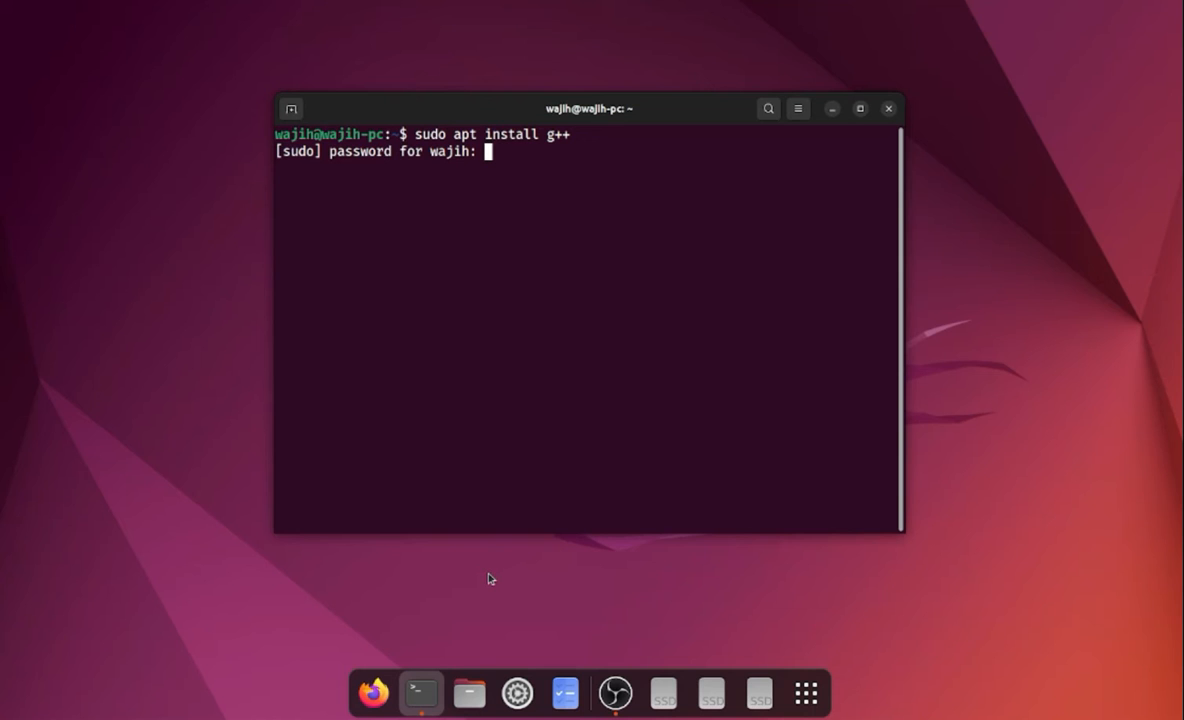
pyautogui.press('Enter')
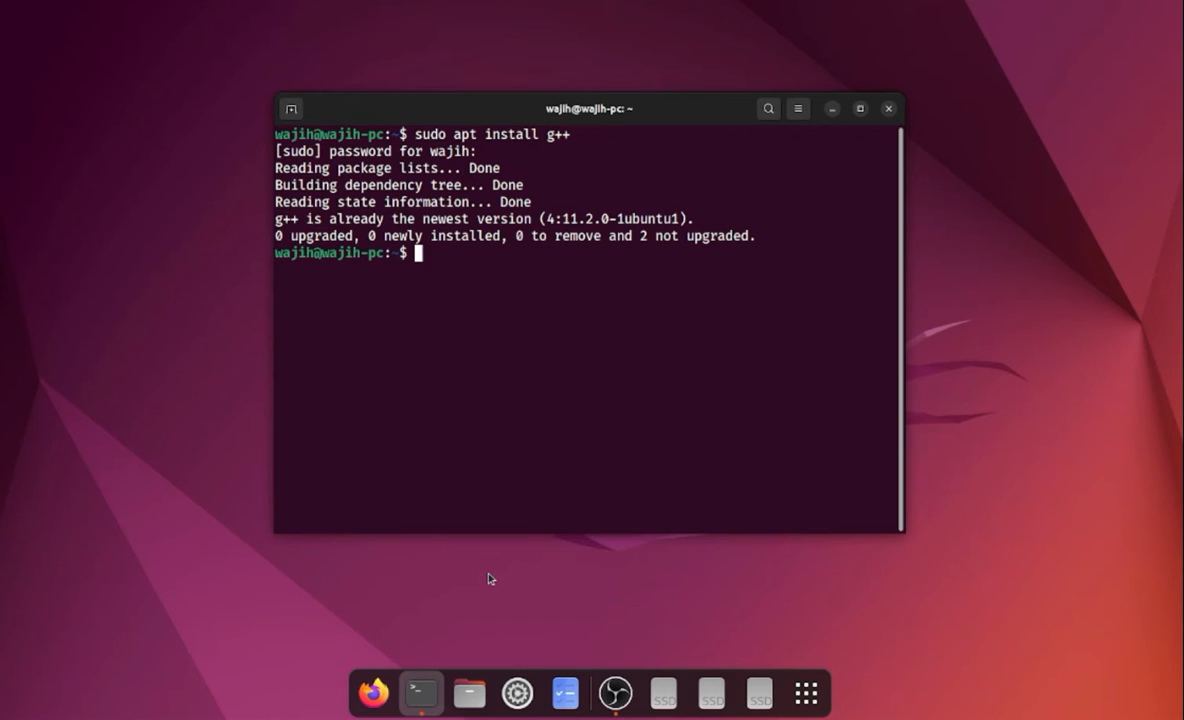
pyautogui.write('sudo apt install g++')
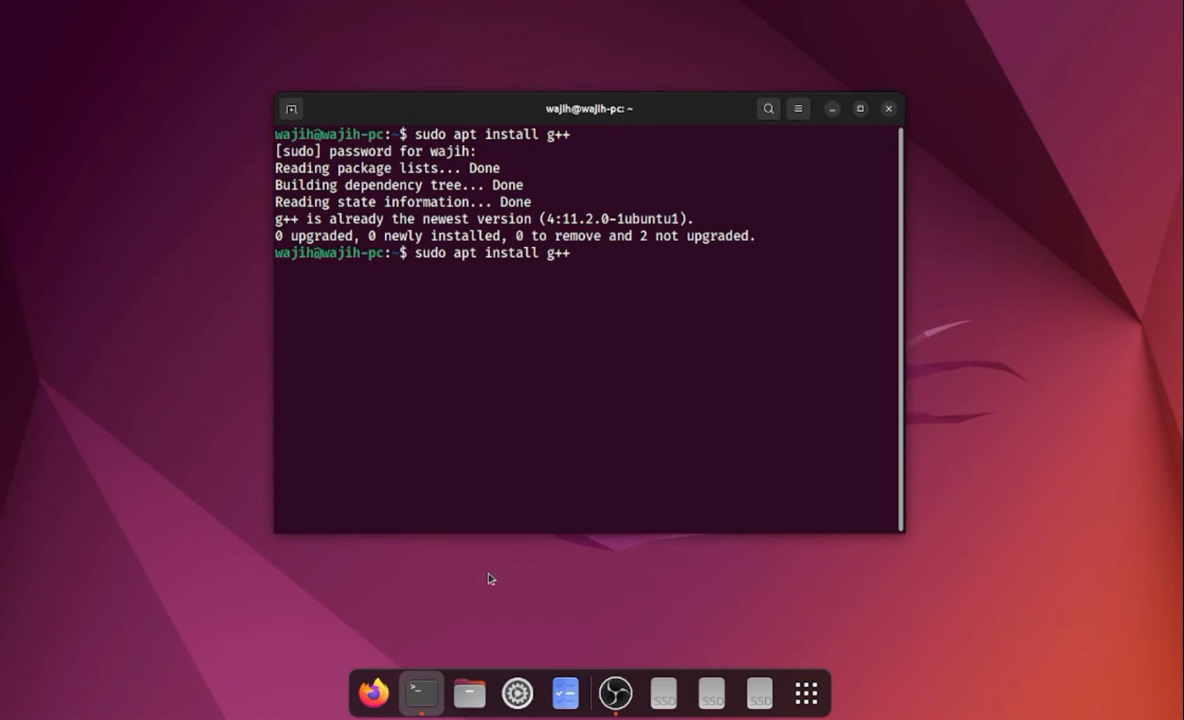
# Step: Replace g++ with libsfml-dev in the recalled command and run 'sudo apt install libsfml-dev'
pyautogui.press('BackSpace')
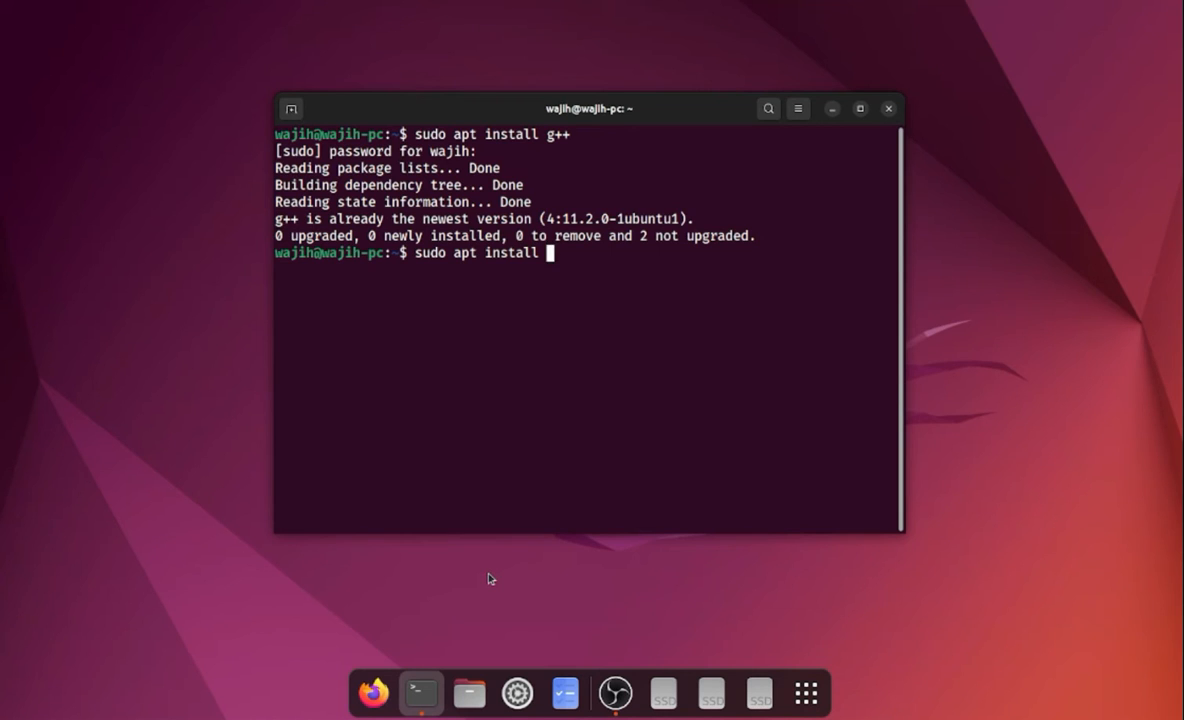
pyautogui.write('li')
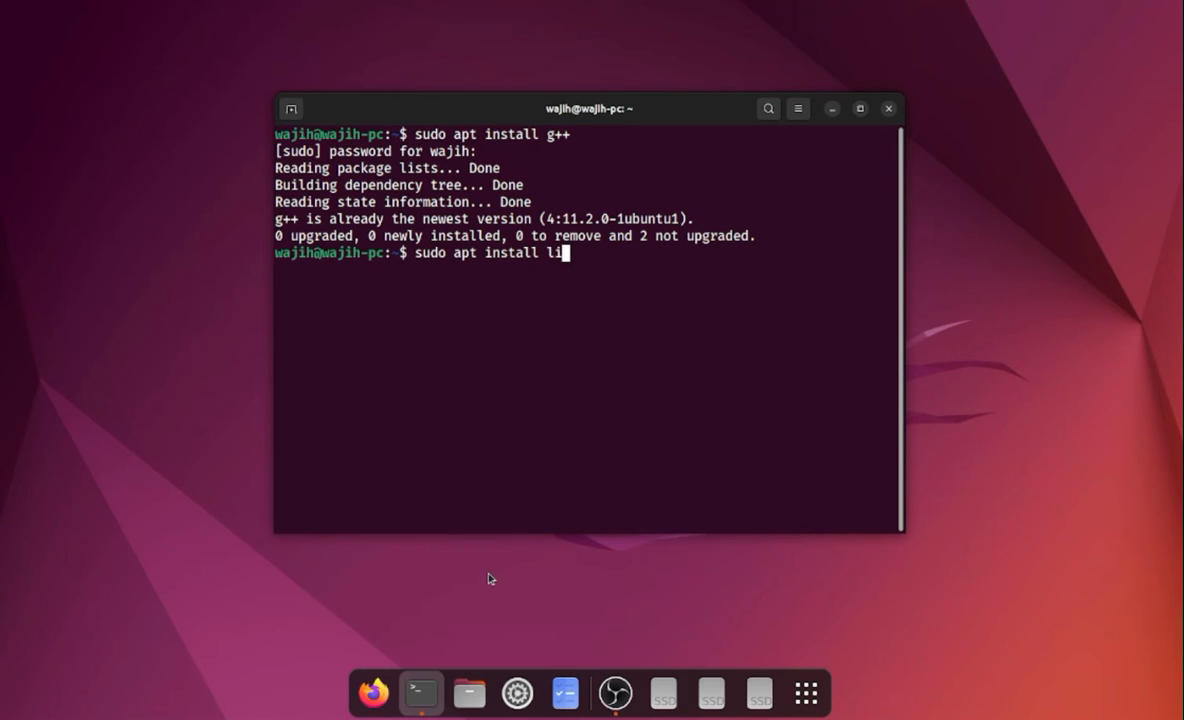
pyautogui.write('bsfml-')
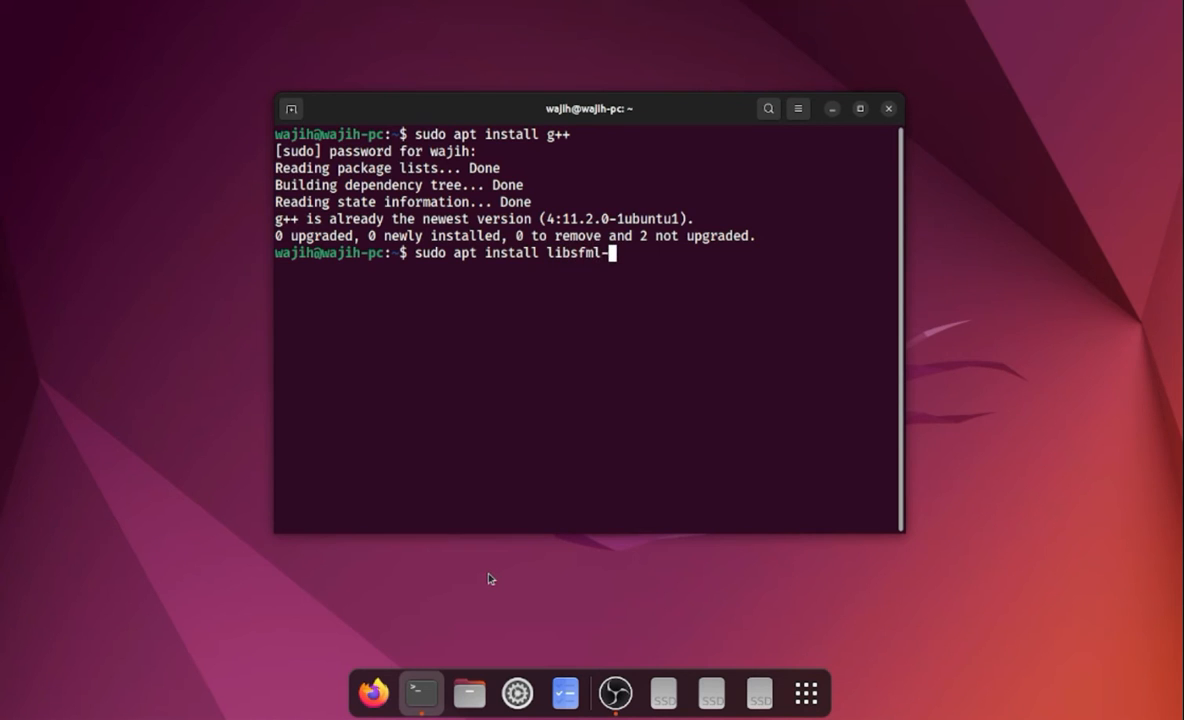
pyautogui.write('dev')
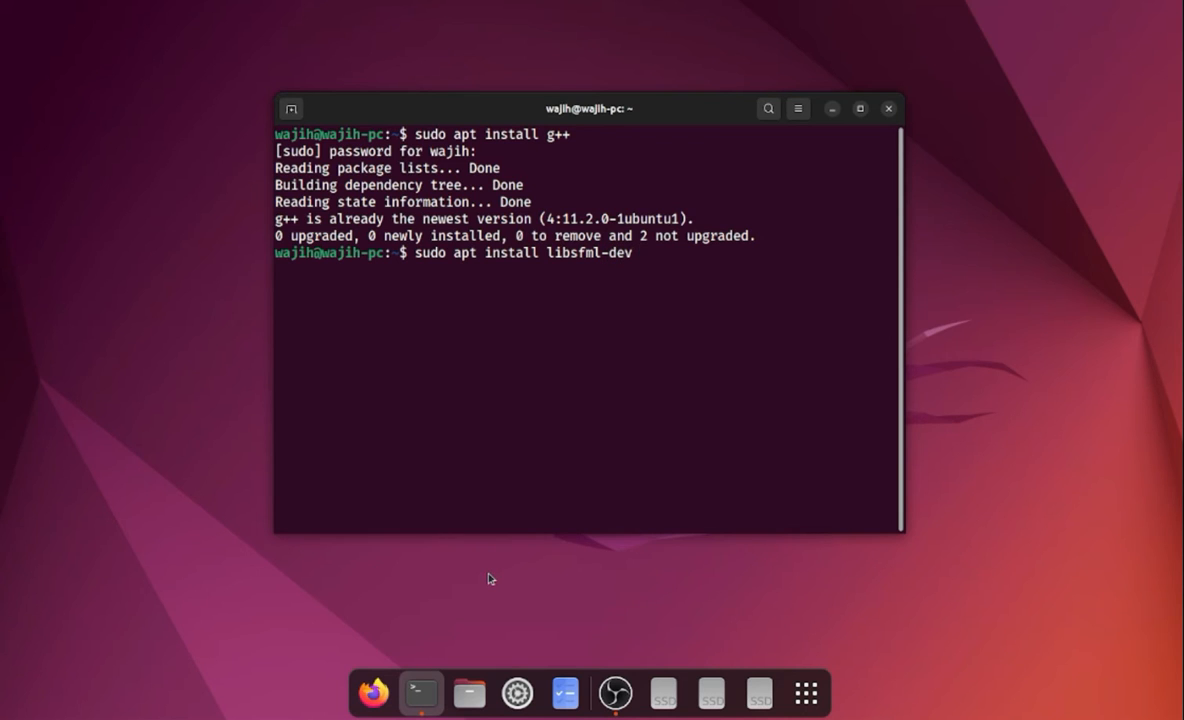
pyautogui.press('Return')
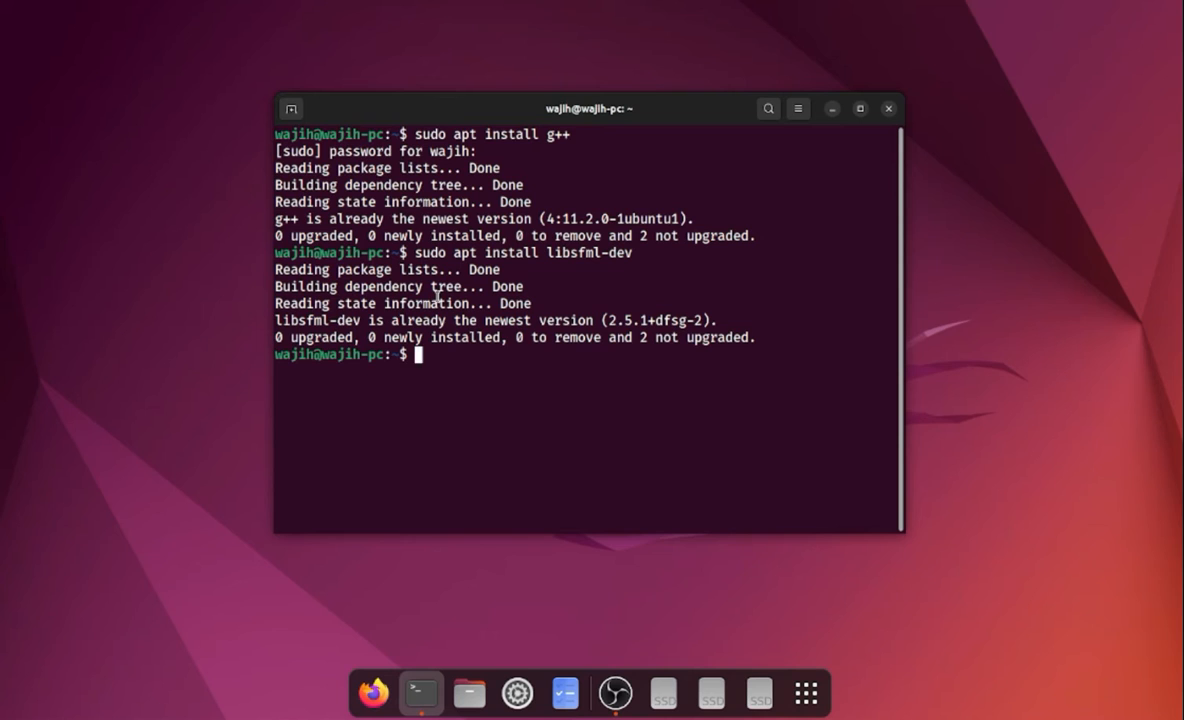
# Step: Enter youtube-tuts, create a raycaster folder with mkdir and change into it
pyautogui.write('c:~/youtube-tuts$ c')
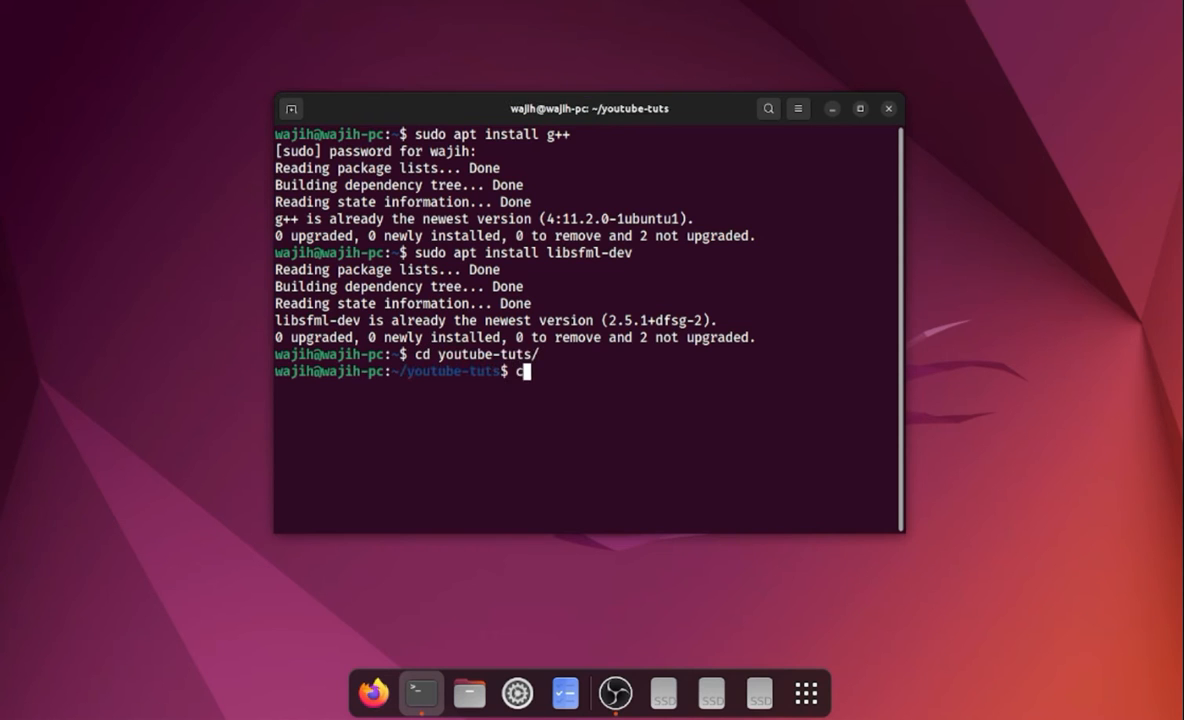
pyautogui.write('mkdir')
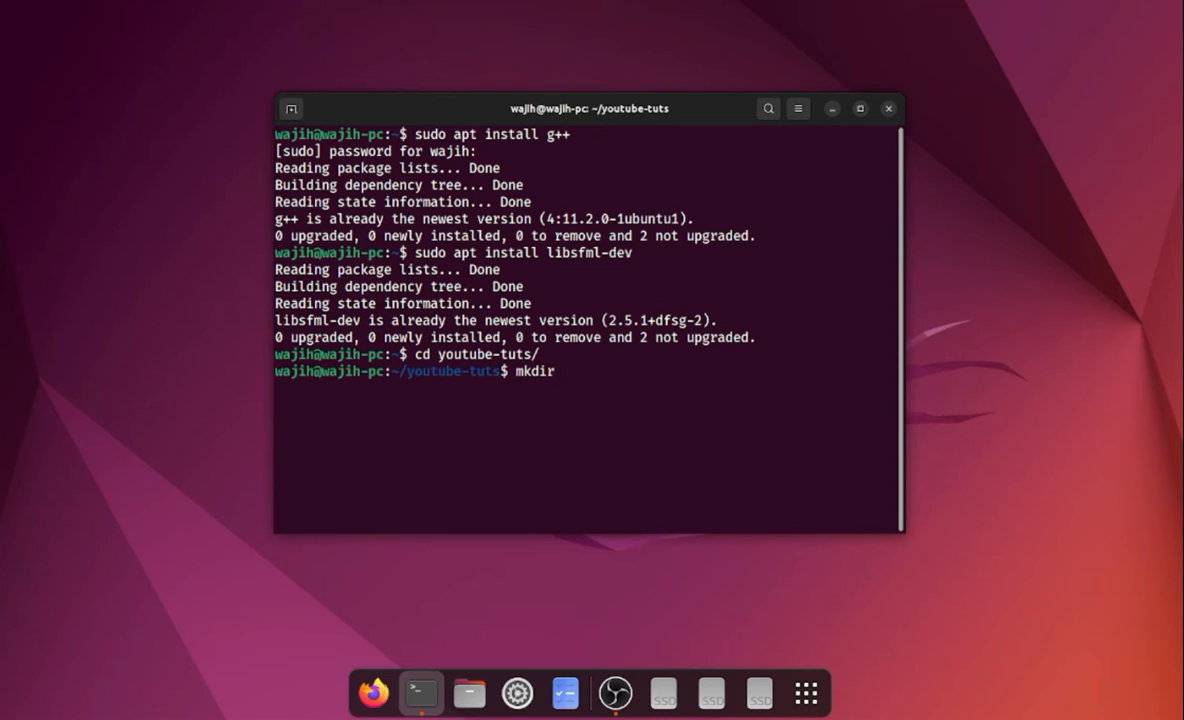
pyautogui.write('raycas')
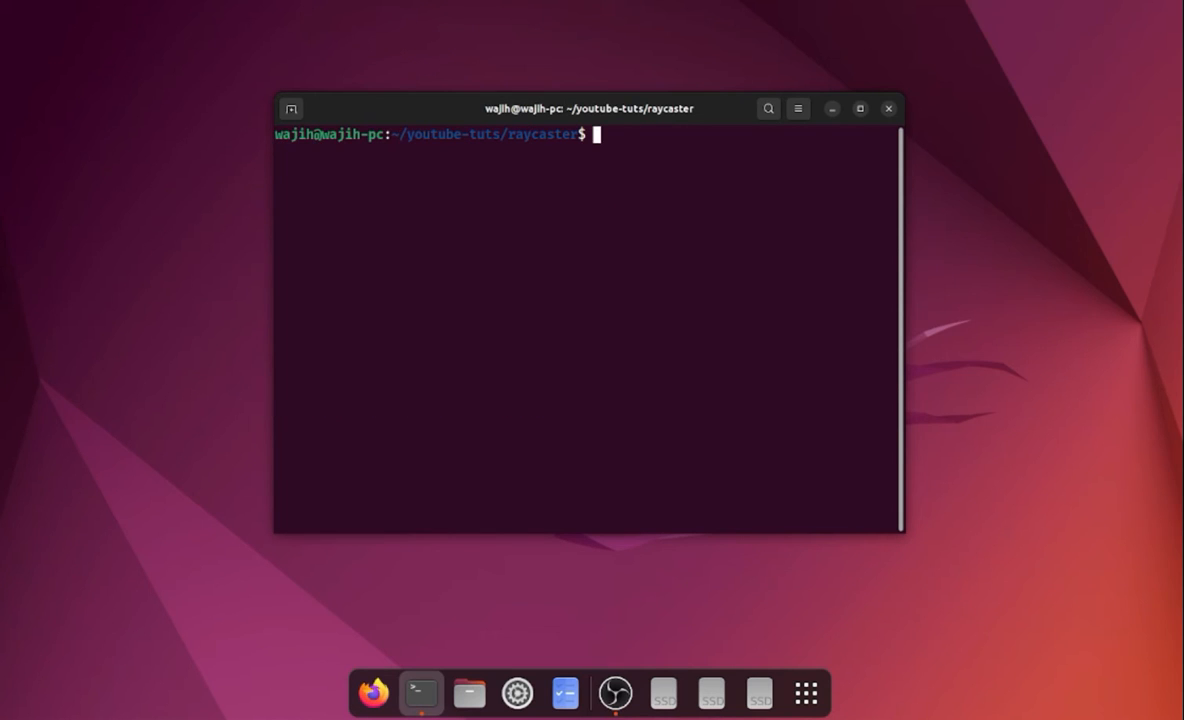
# Step: Start 'vim main.cpp' to create the new source file in the raycaster folder
pyautogui.write('vim')
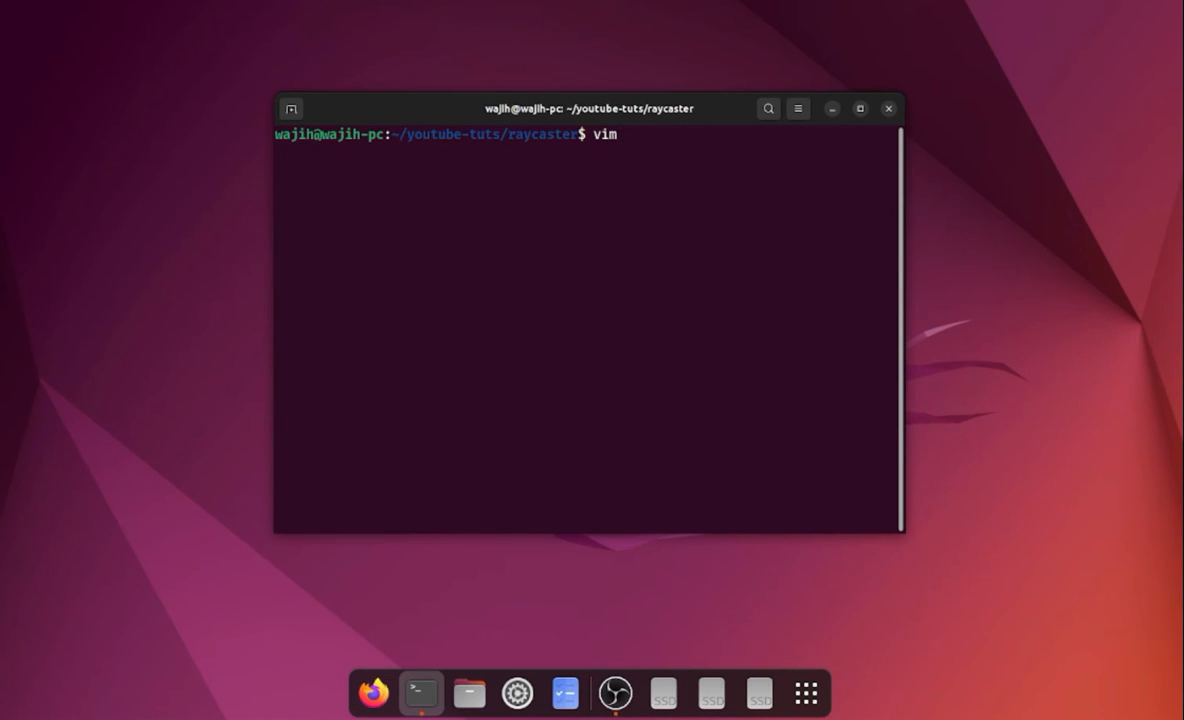
pyautogui.write('main')
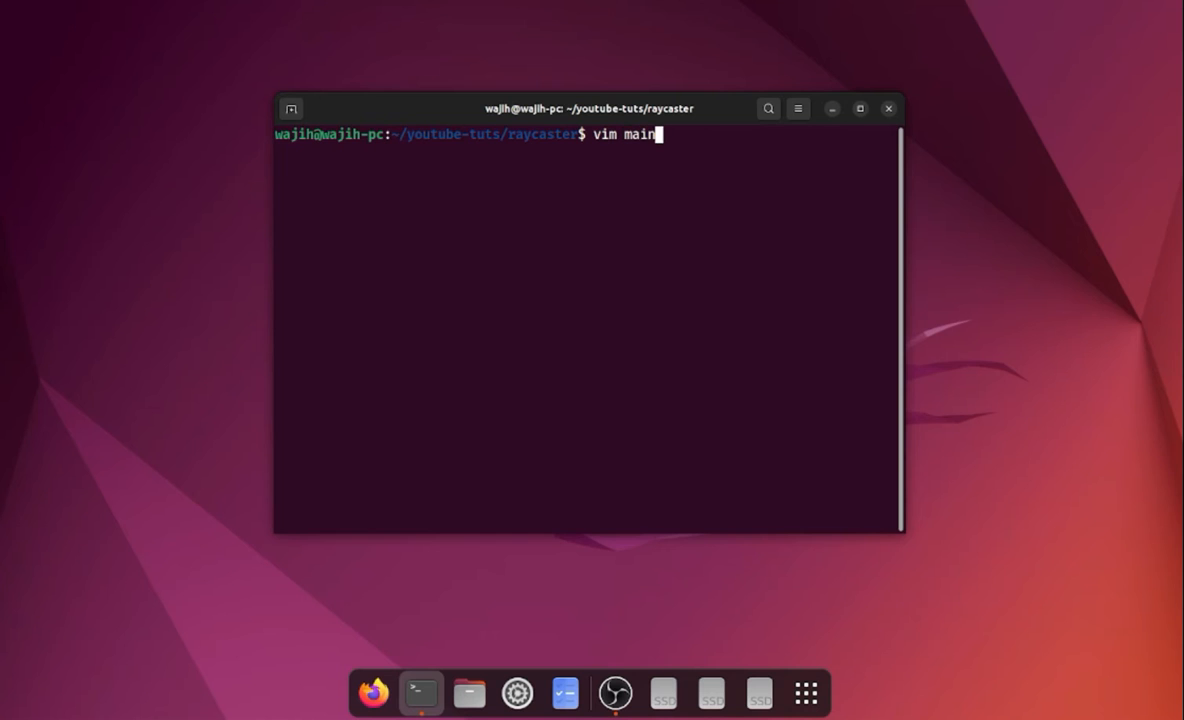
pyautogui.write('.cpp')
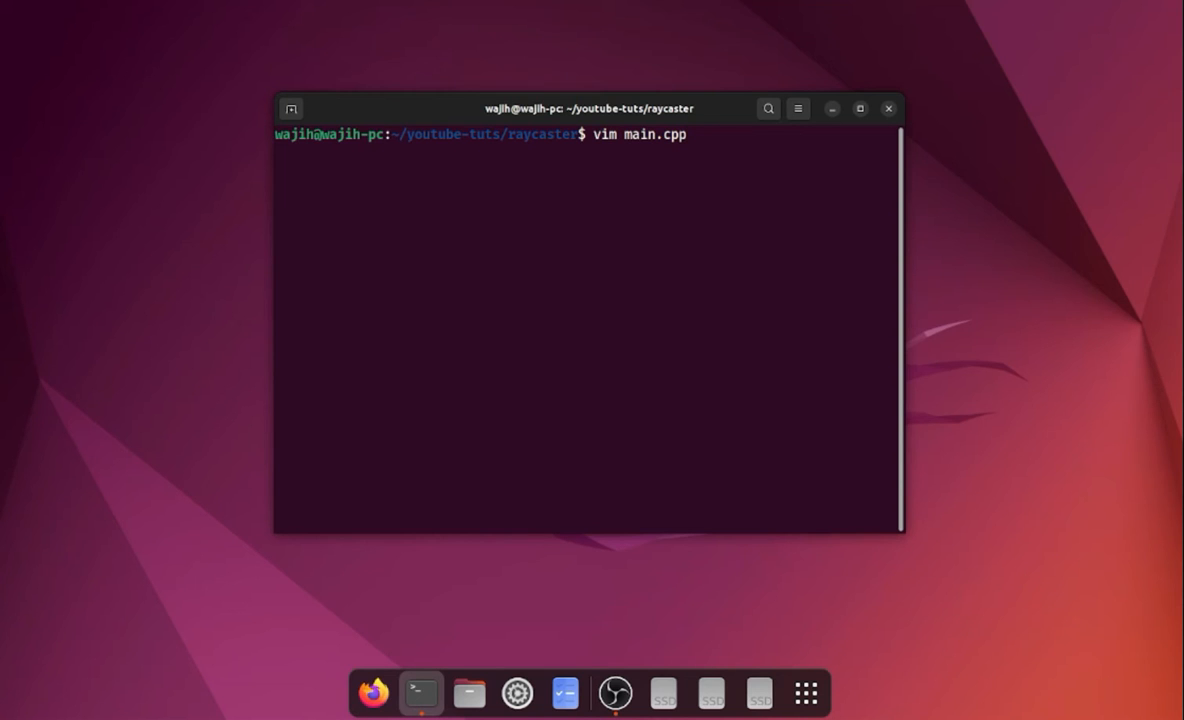
pyautogui.moveTo(680, 252)
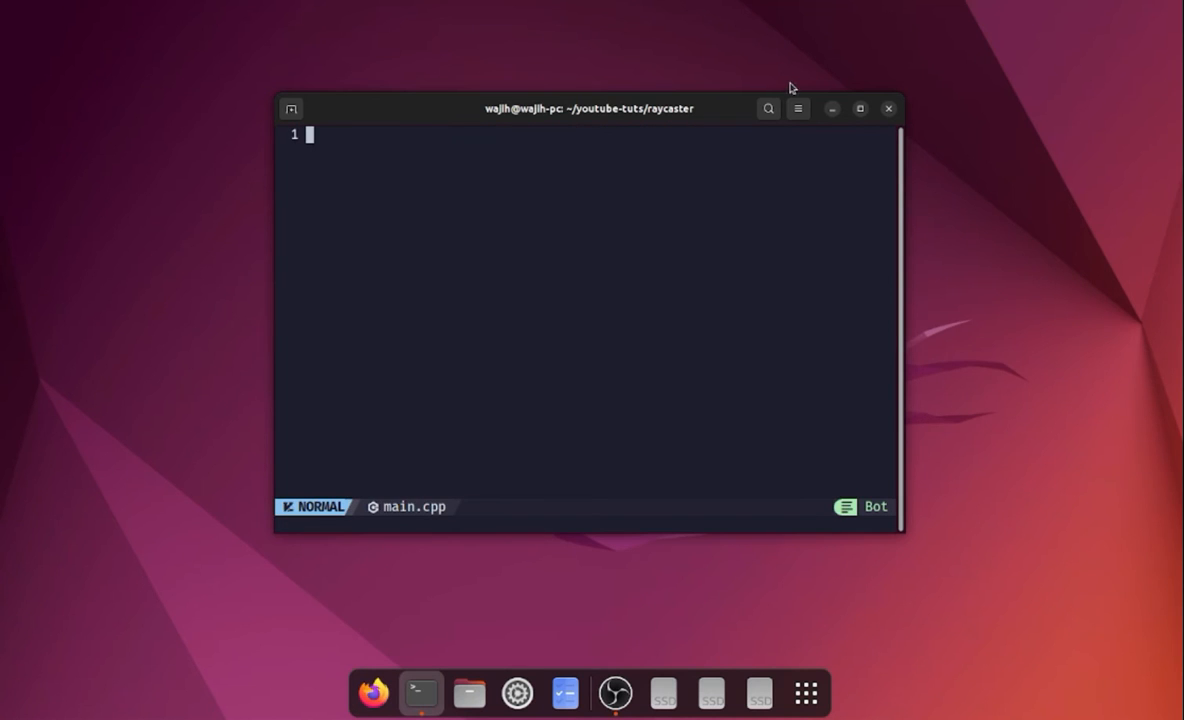
# Step: Maximize the editor and write 'int main() {}' with '#include <SFML/Graphics/RenderWindow.hpp>' above it
pyautogui.click(859, 108)
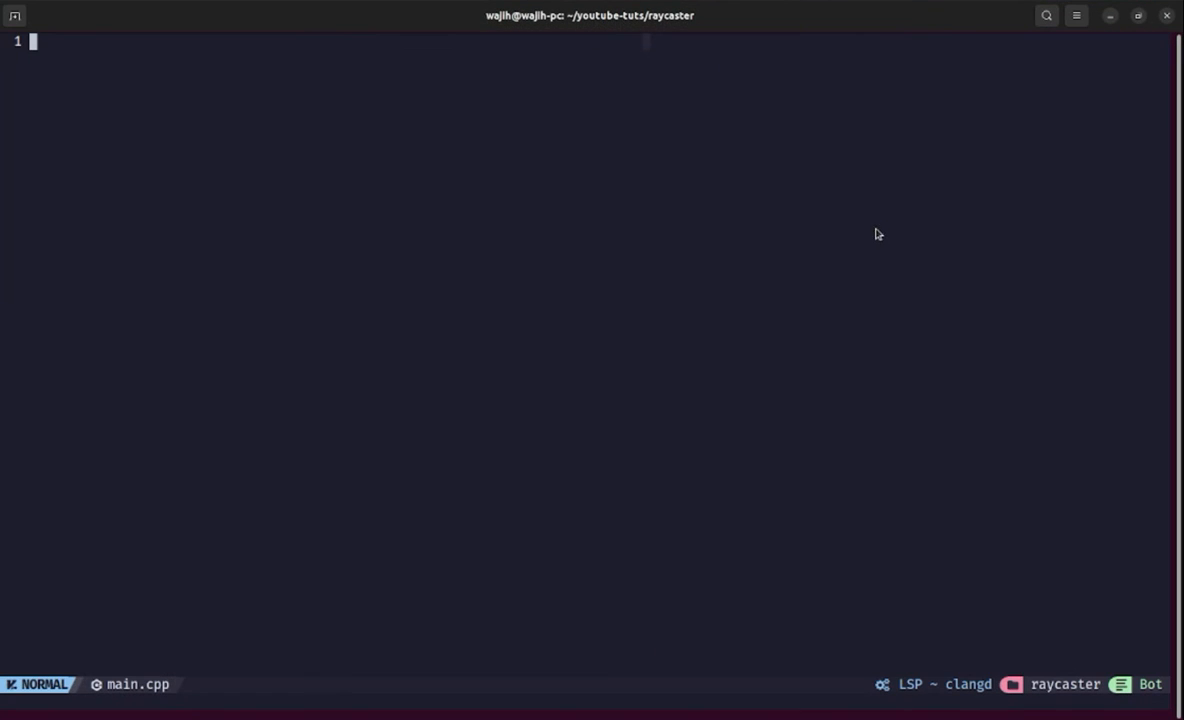
pyautogui.moveTo(879, 247)
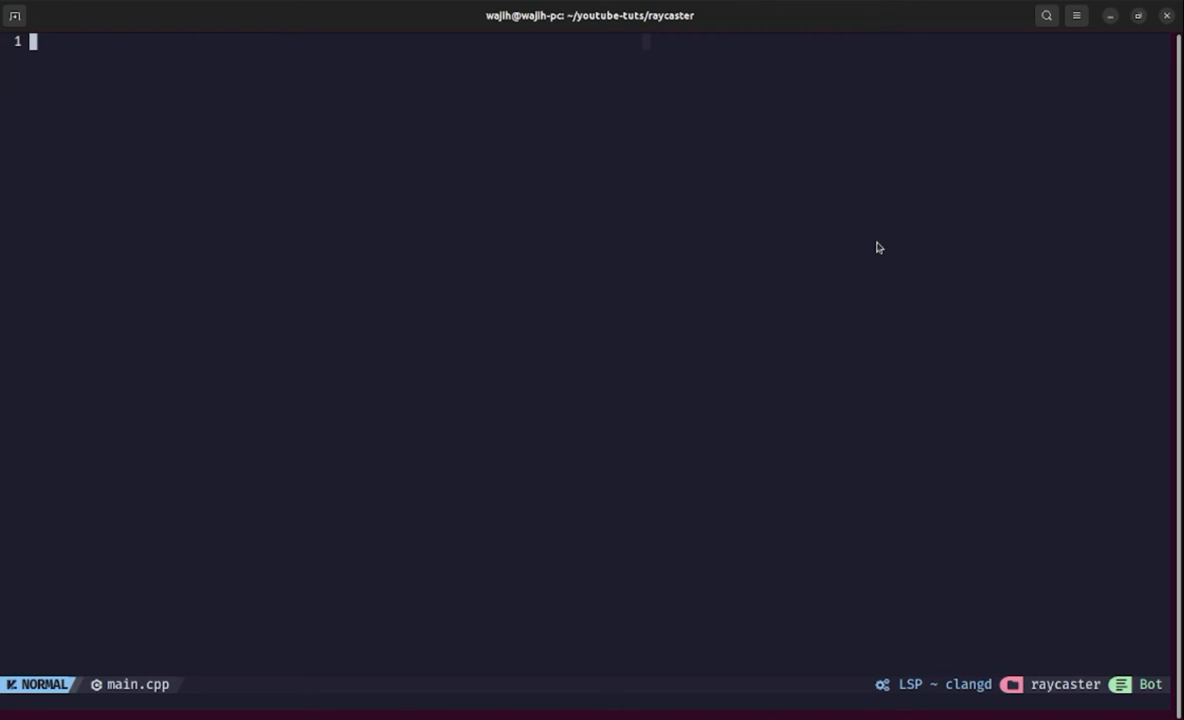
pyautogui.write('int')
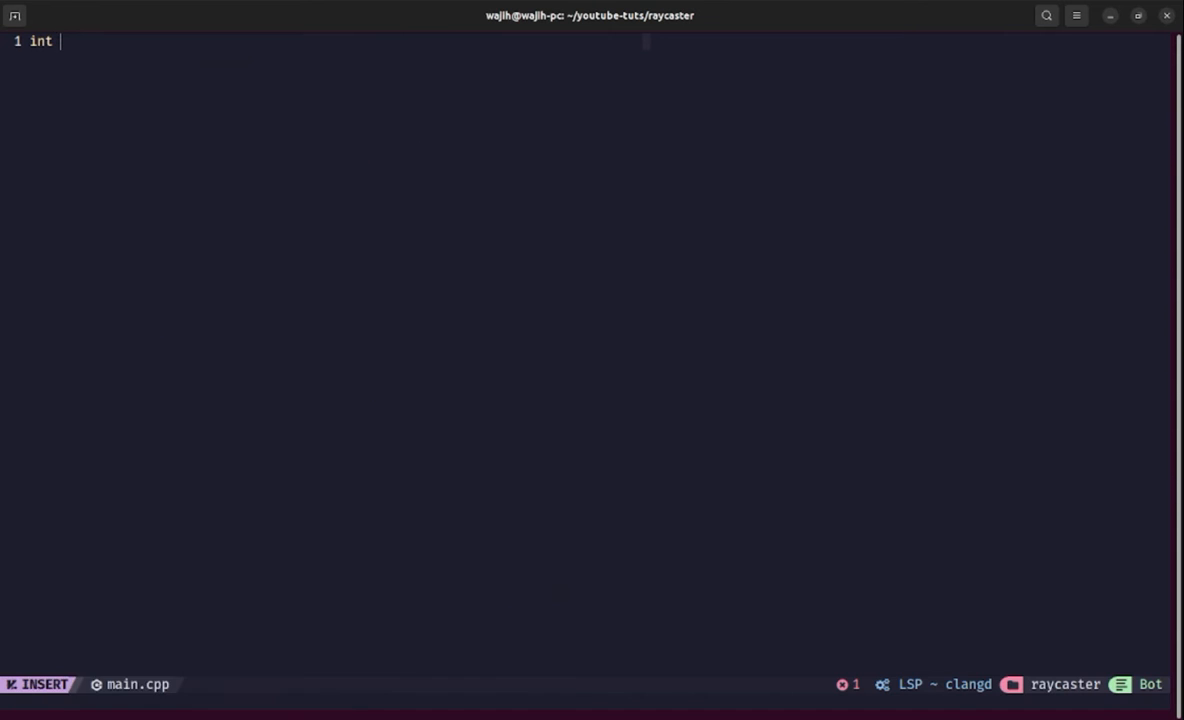
pyautogui.write('main() {')
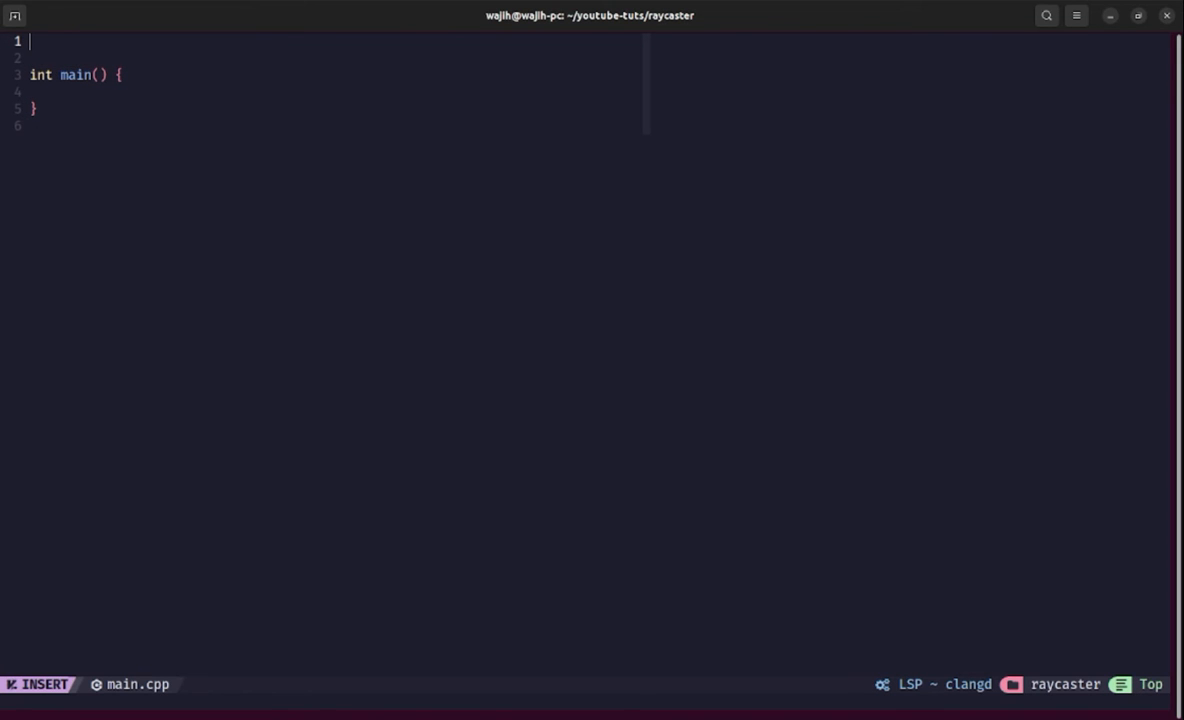
pyautogui.write('#include <SF>')
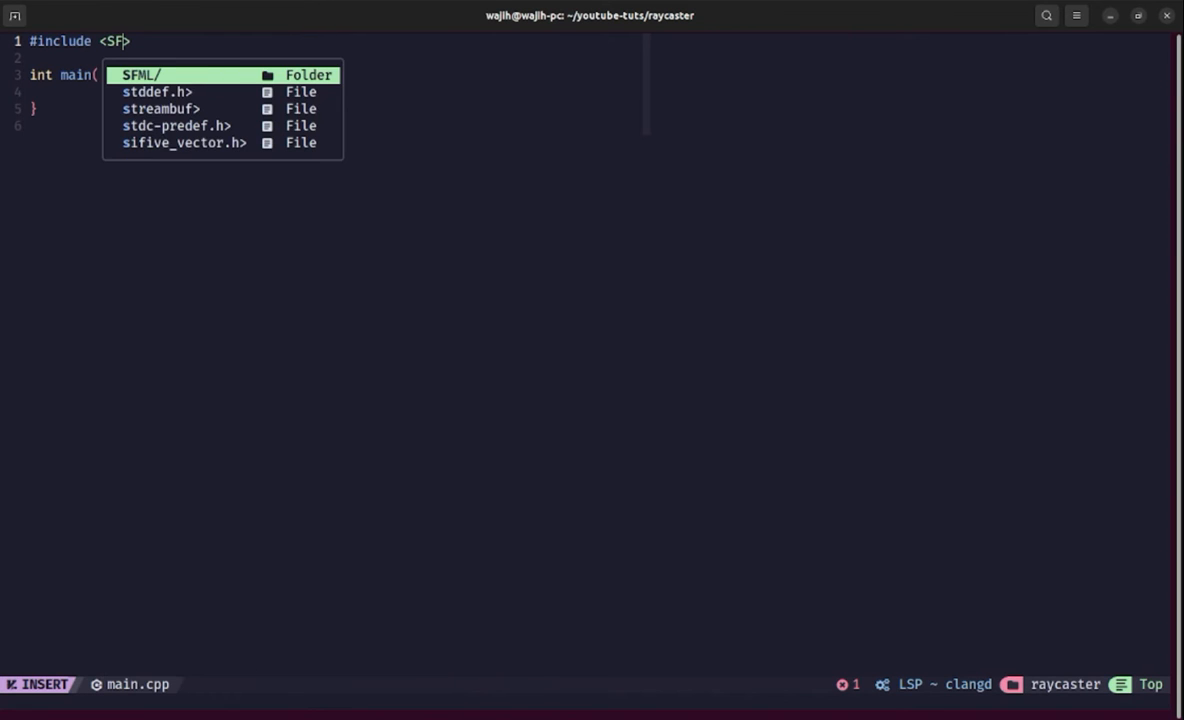
pyautogui.write('ML/Graphics/')
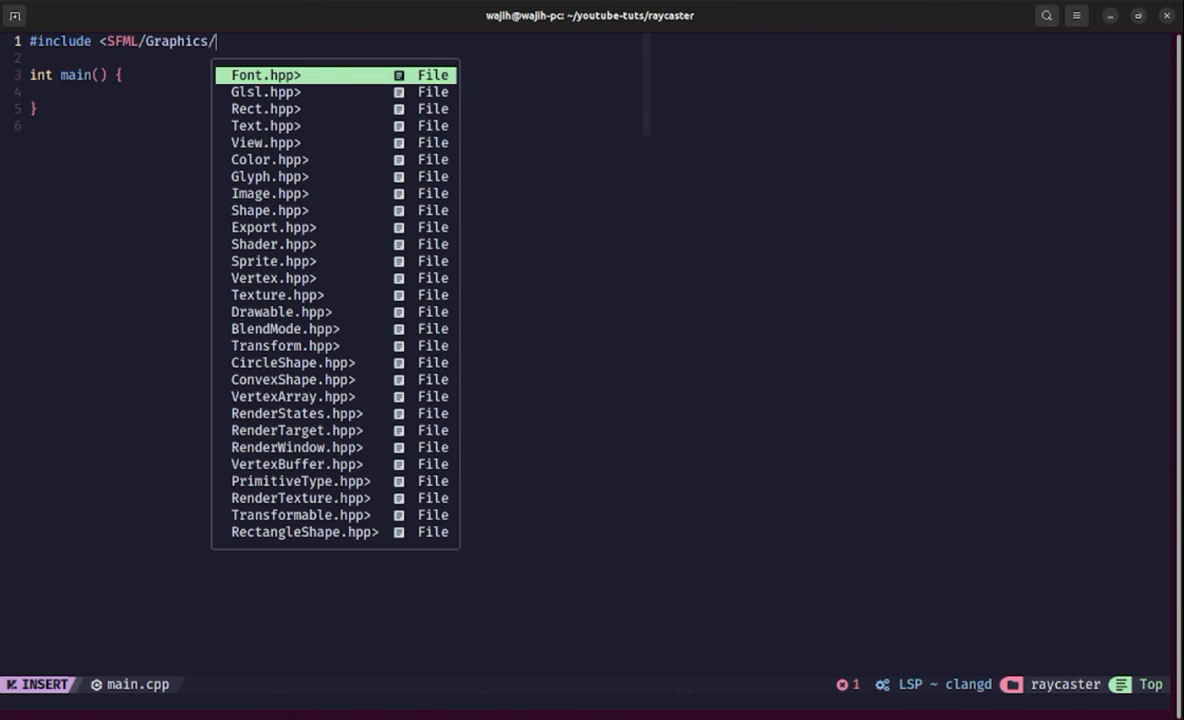
pyautogui.write('RenderWindow.hpp>')
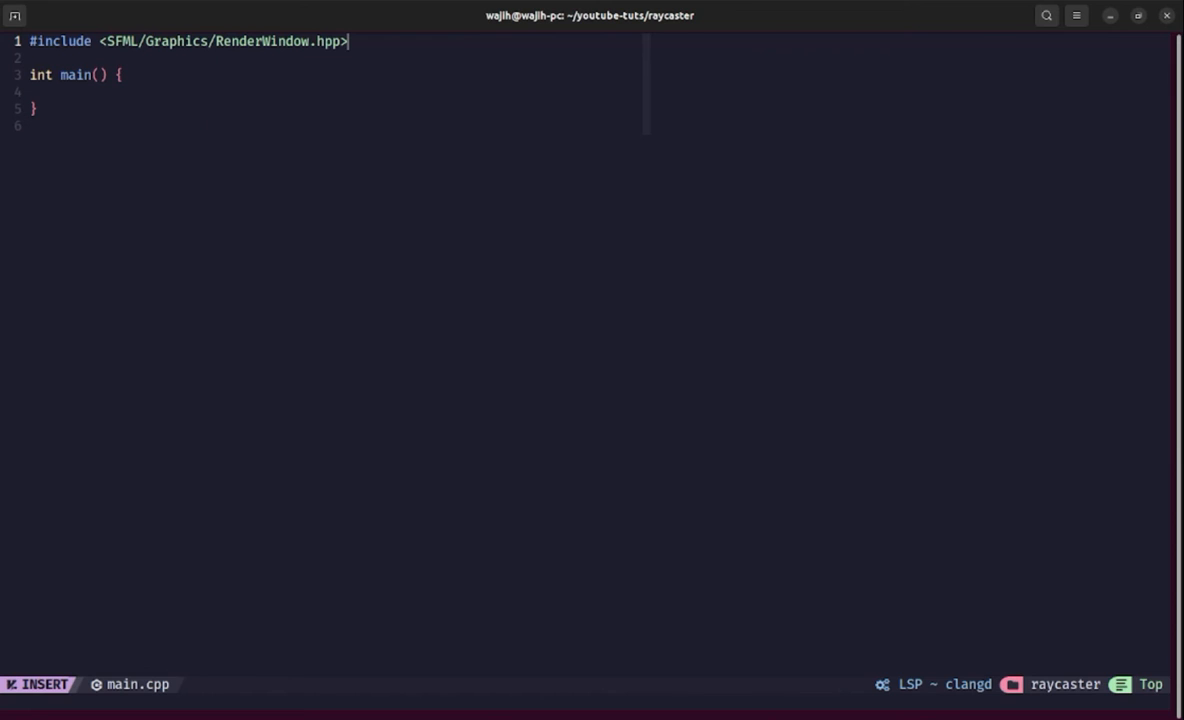
# Step: Declare sf::RenderWindow window(sf::VideoMode(800, 450), "Raycaster"); with the VideoMode include added
pyautogui.write('sf')
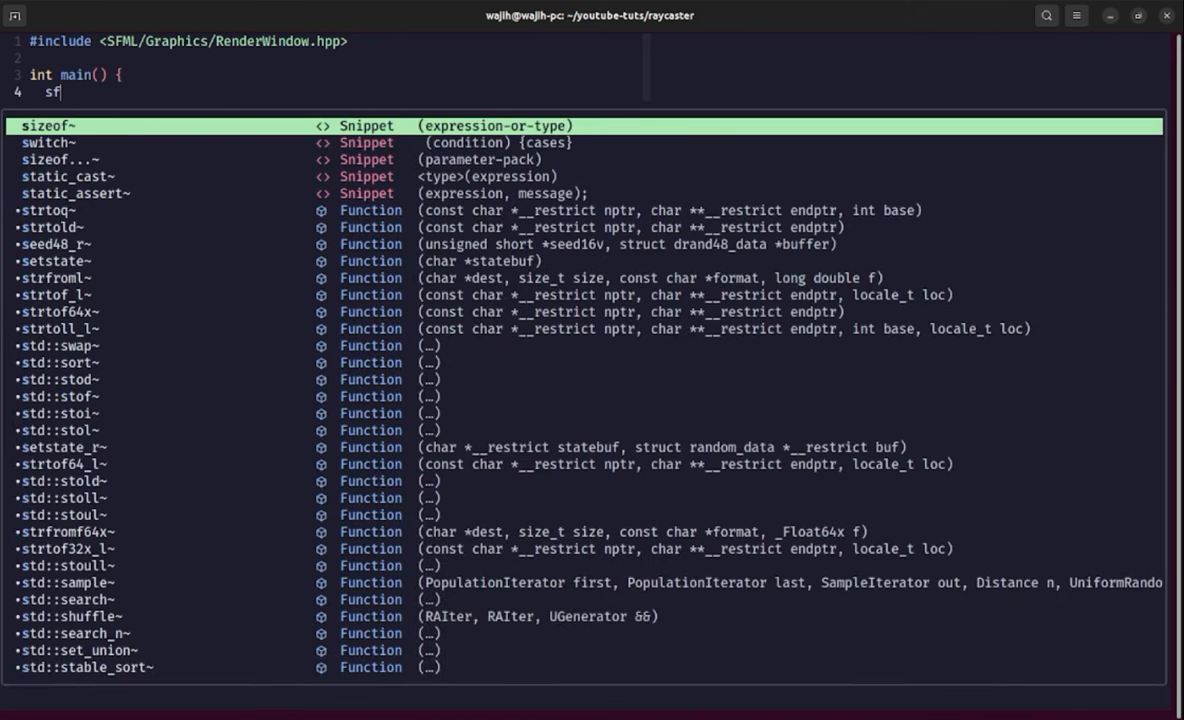
pyautogui.write('::r')
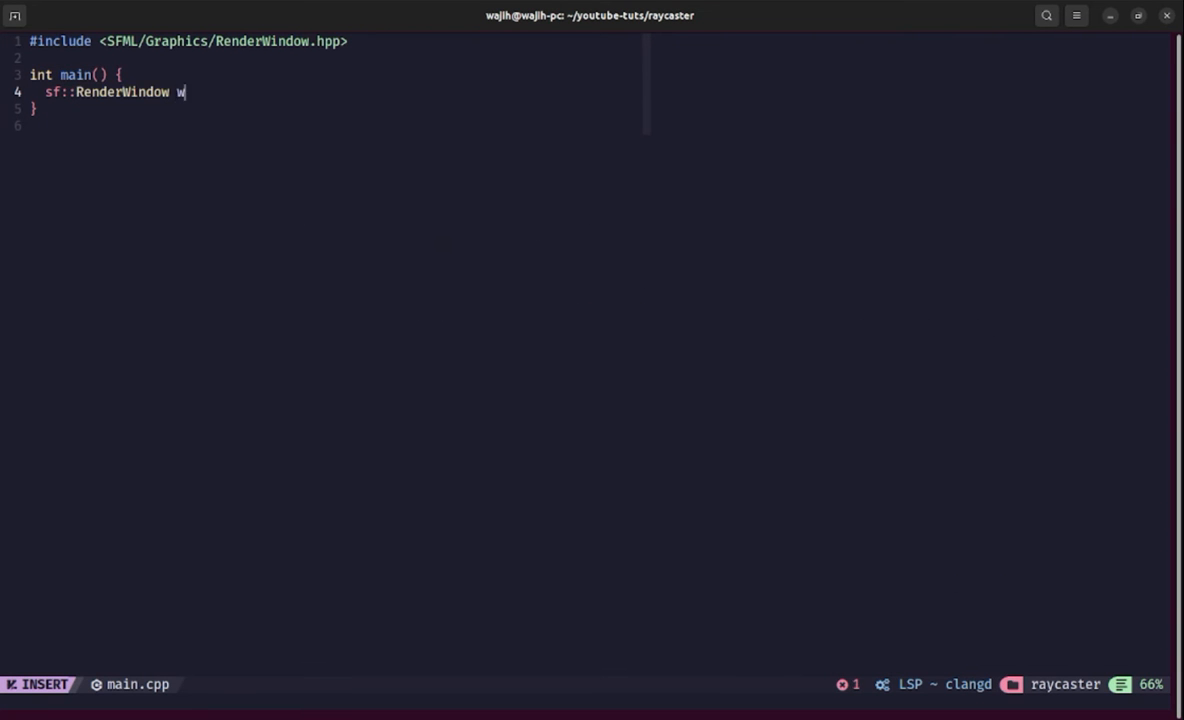
pyautogui.write('indow()')
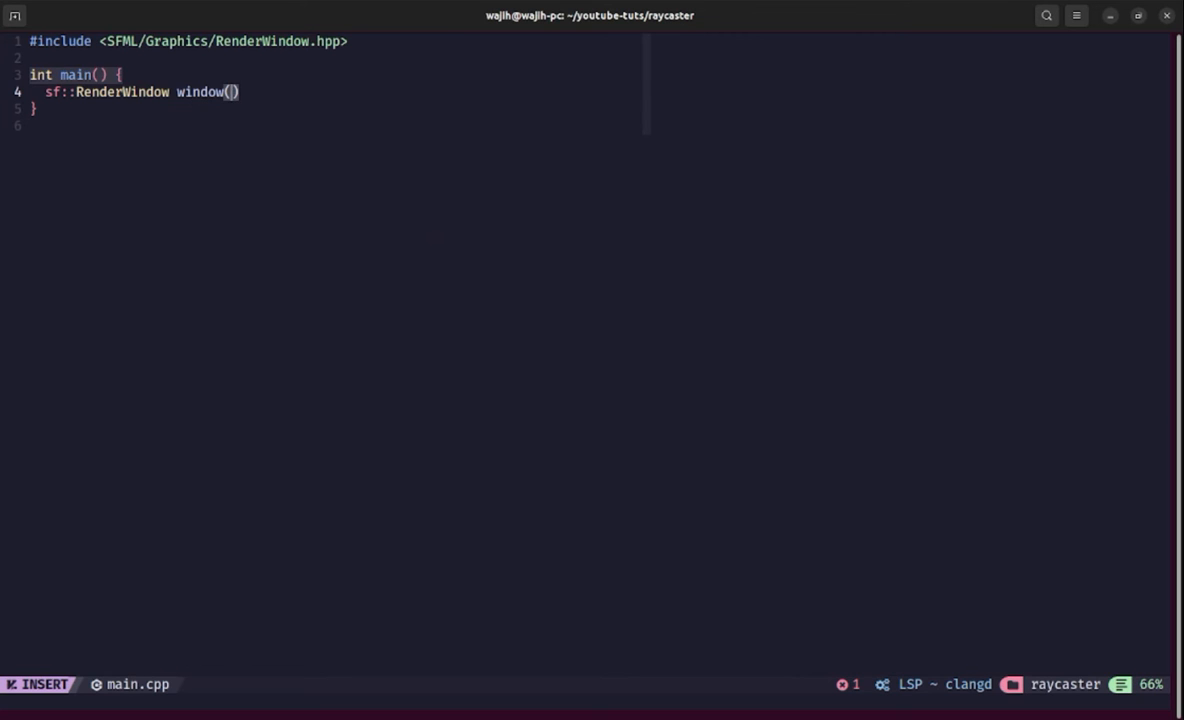
pyautogui.write(';')
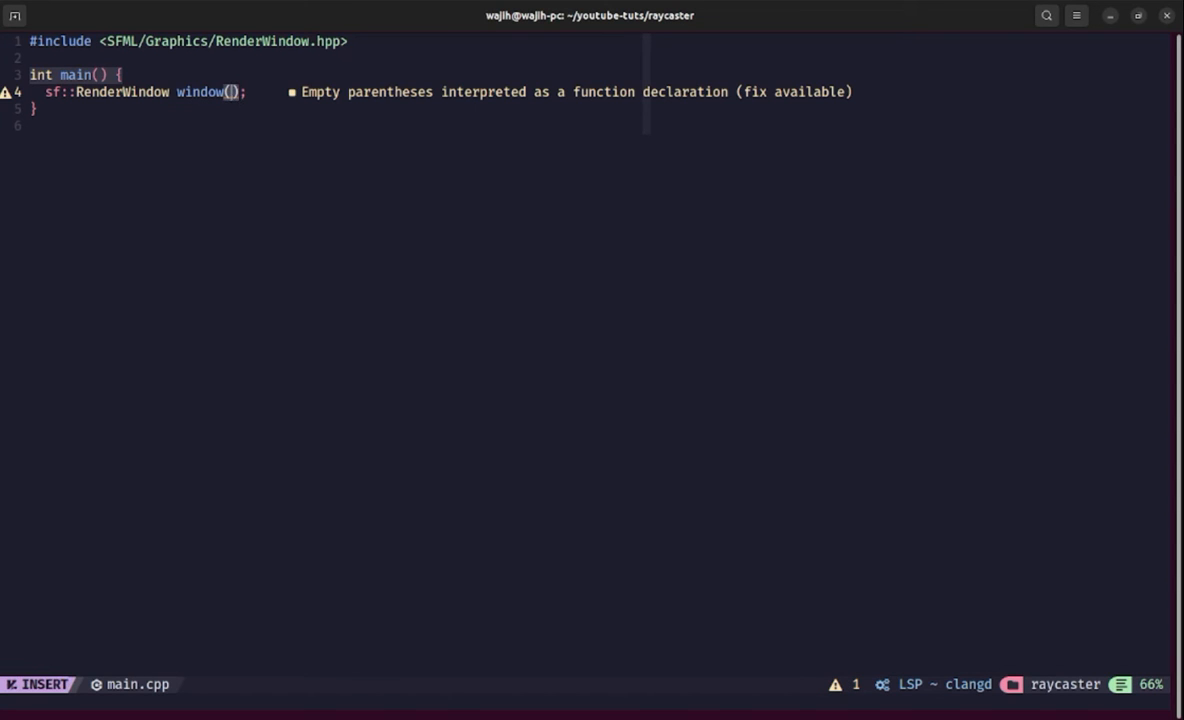
pyautogui.write('sf::')
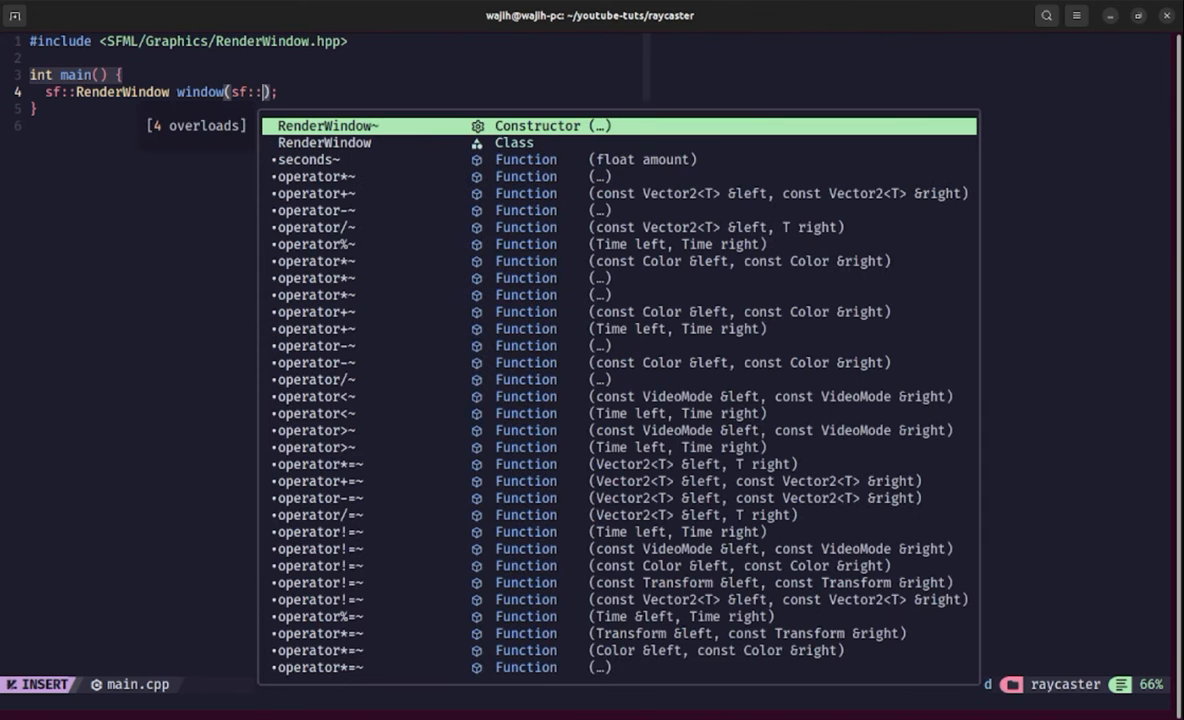
pyautogui.write('VideoMode(')
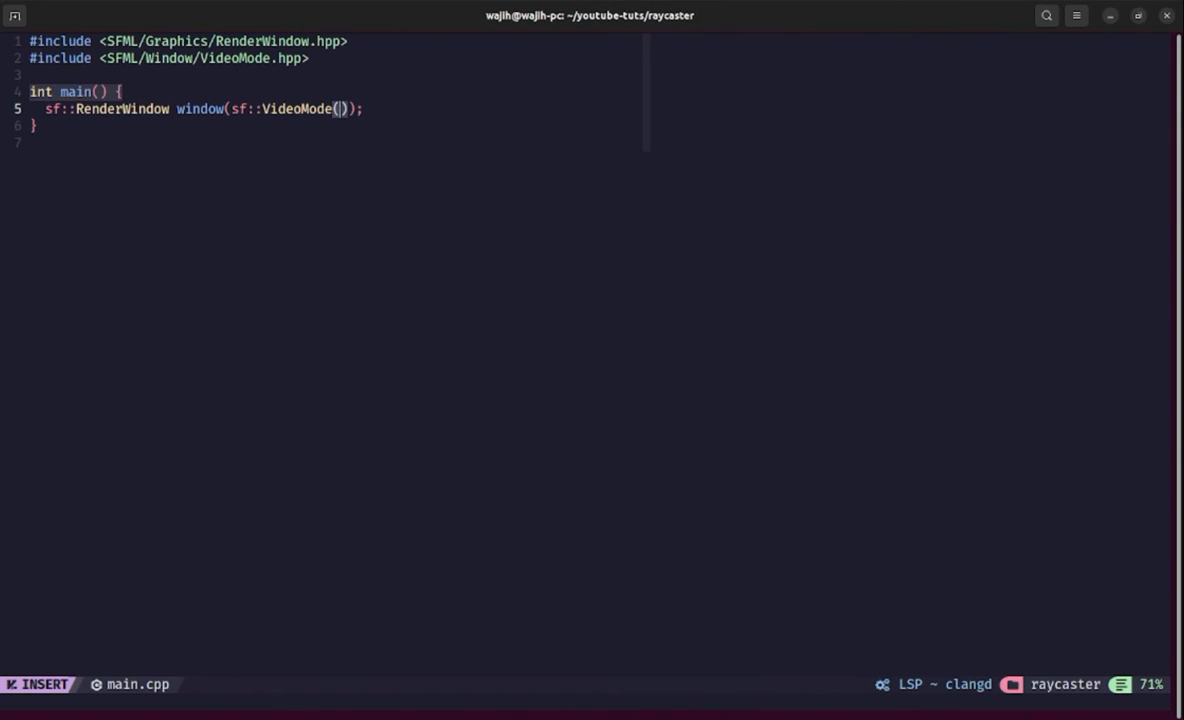
pyautogui.write('8')
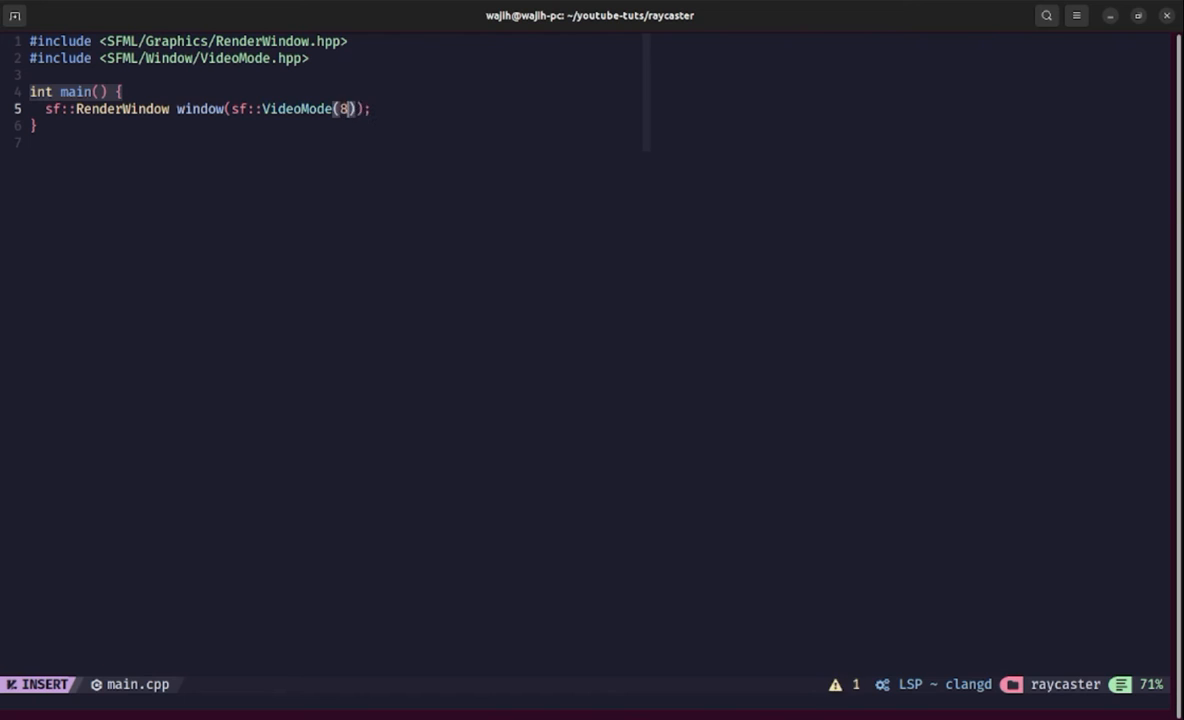
pyautogui.write('00, 450')
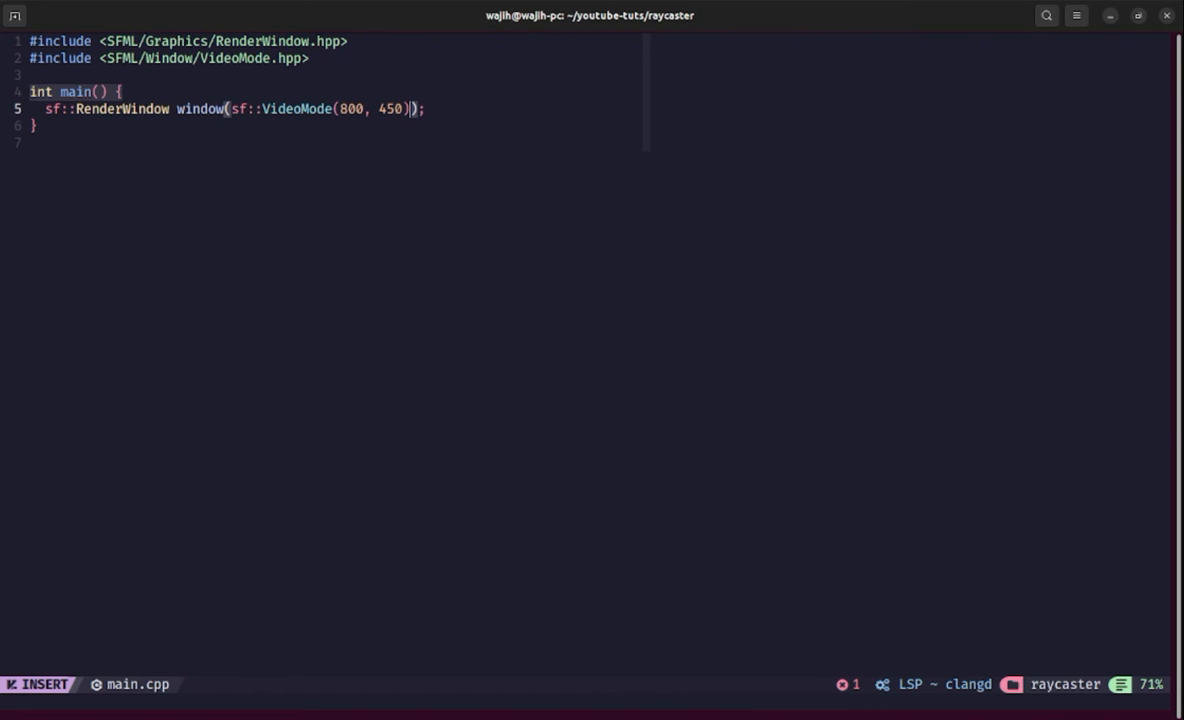
pyautogui.write(', ""')
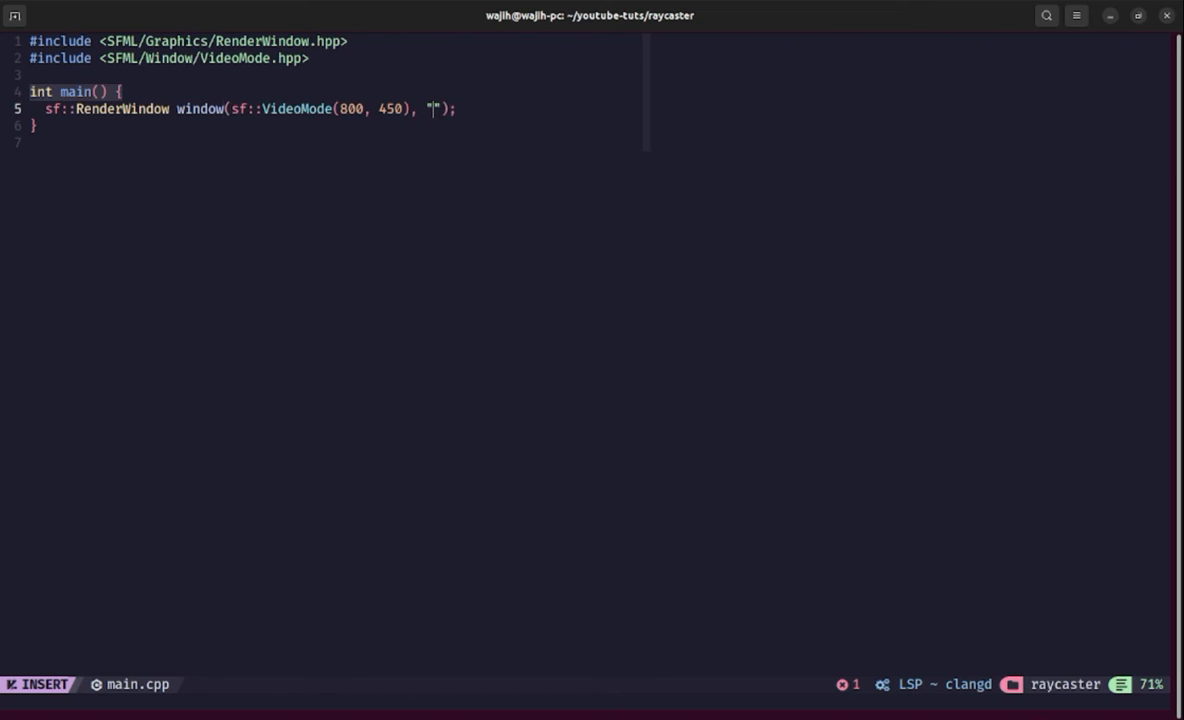
pyautogui.write('Raycas')
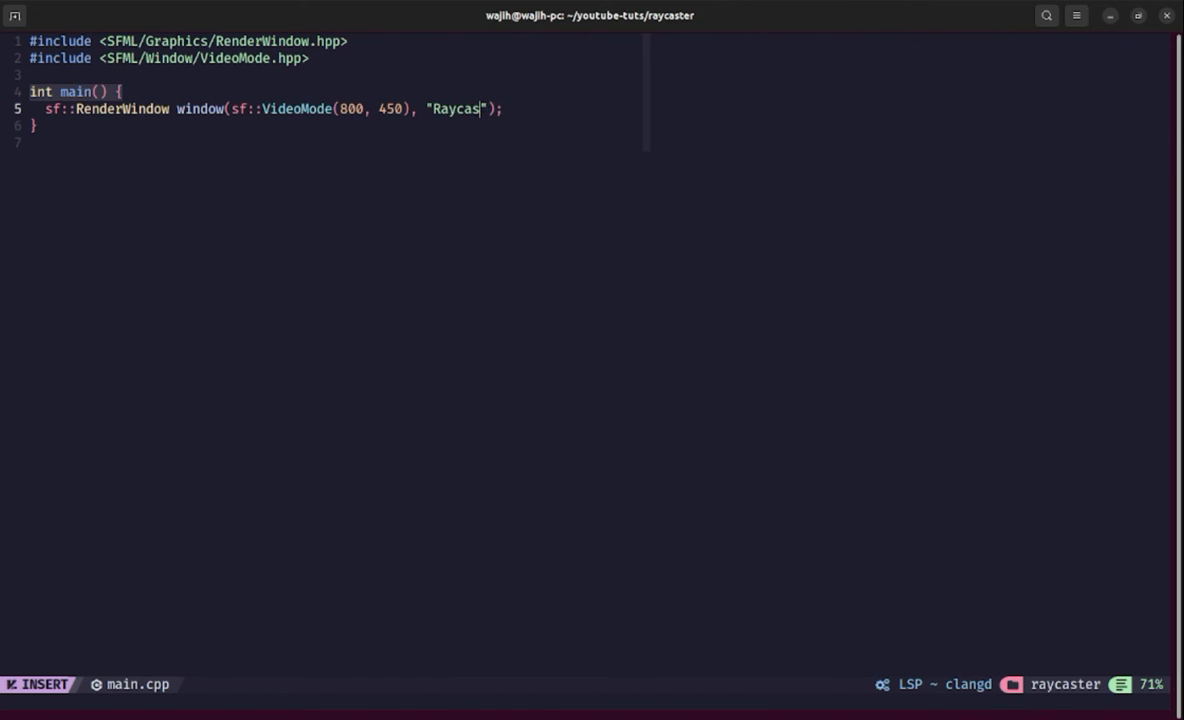
pyautogui.write('ter')
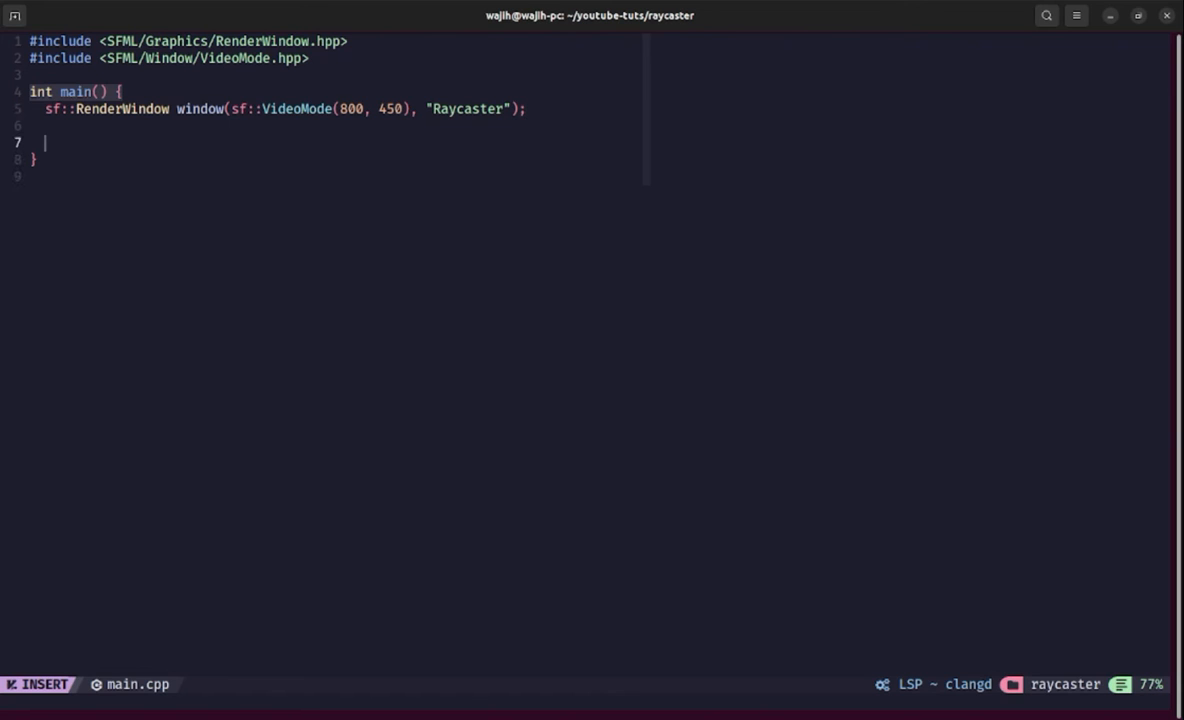
# Step: Add a while (window.isOpen()) loop, completing isOpen so the Event include is pulled in
pyautogui.write('while (condition) {')
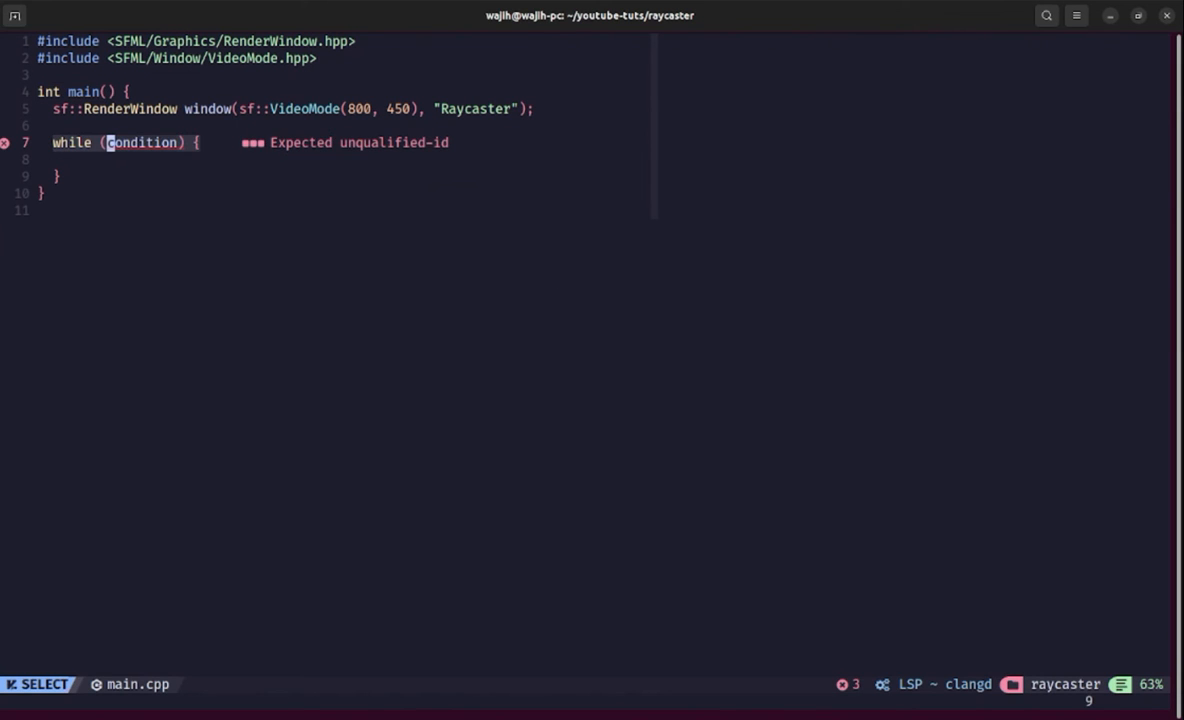
pyautogui.write('window.is')
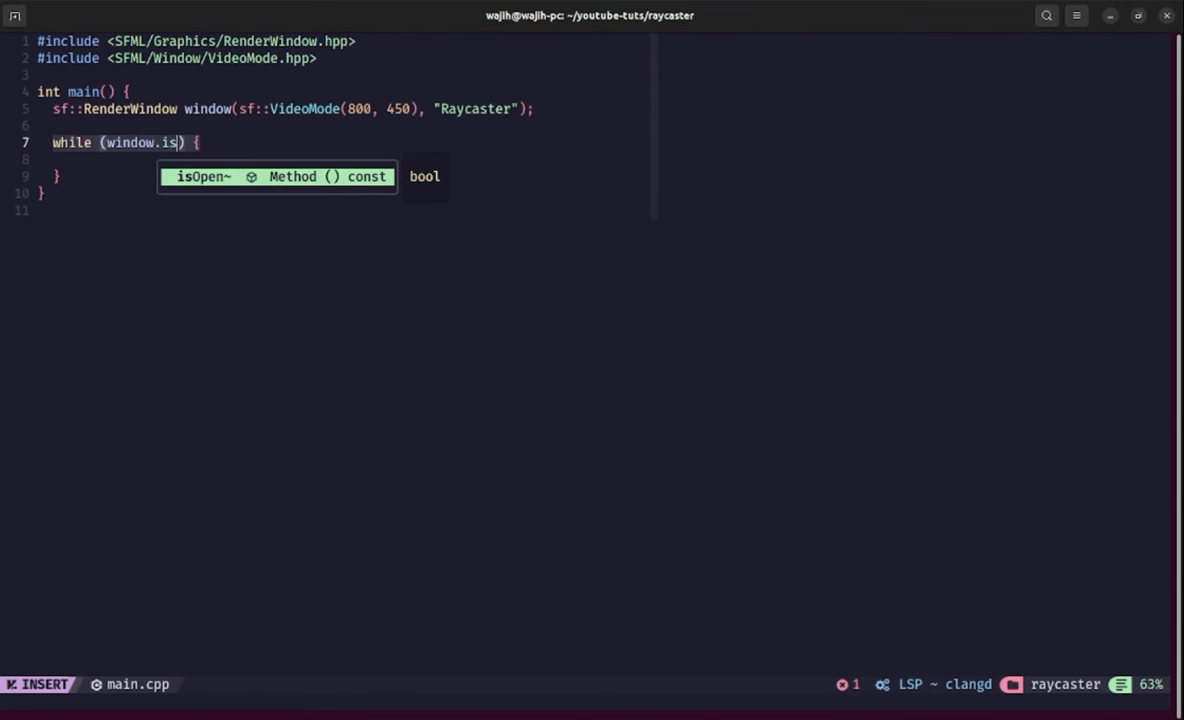
pyautogui.press('Tab')
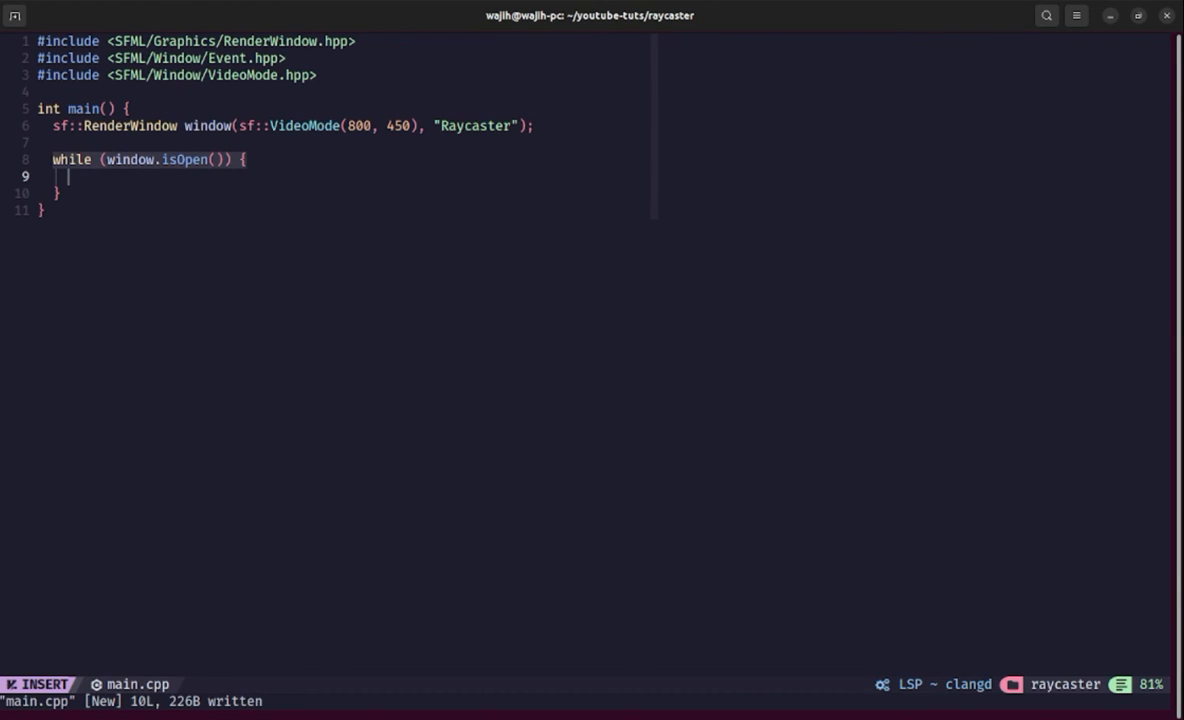
# Step: Declare sf::Event event; and a while (window.pollEvent(event)) loop inside the main loop
pyautogui.write('sf')
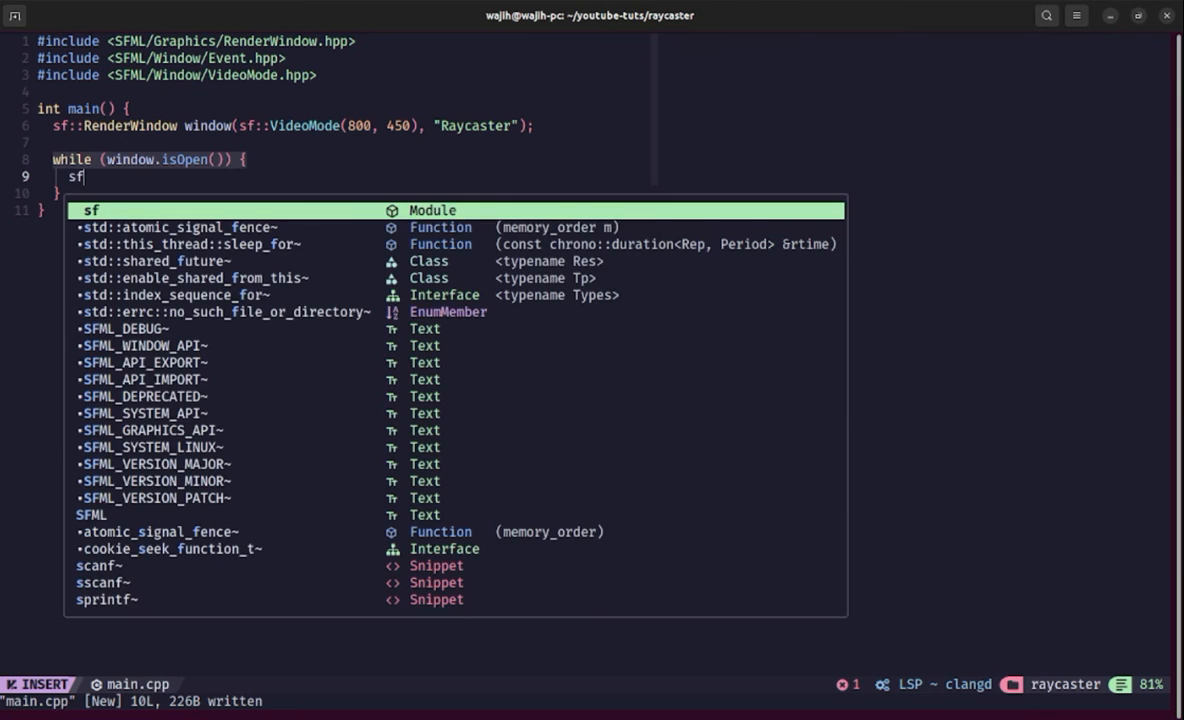
pyautogui.write('::Event')
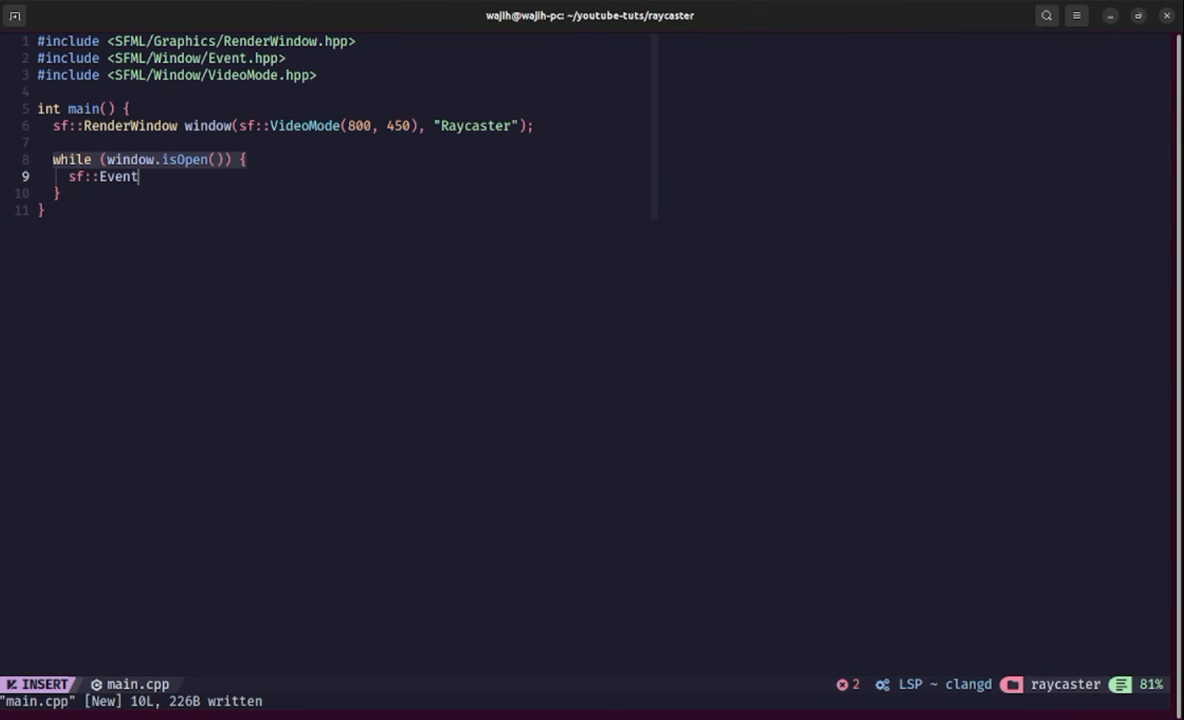
pyautogui.write('event;')
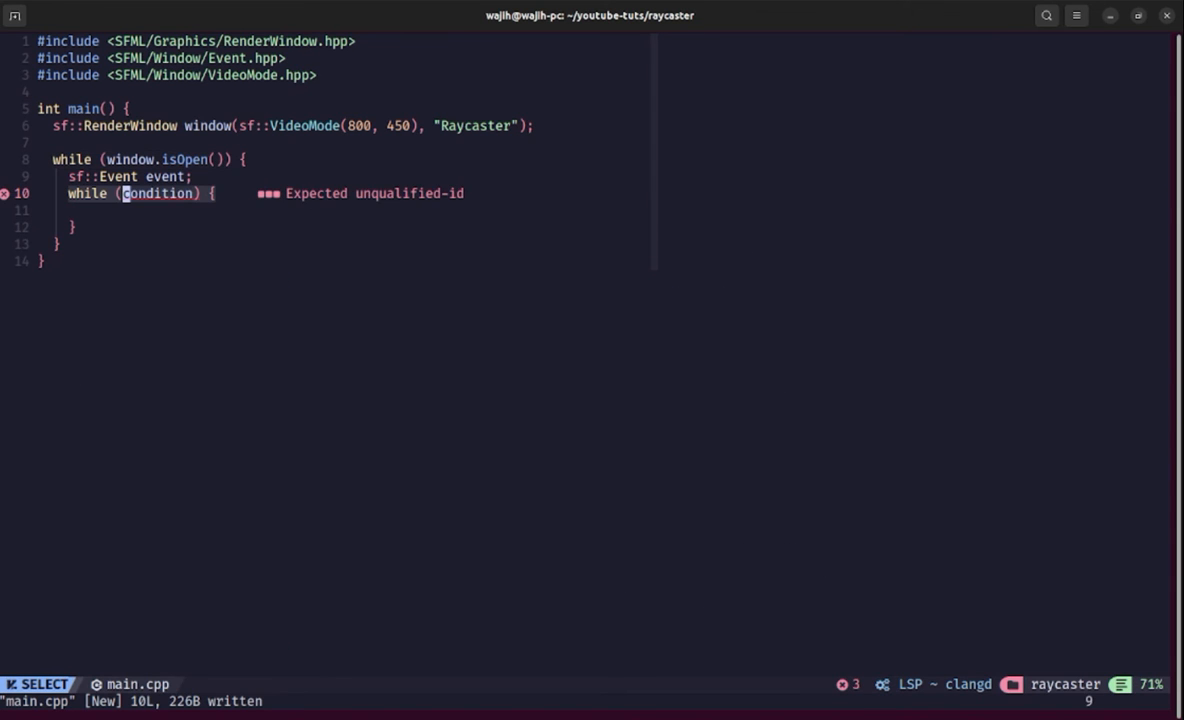
pyautogui.write('window.pollEvent(Event &event')
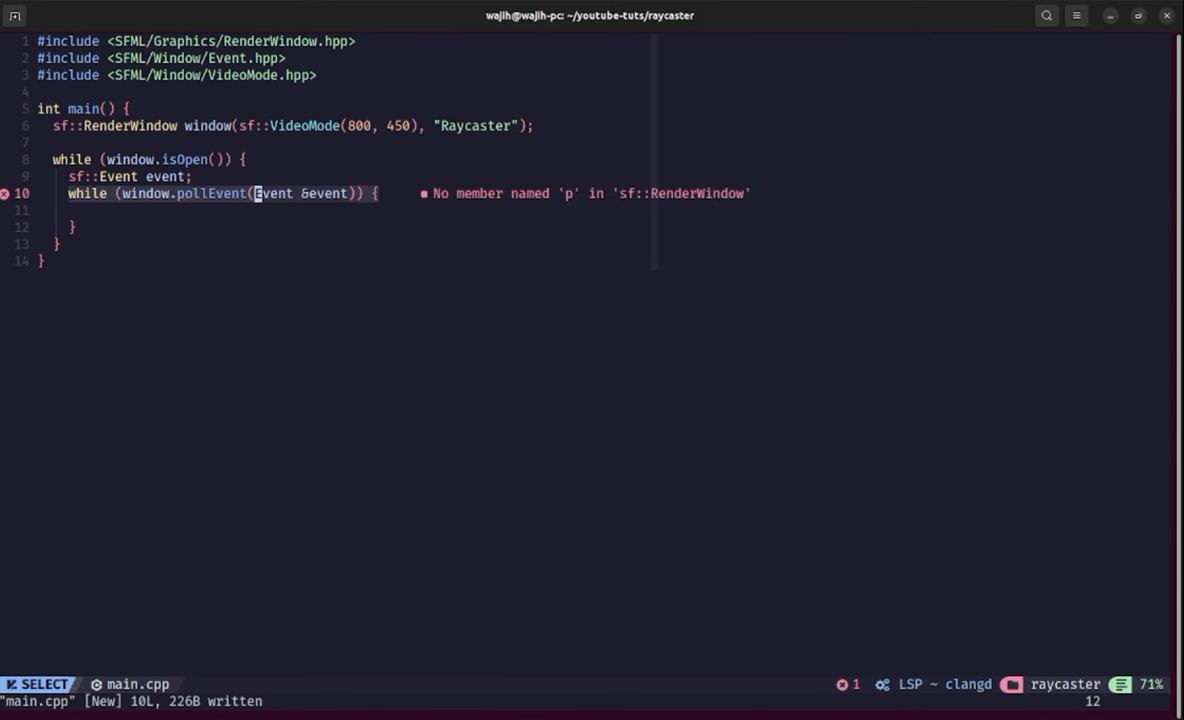
pyautogui.write('event')
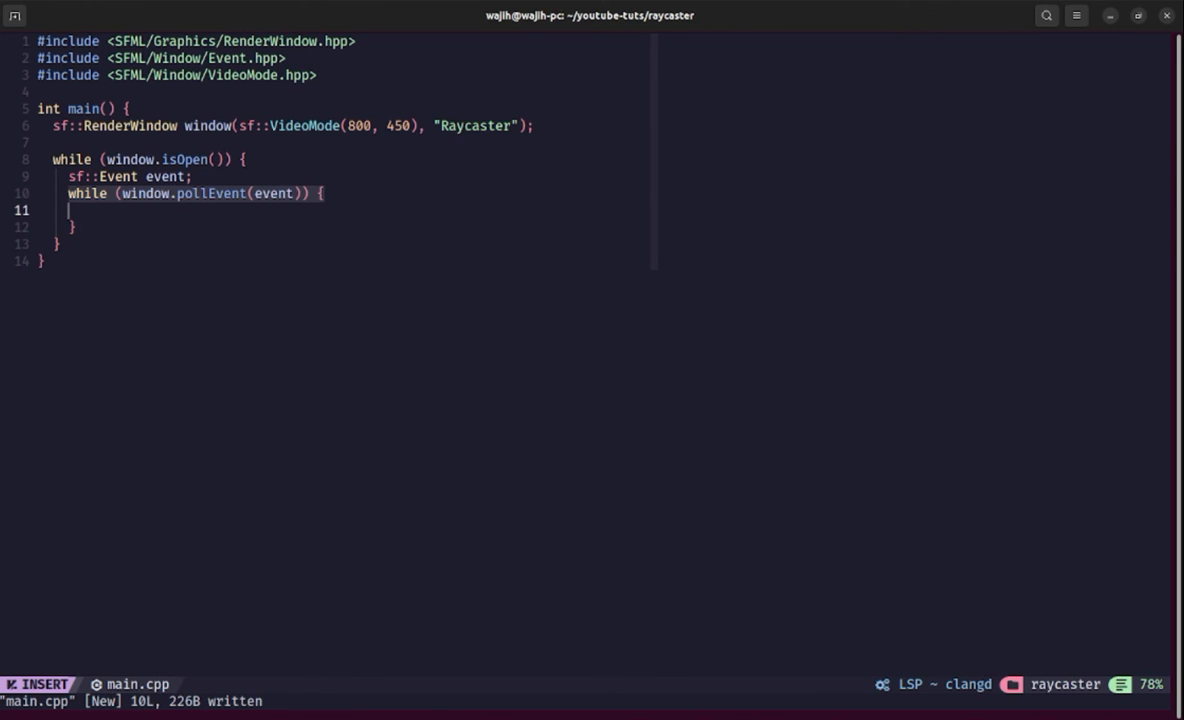
# Step: Add an if (event.type == sf::Event::Closed) check that calls window.close()
pyautogui.write('if (')
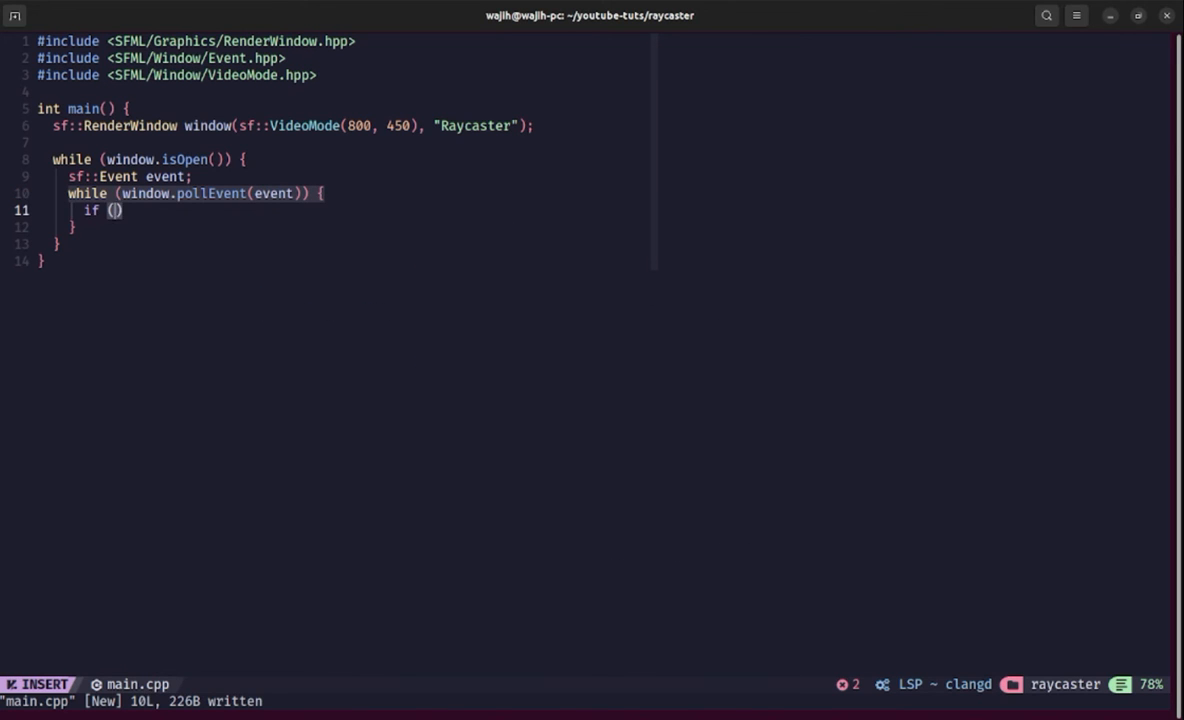
pyautogui.write('event.t')
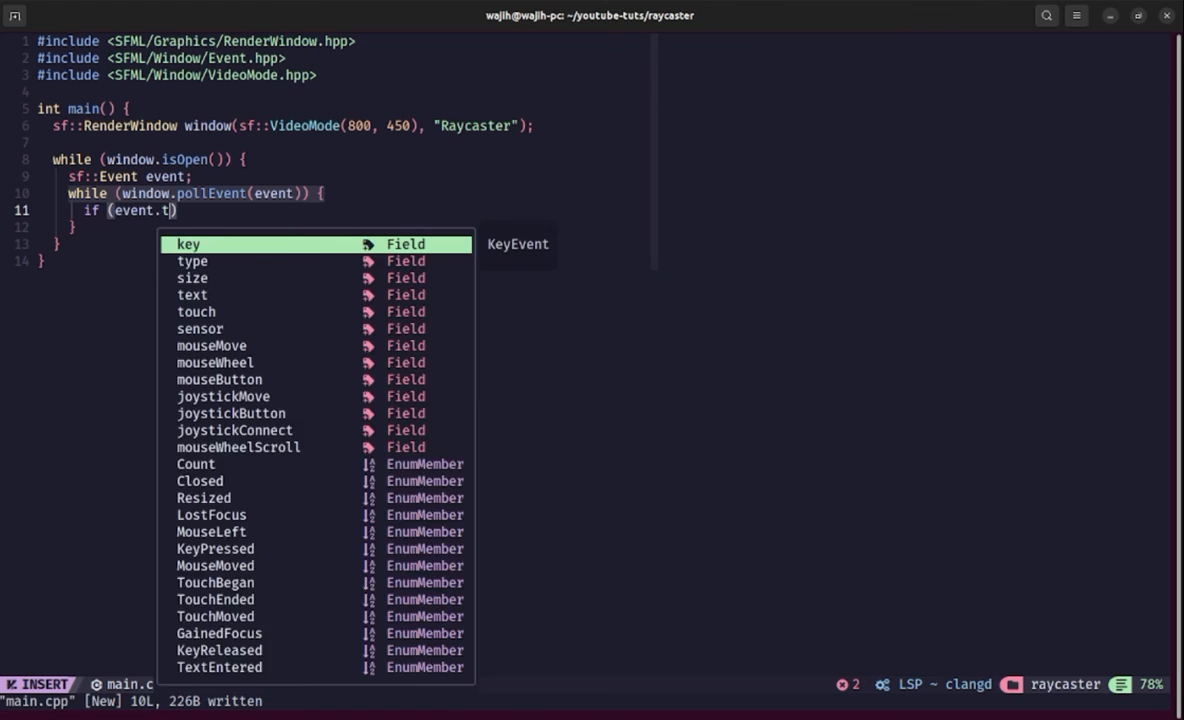
pyautogui.write('ype == sf')
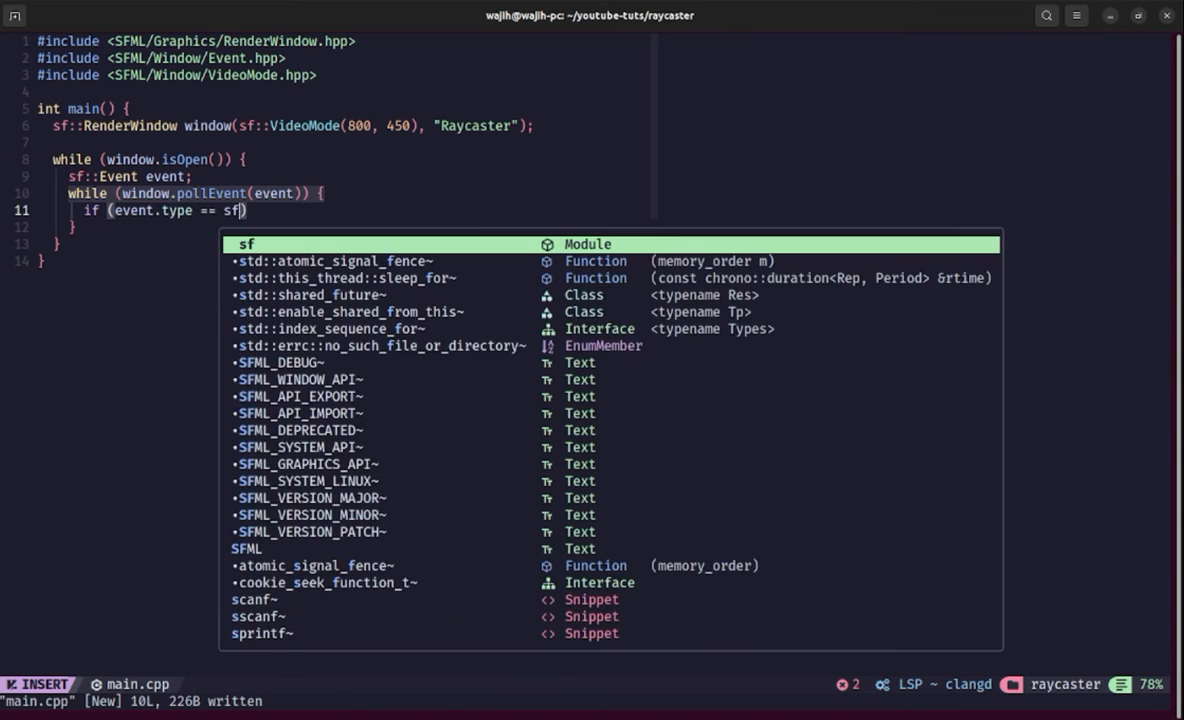
pyautogui.write('::Event(')
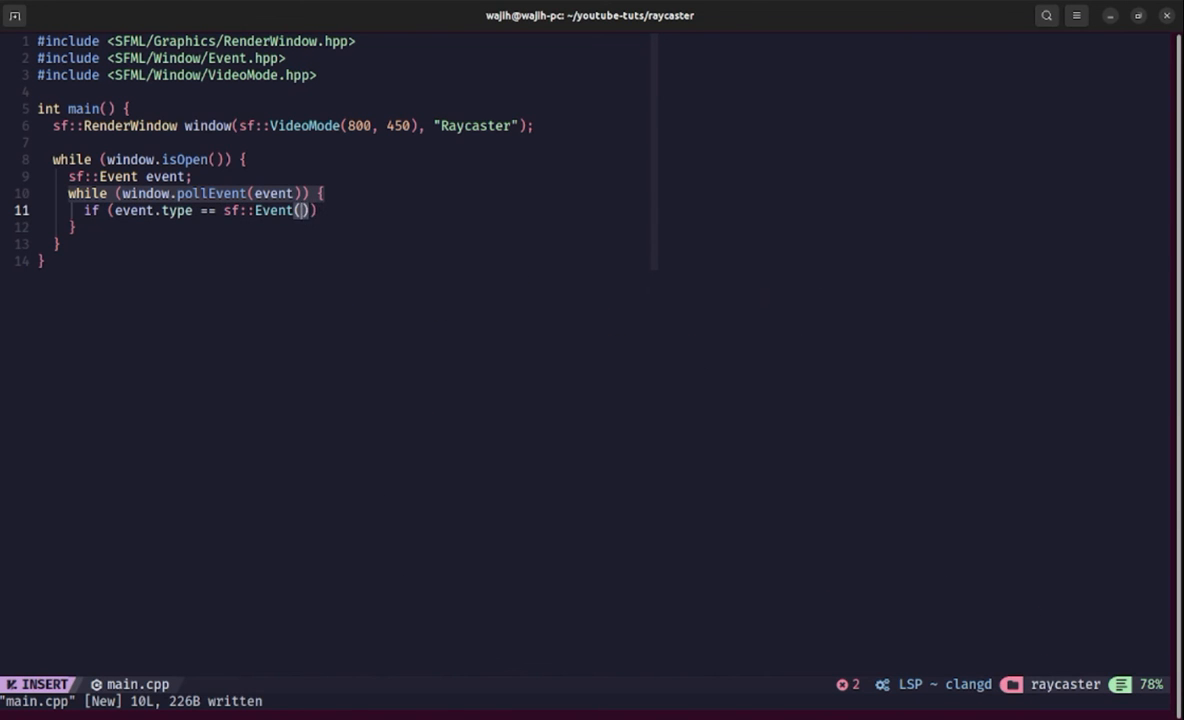
pyautogui.write('::')
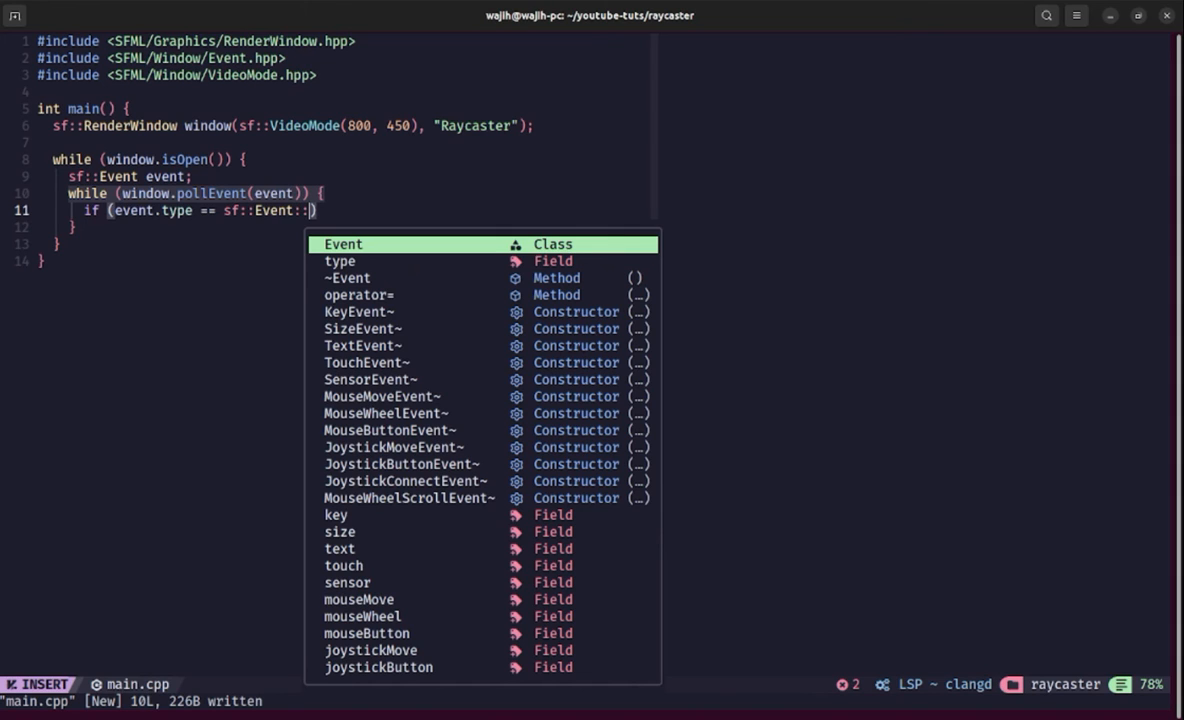
pyautogui.write('Closed')
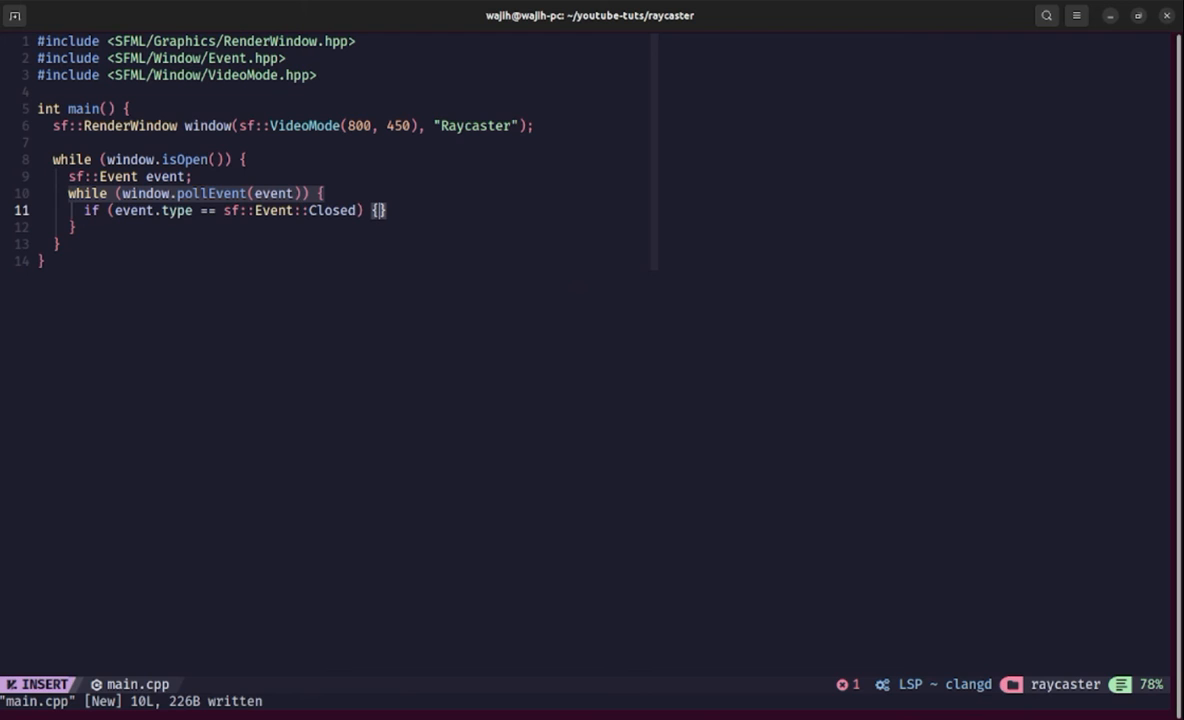
pyautogui.press('Return')
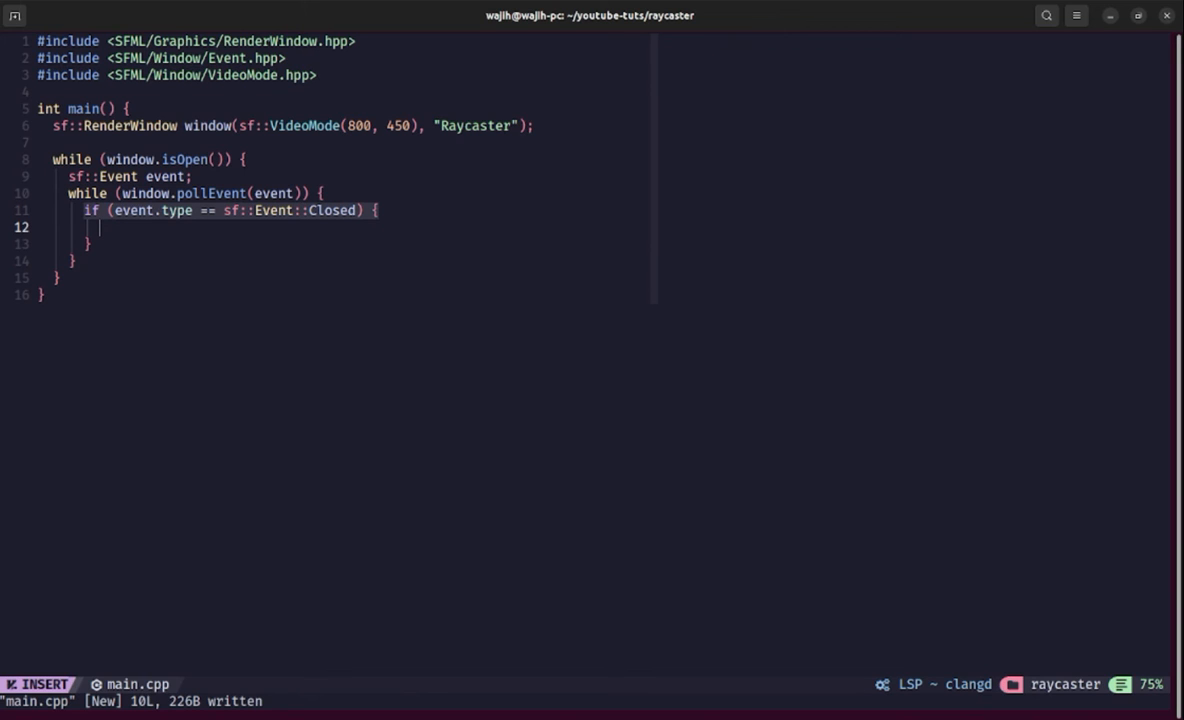
pyautogui.write('window.c')
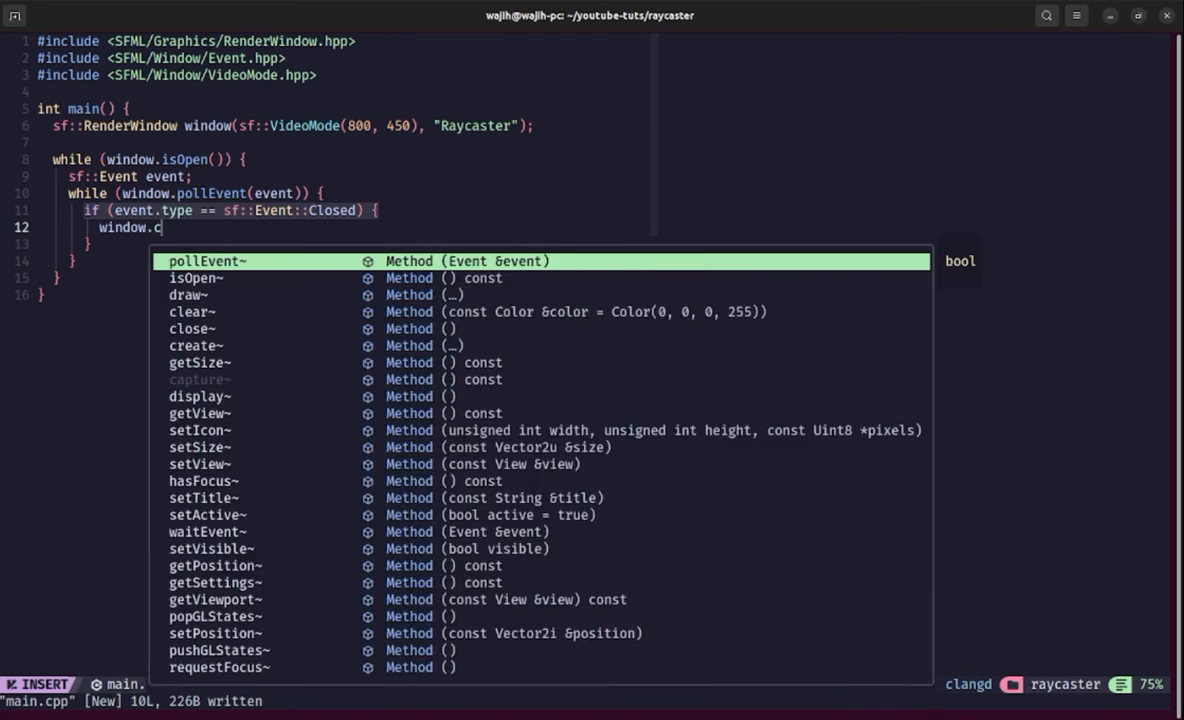
pyautogui.write('lose();')
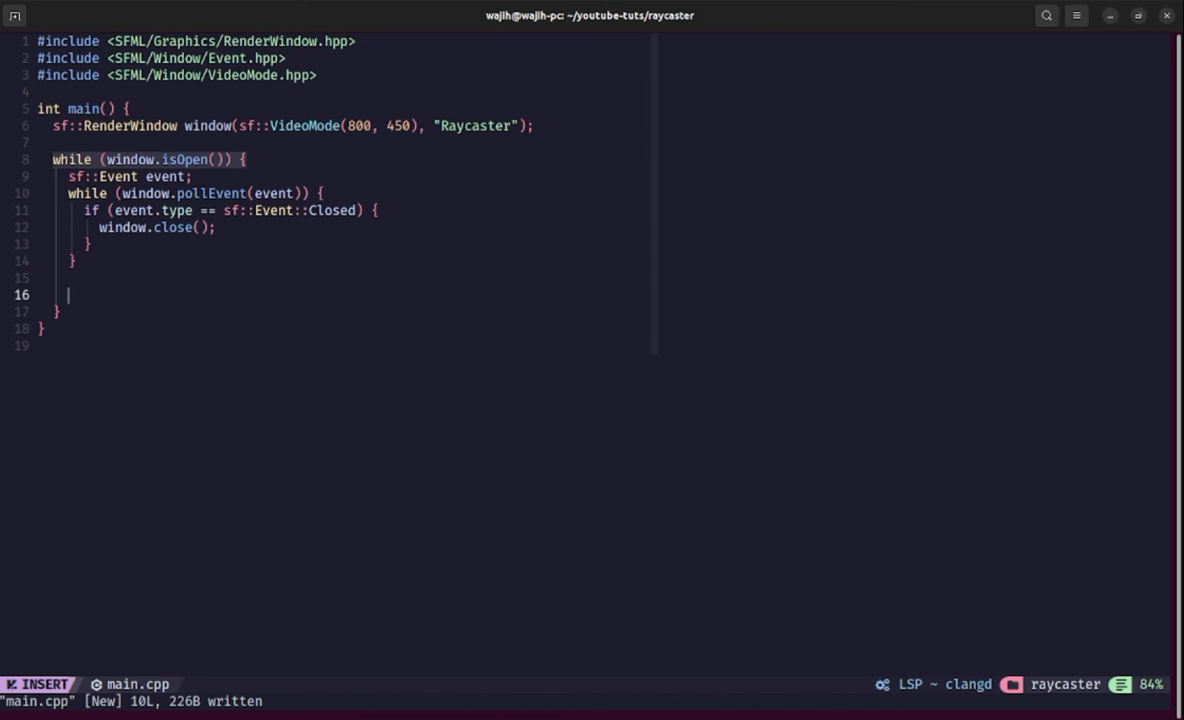
# Step: Add window.clear();, a // draw scene... comment and window.display(); inside the loop
pyautogui.write('window')
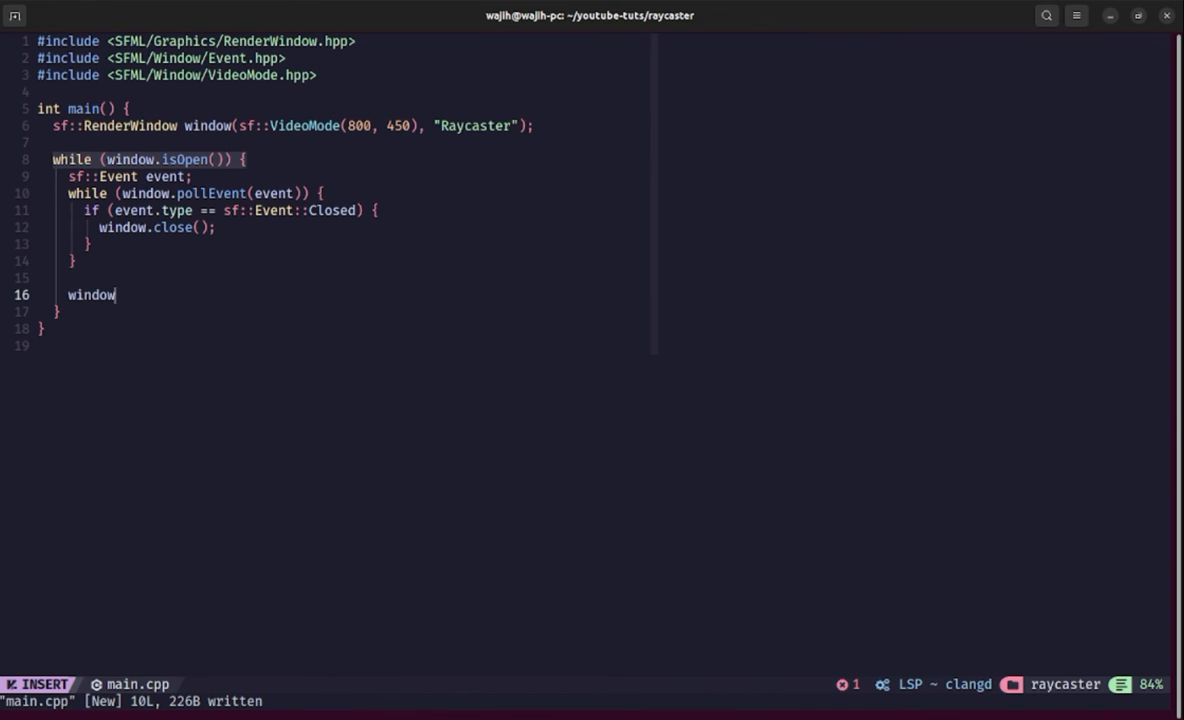
pyautogui.write('.clear();')
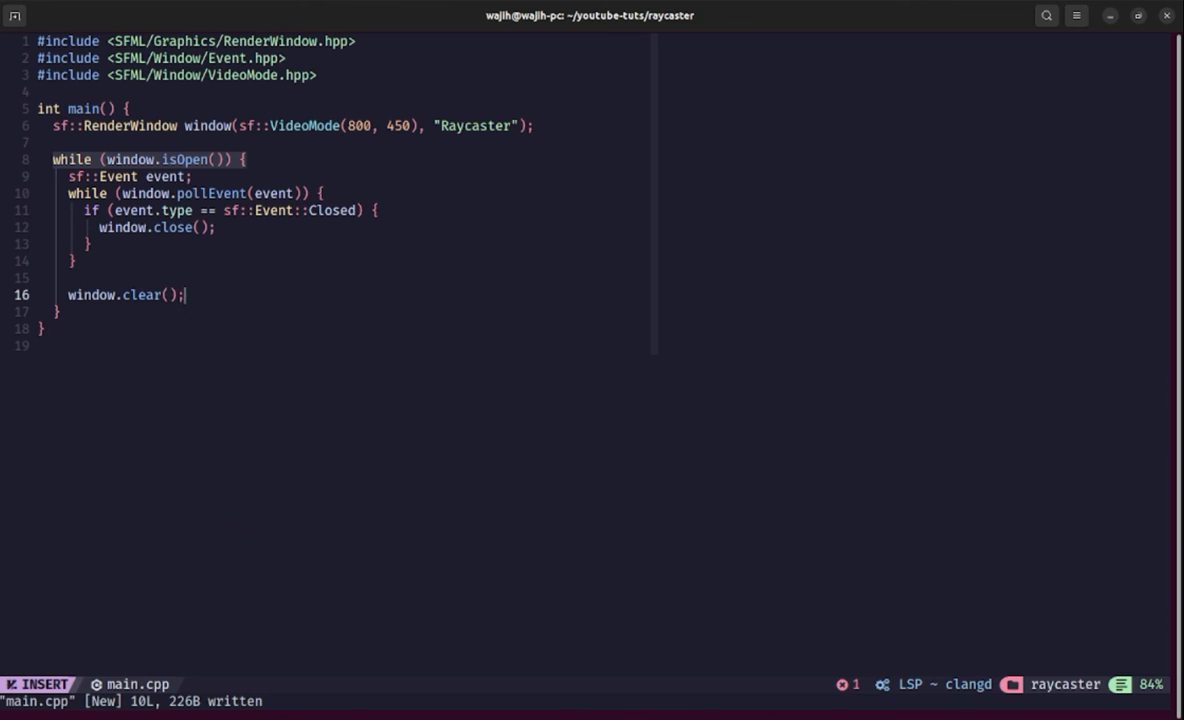
pyautogui.press('Enter')
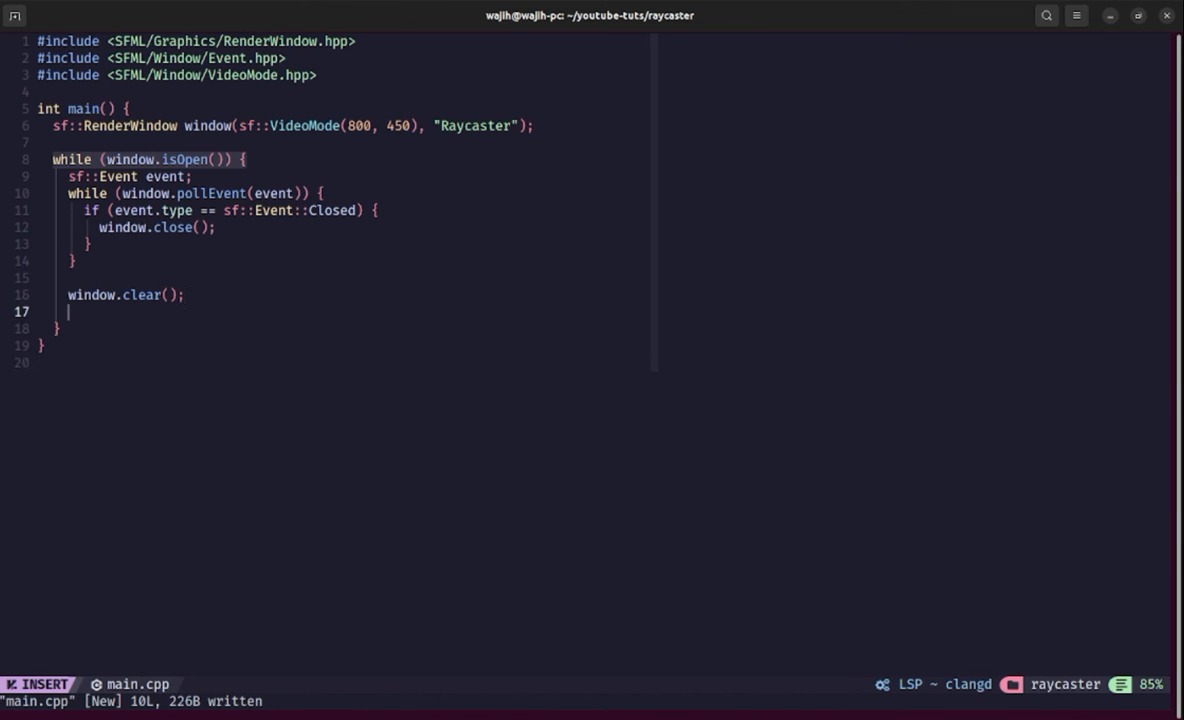
pyautogui.write('//')
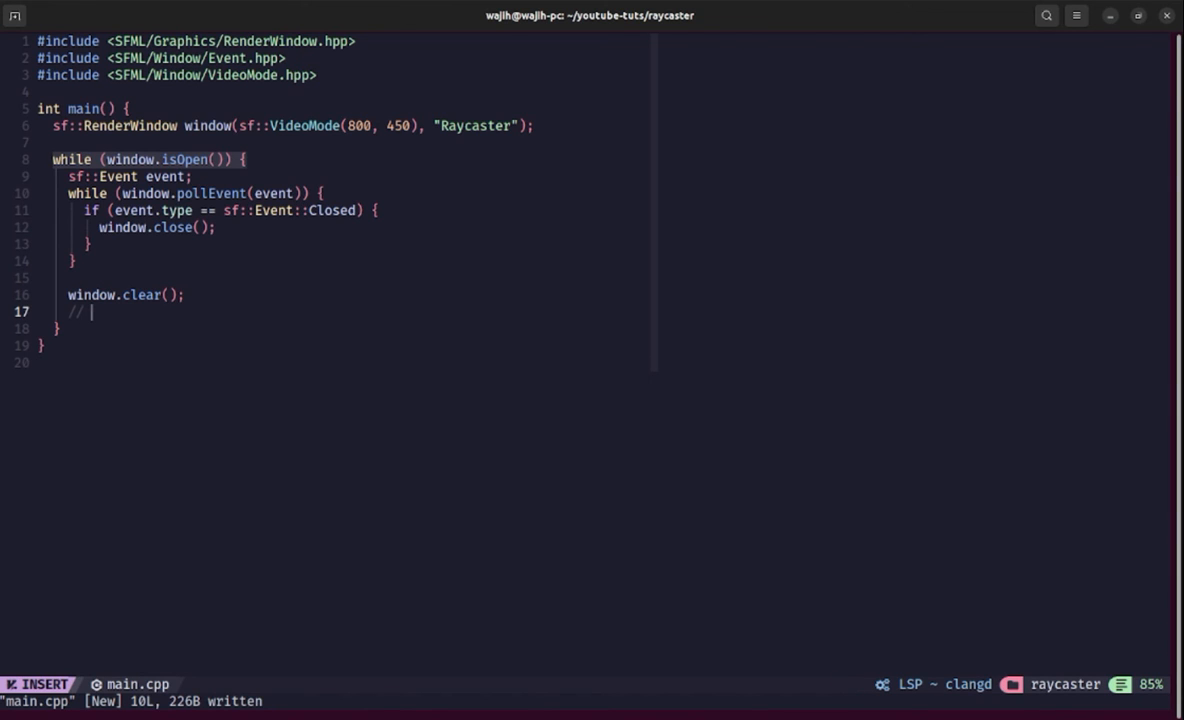
pyautogui.write('draw scene...')
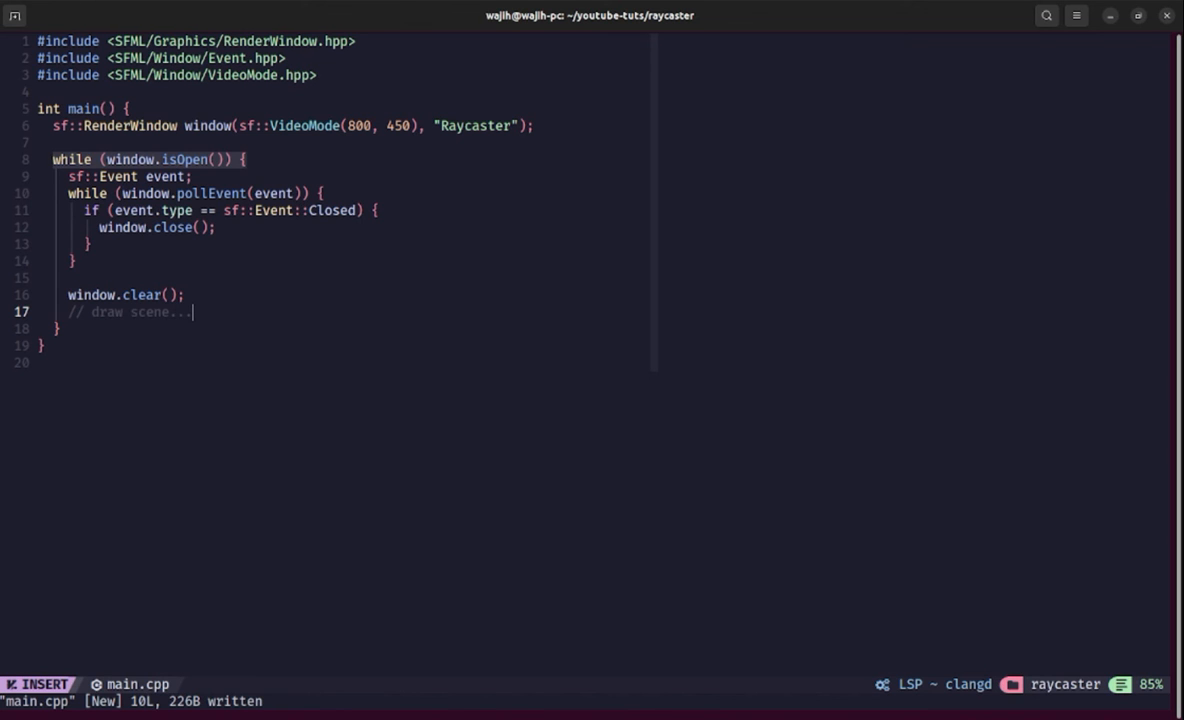
pyautogui.write('window.display();')
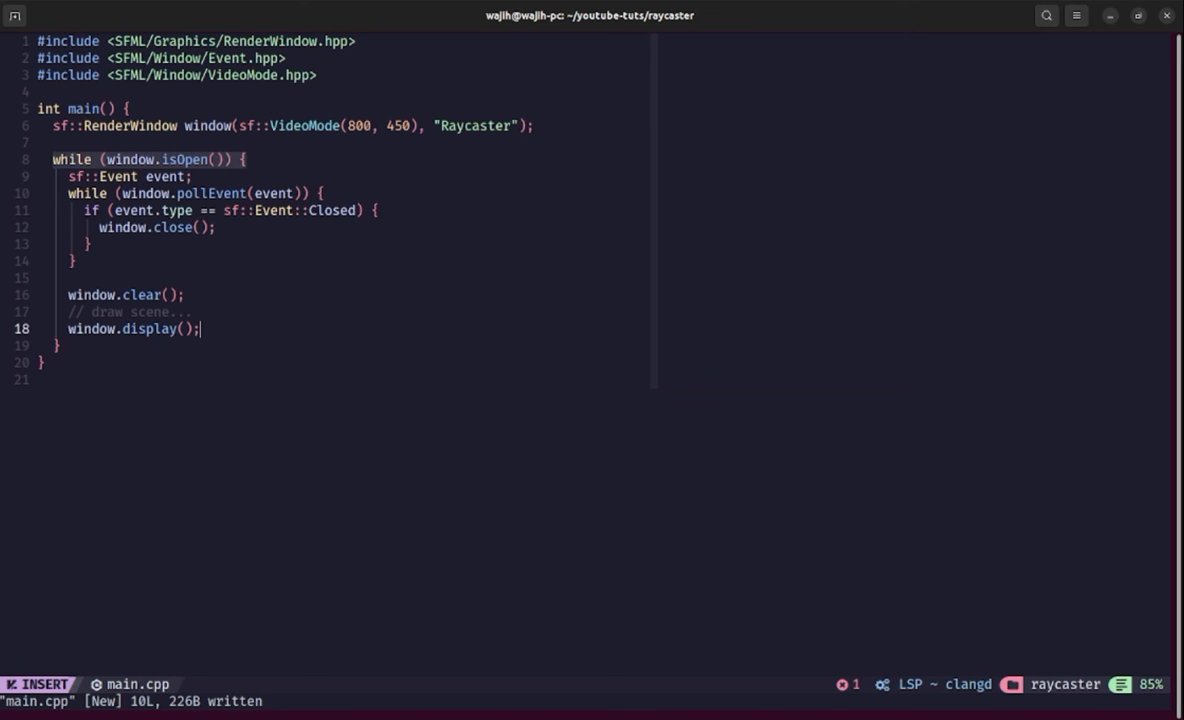
pyautogui.press('Escape')
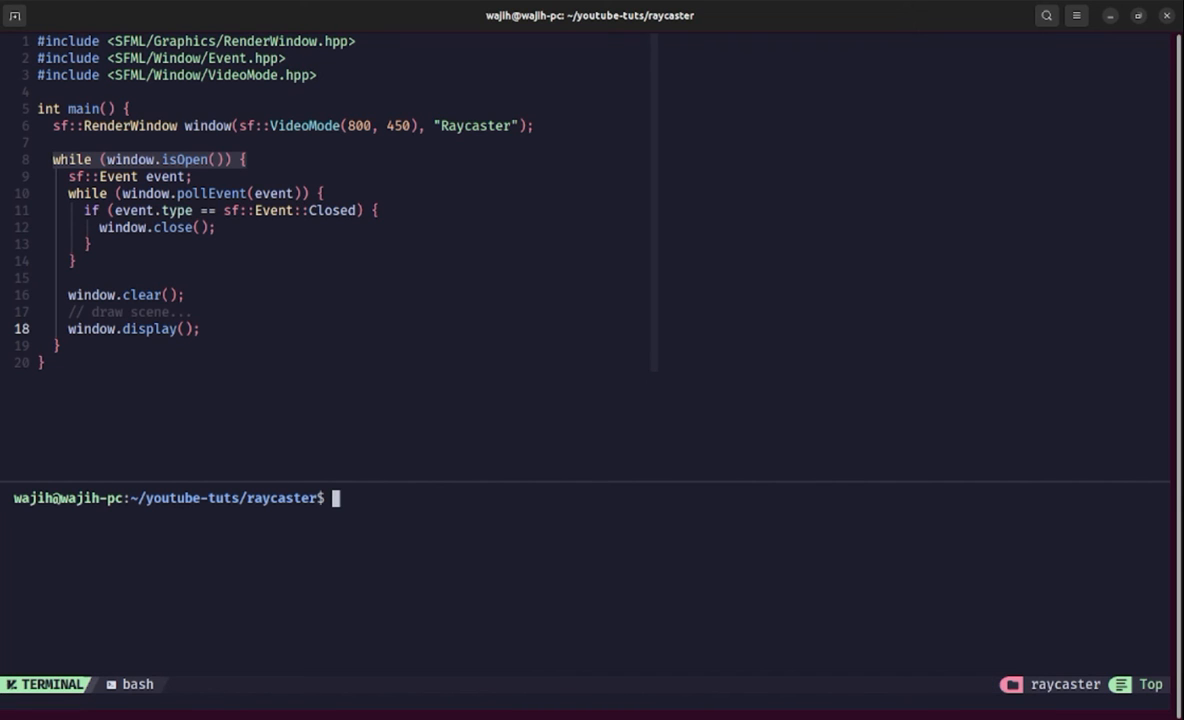
# Step: Compile with 'gcc main.cpp' and see it fail with linker errors
pyautogui.write('g')
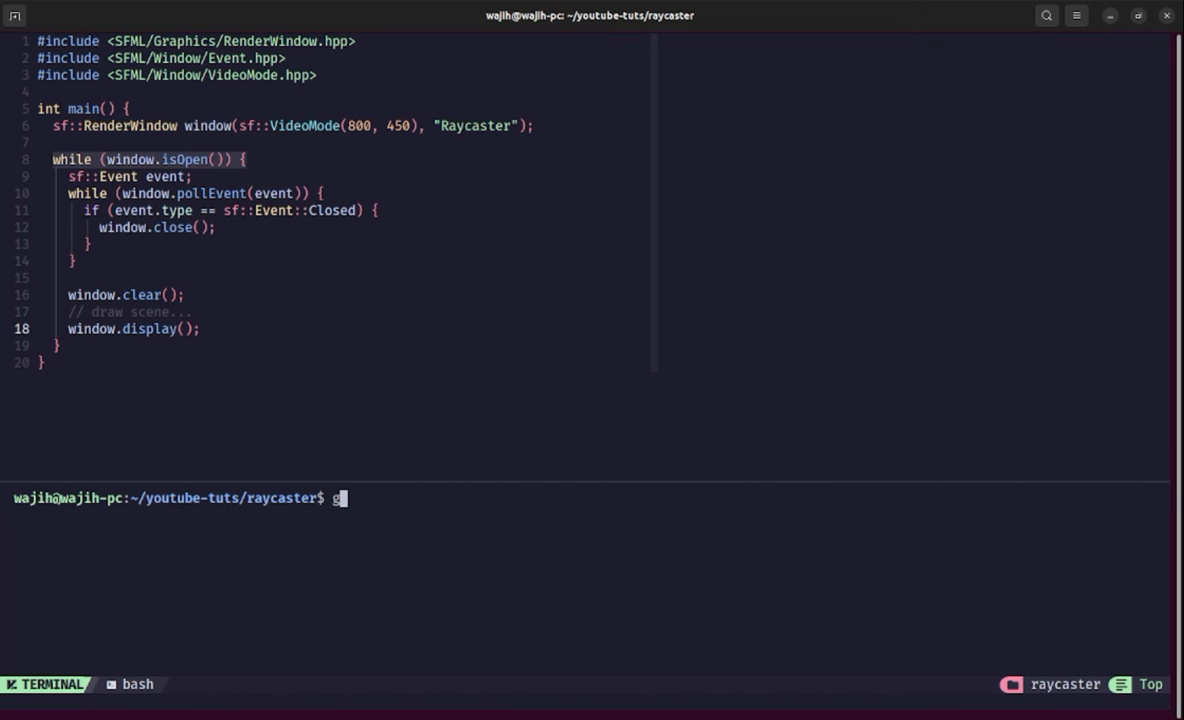
pyautogui.write('cc')
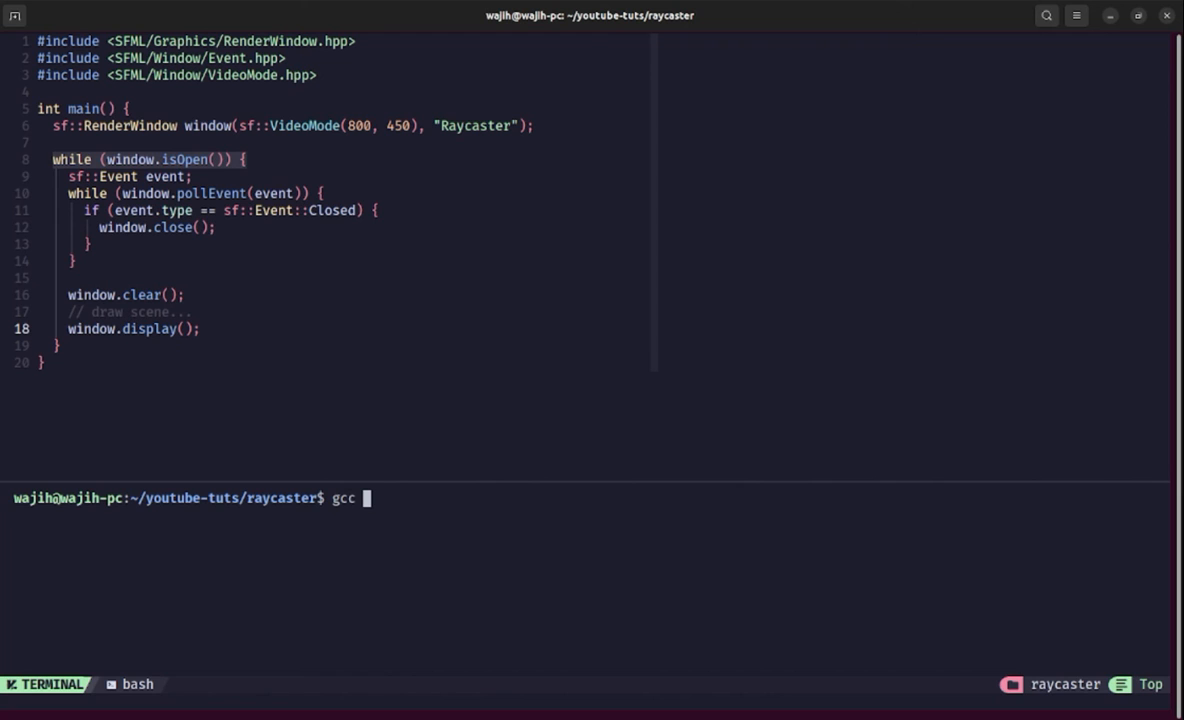
pyautogui.write('main.cpp')
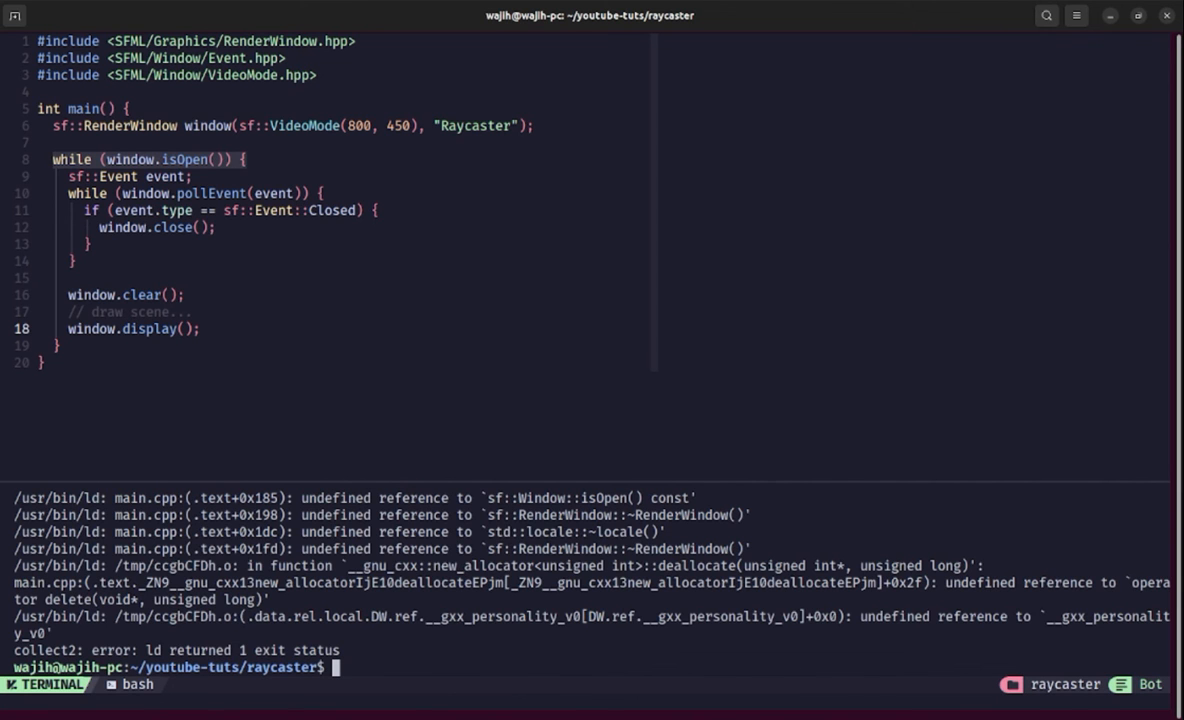
pyautogui.write('gcc main.cpp -l')
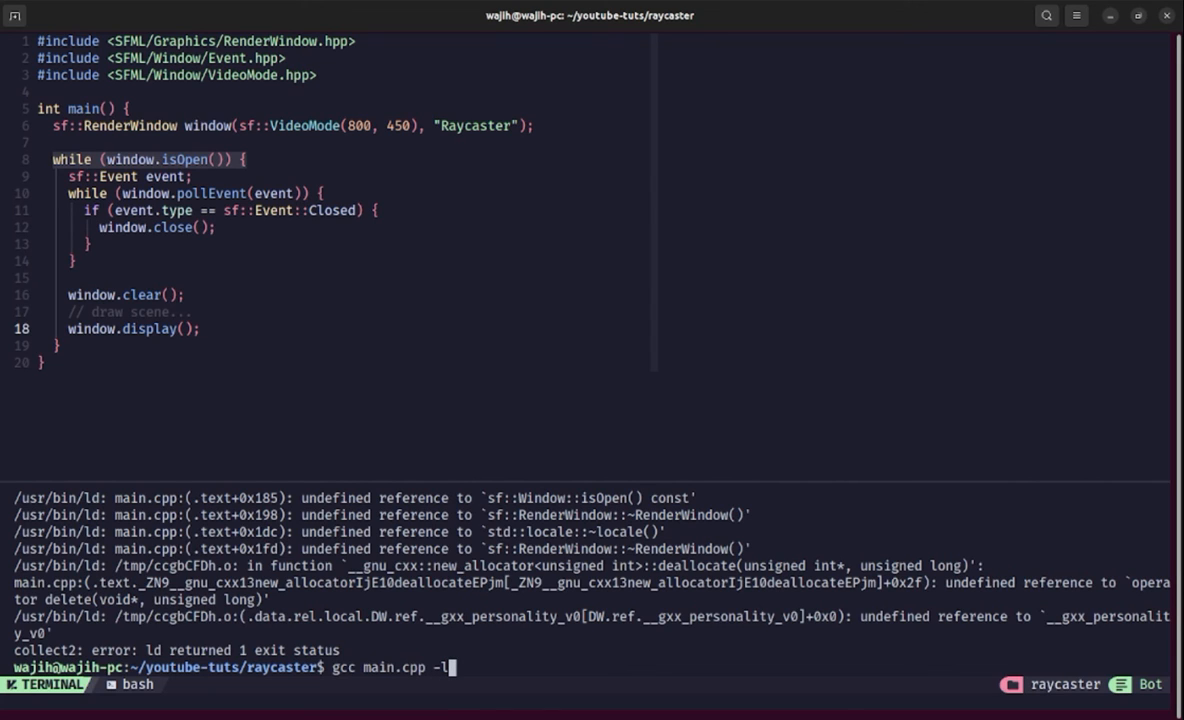
# Step: Retry gcc main.cpp linking -lsfml-graphics -lsfml-window -lsfml-system, still getting linker errors
pyautogui.write('sfml')
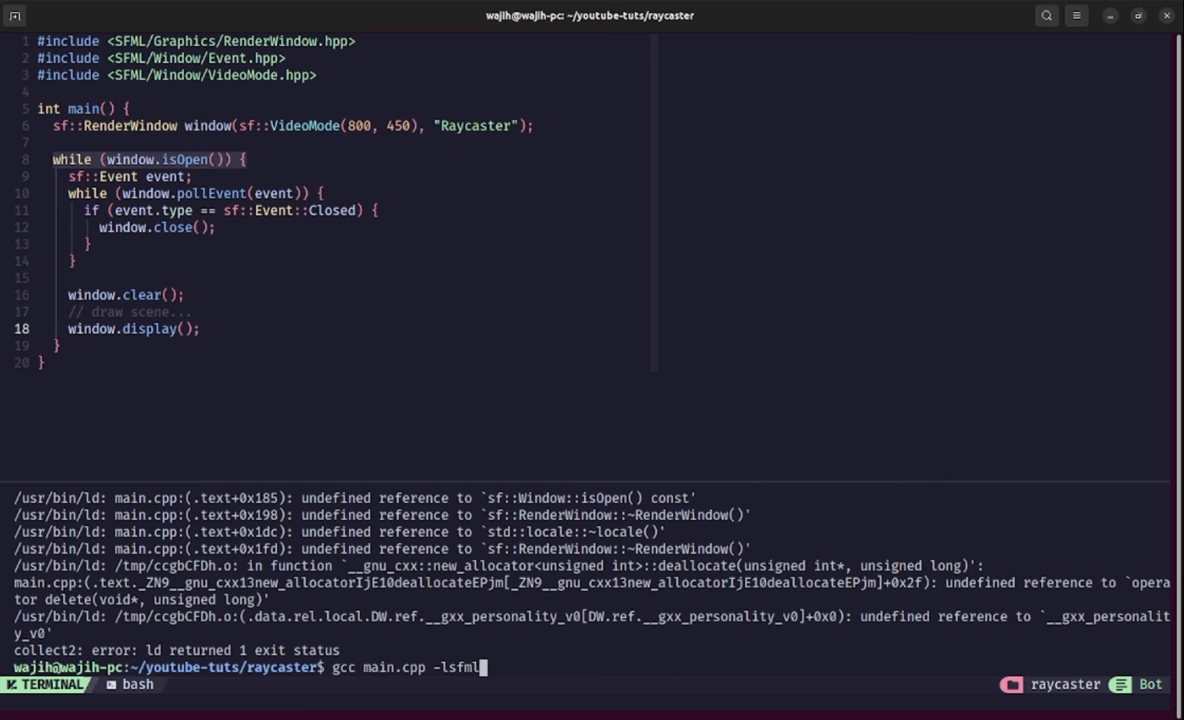
pyautogui.write('-')
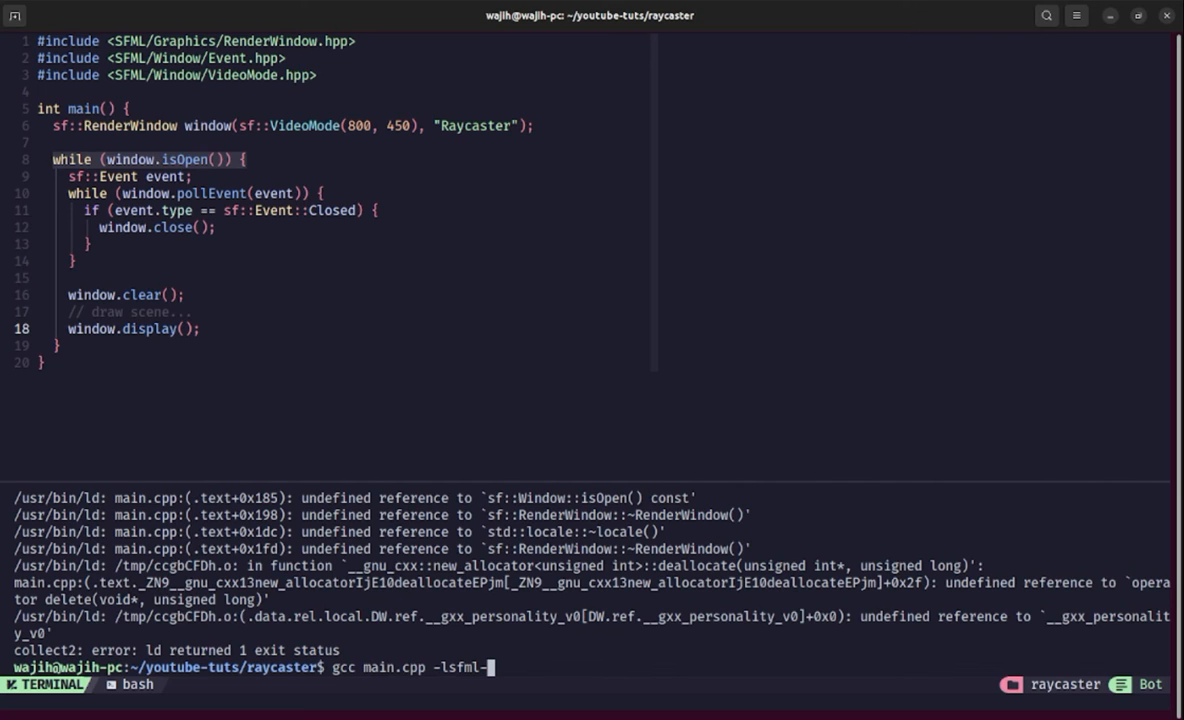
pyautogui.write('graphics -lsfml-window')
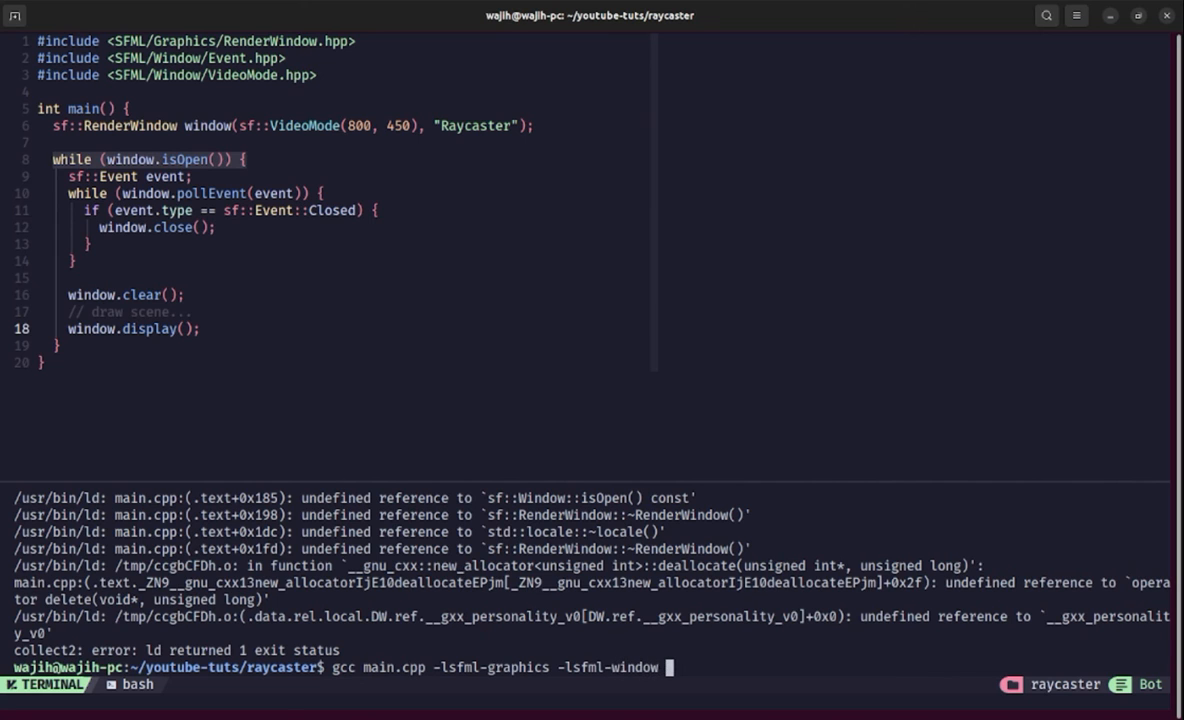
pyautogui.write('-lsfml-system')
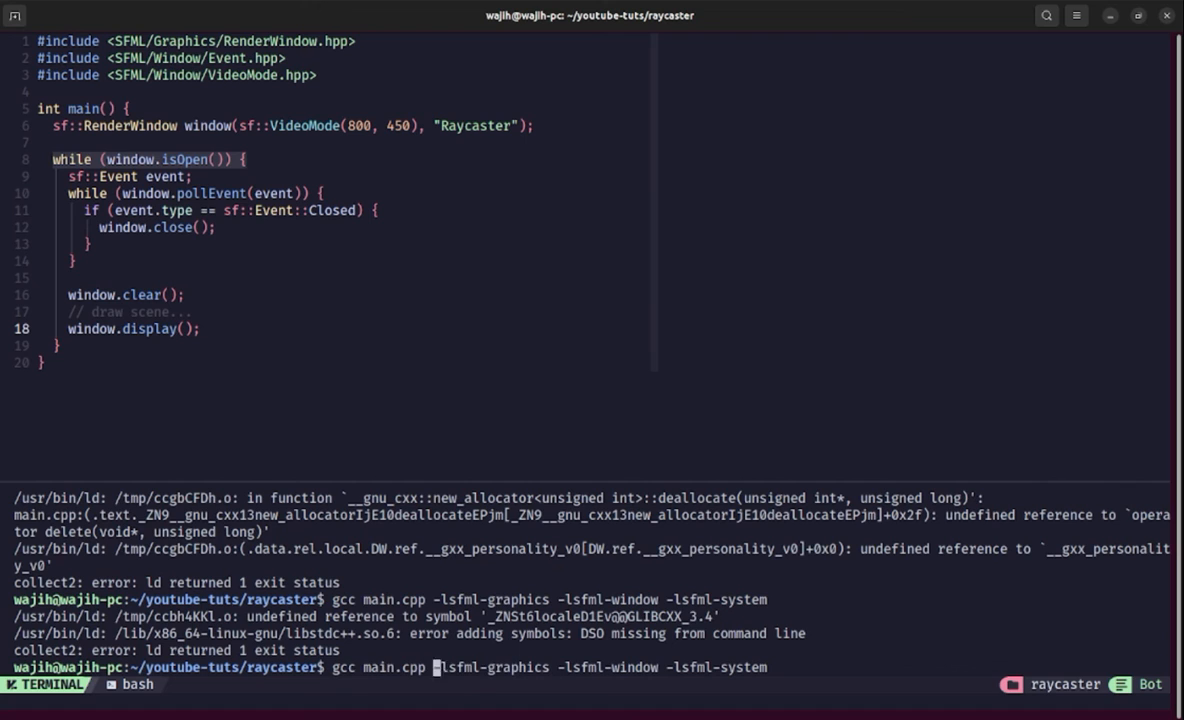
# Step: Compile main.cpp with g++ linking sfml-graphics, sfml-window and sfml-system
pyautogui.write('g++')
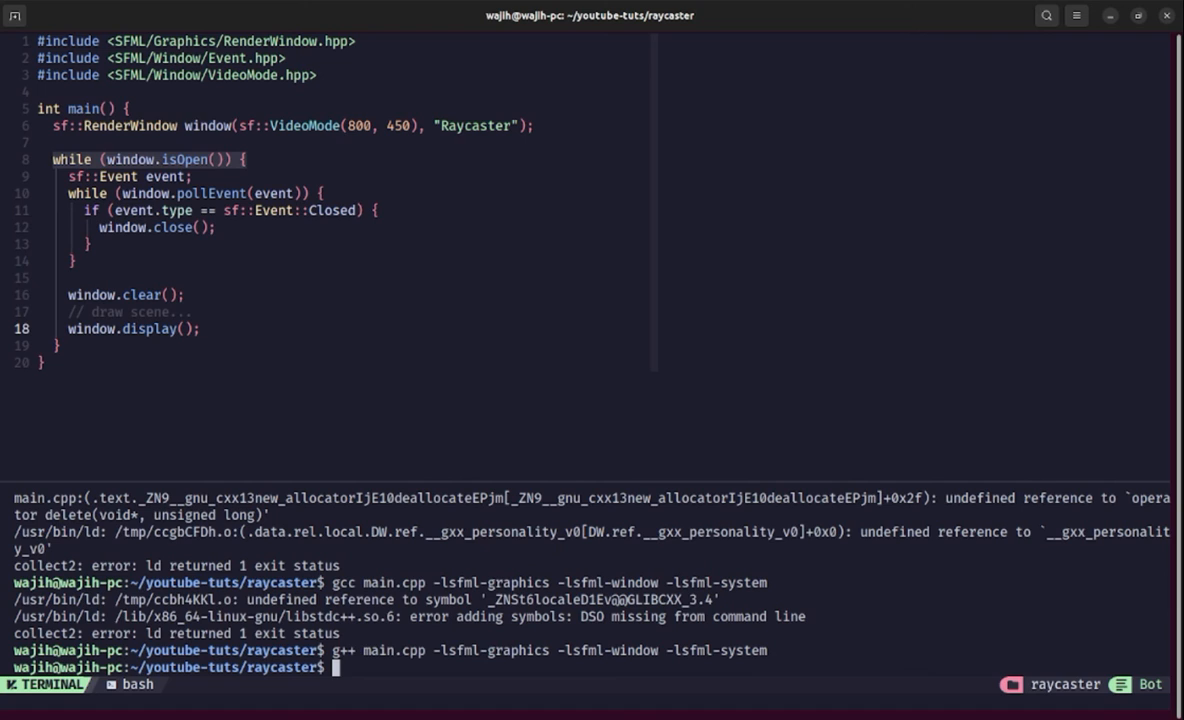
pyautogui.write('.')
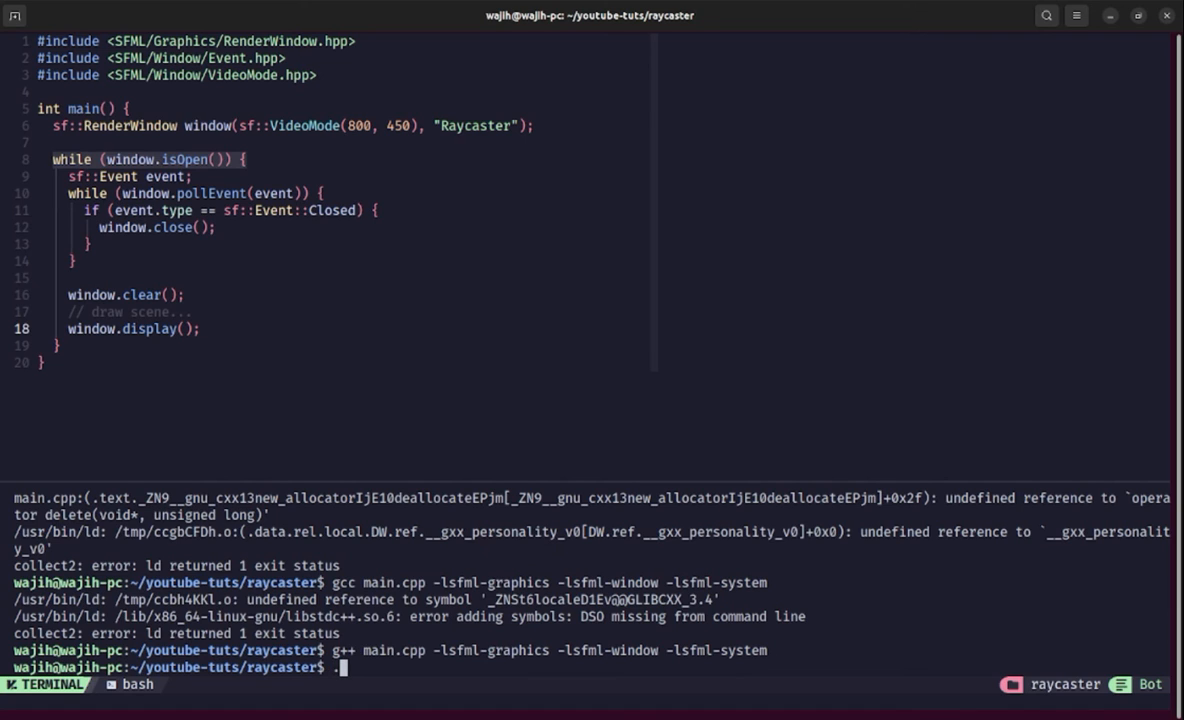
pyautogui.write('g++ main.cpp -lsfml-graphics -lsfml-window -lsfml-system')
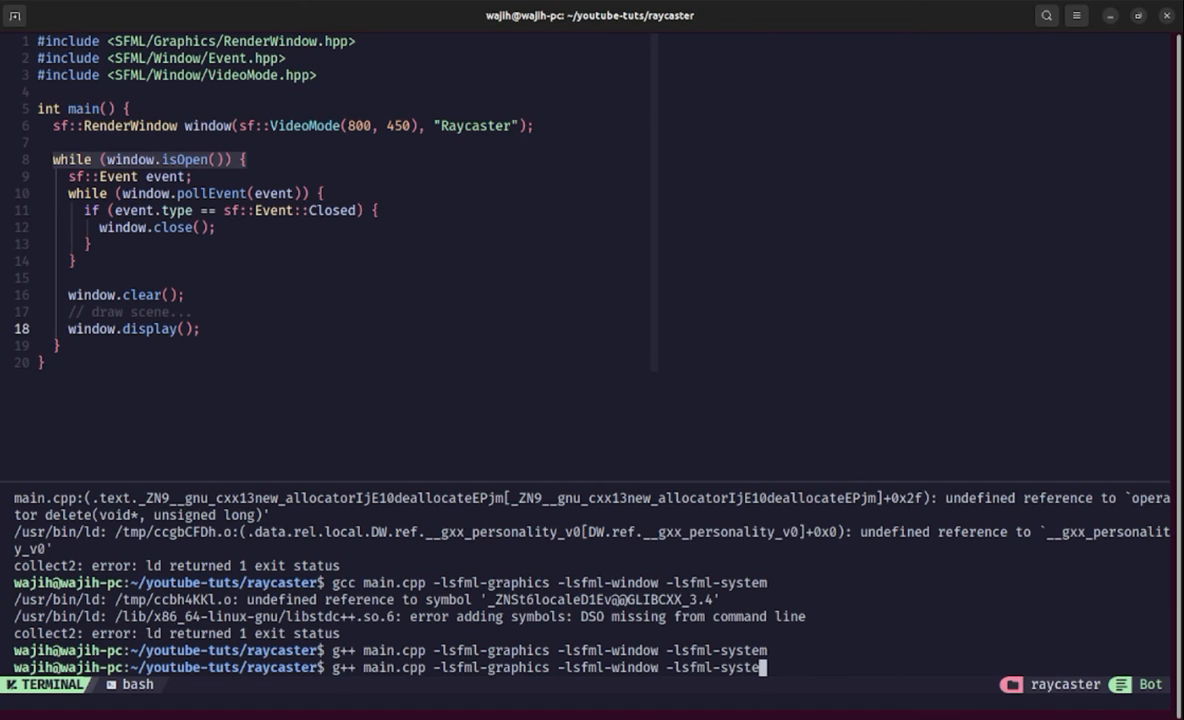
pyautogui.write('gcc main.cpp -lsfml-graphics -lsfml-window -lsfml-system')
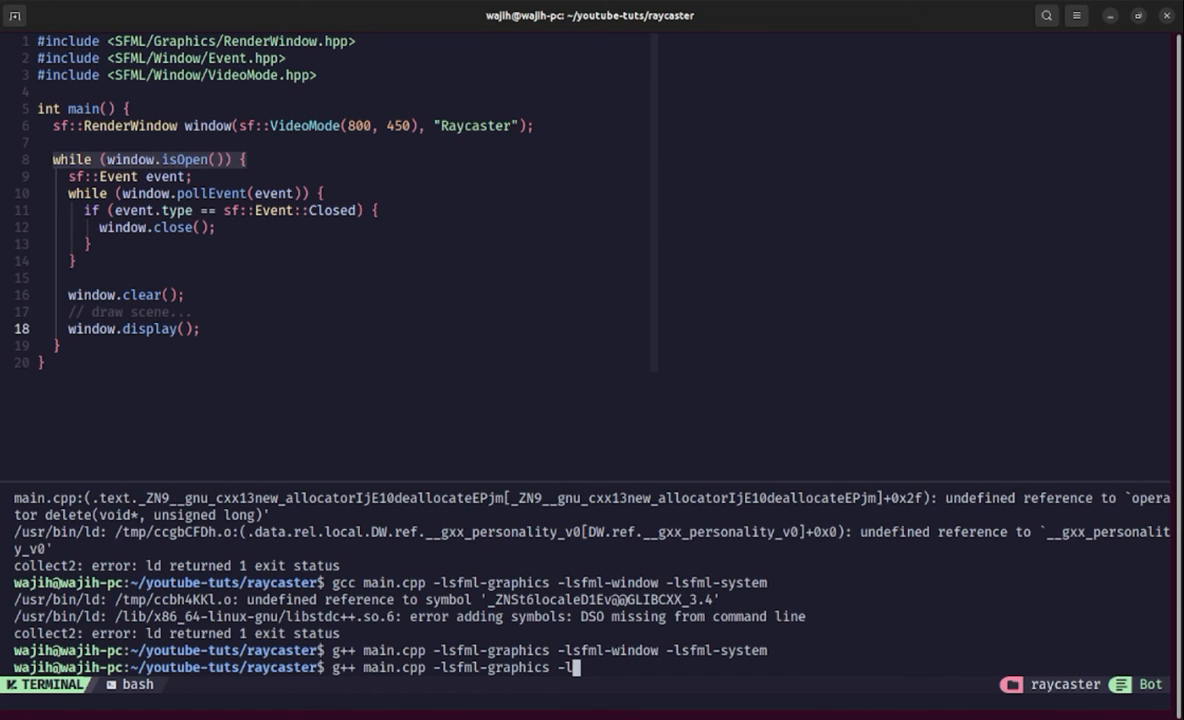
# Step: Retype the g++ build command adding -o raycaster as the output binary name
pyautogui.write('sfml-w')
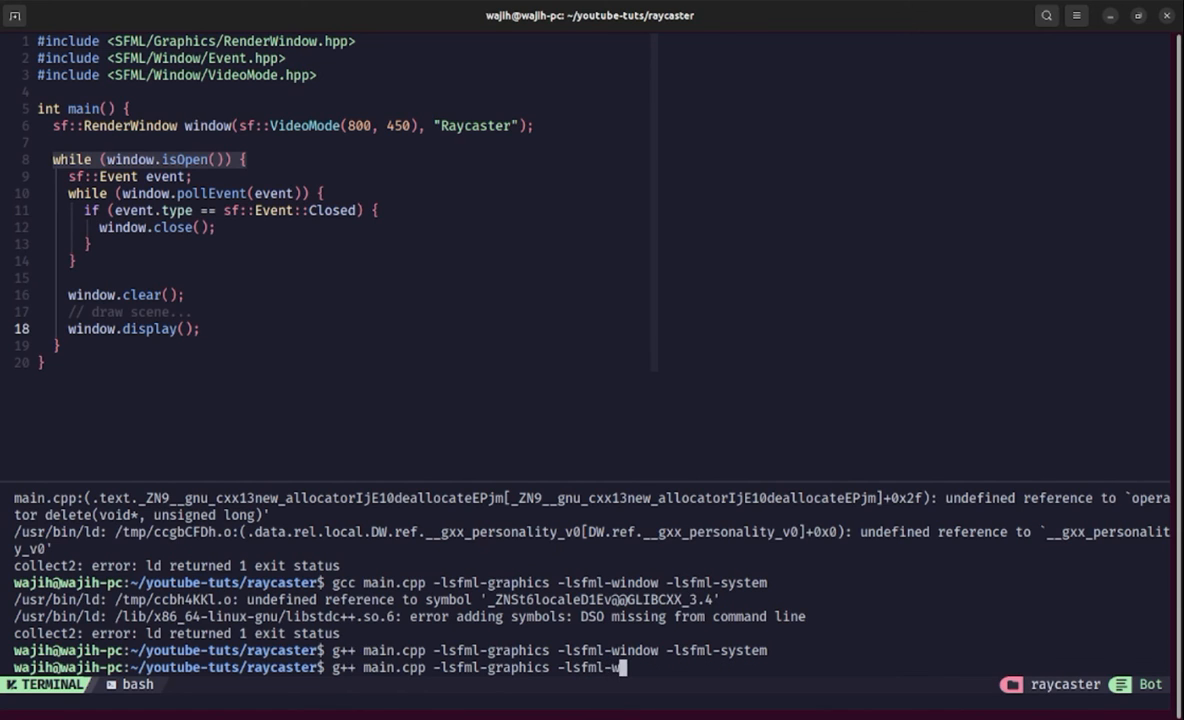
pyautogui.write('indow -l')
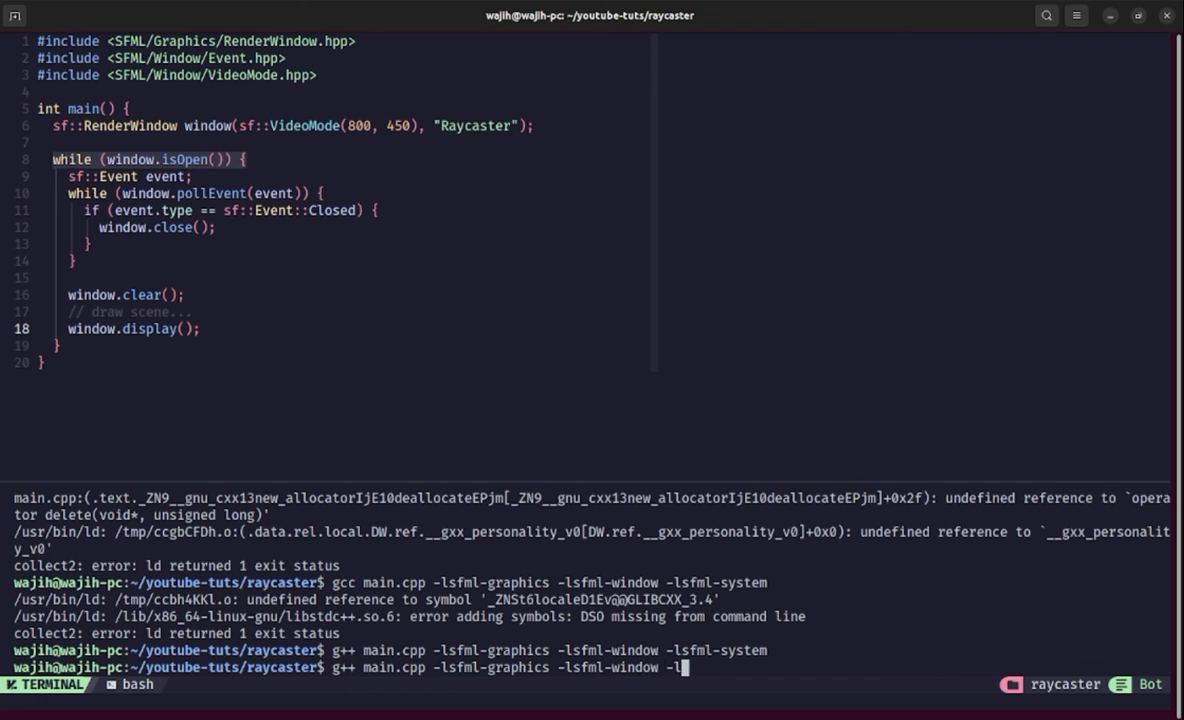
pyautogui.write('sfml-system')
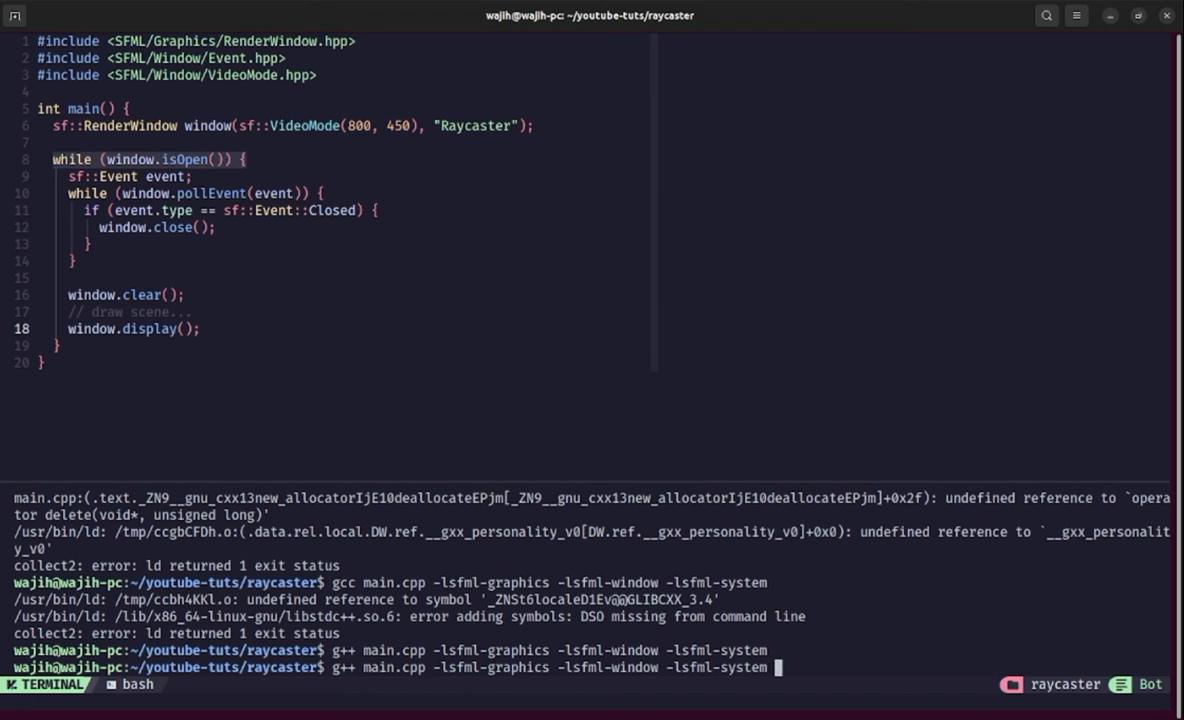
pyautogui.write('-o raycaster')
pyautogui.write('./raycaster')
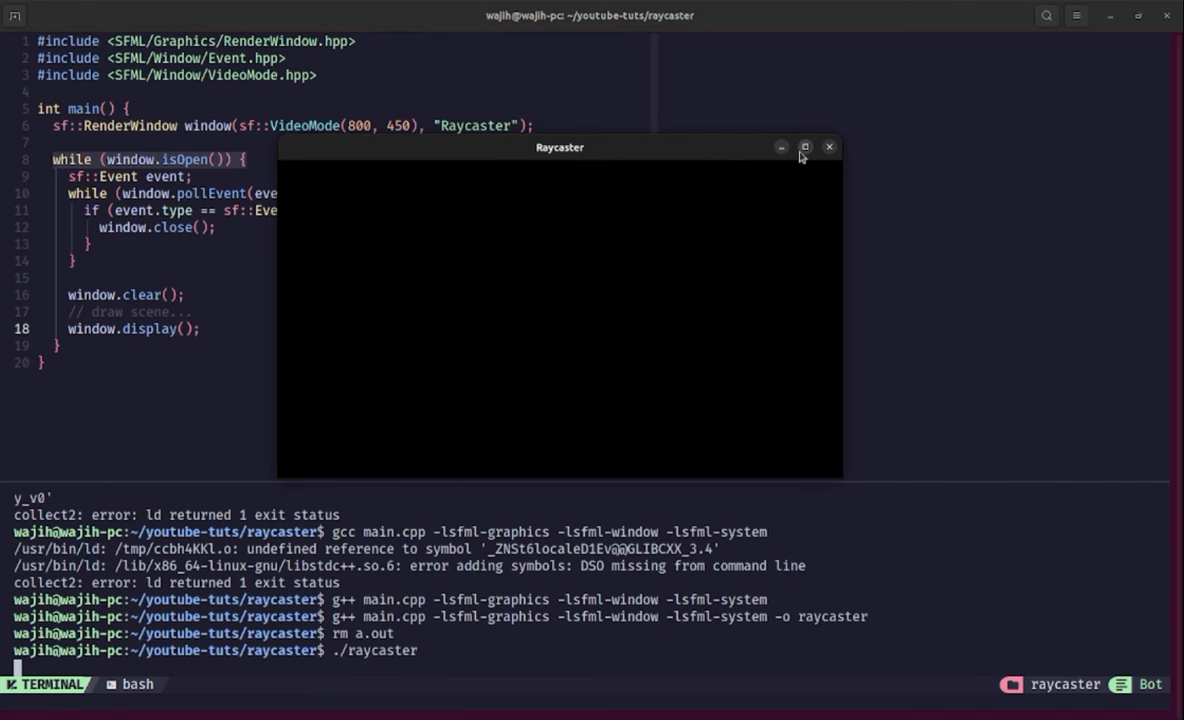
# Step: Close the empty black Raycaster window and enter exit at the shell prompt
pyautogui.click(828, 147)
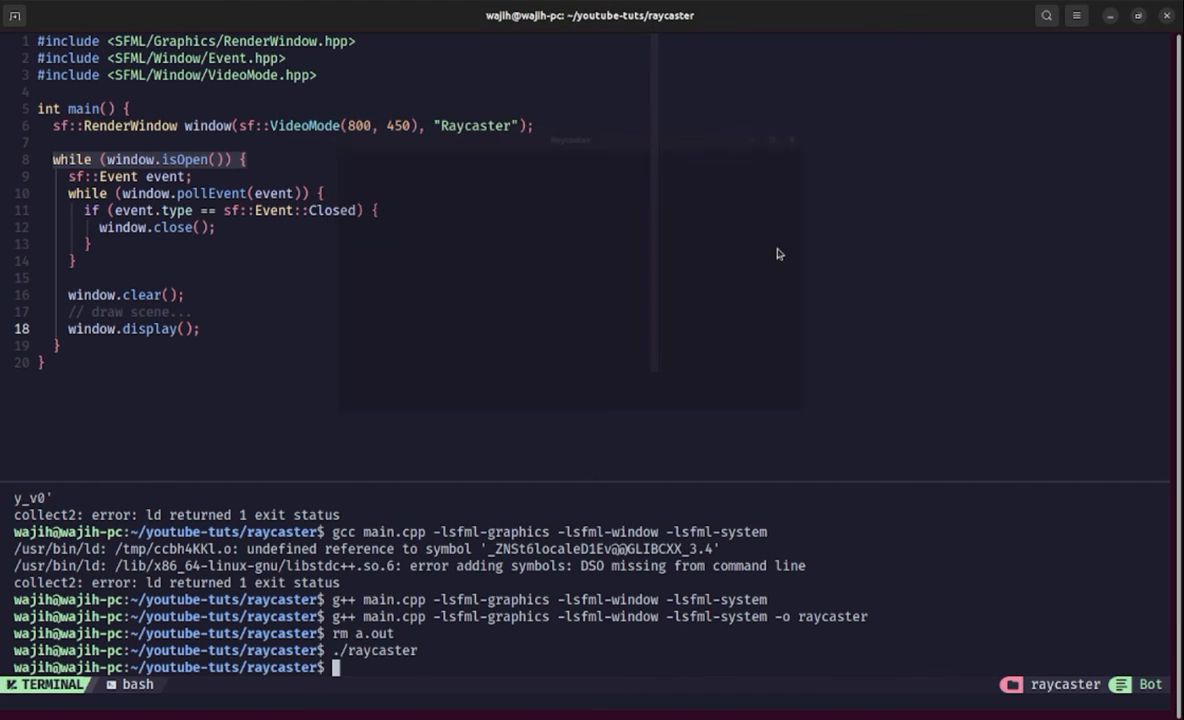
pyautogui.write('exit')
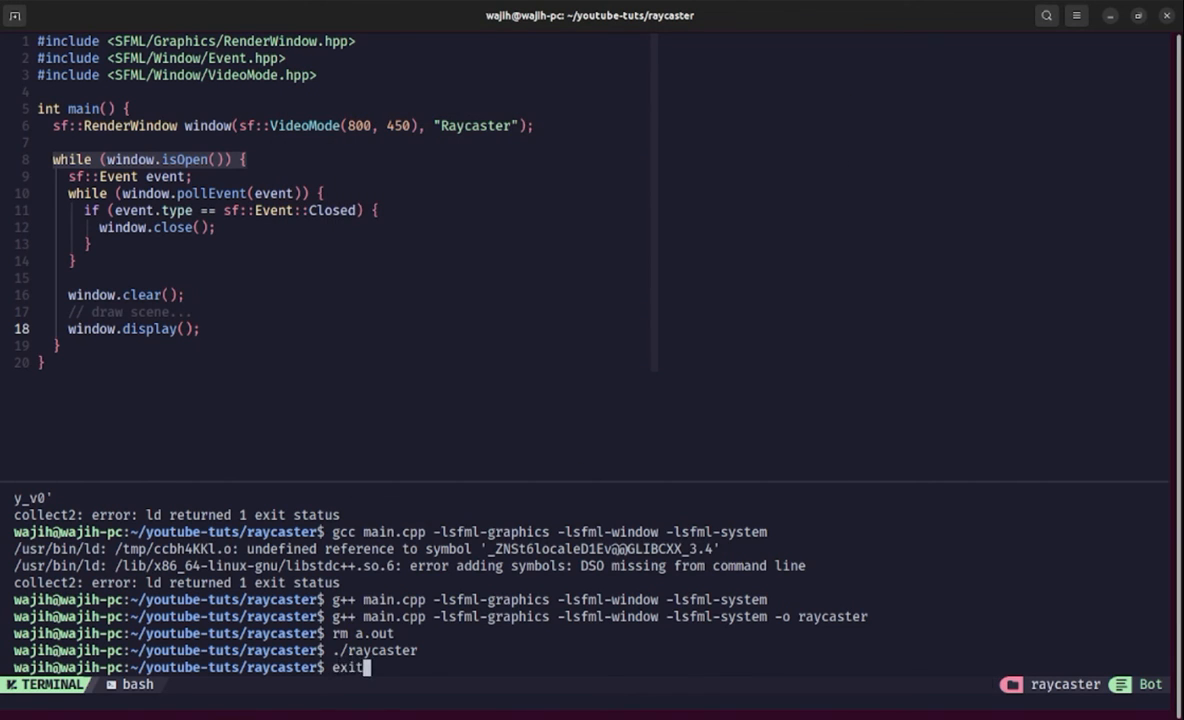